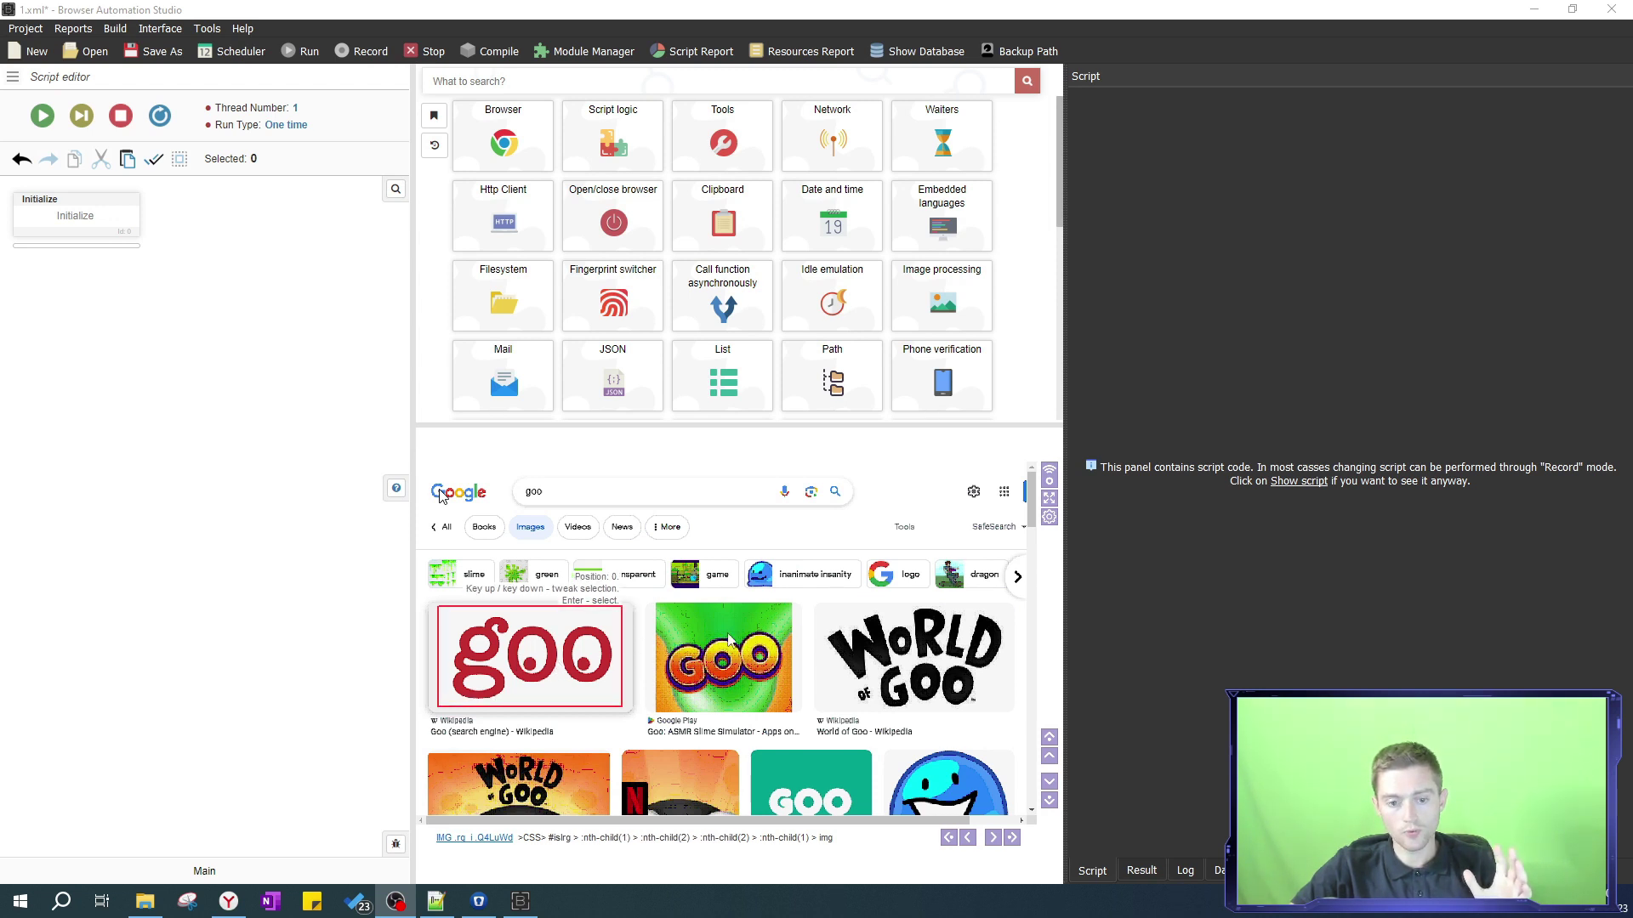
# - Select the red goo image on the Google results page and scroll its action list toward Screenshot
pyautogui.scroll(-3)
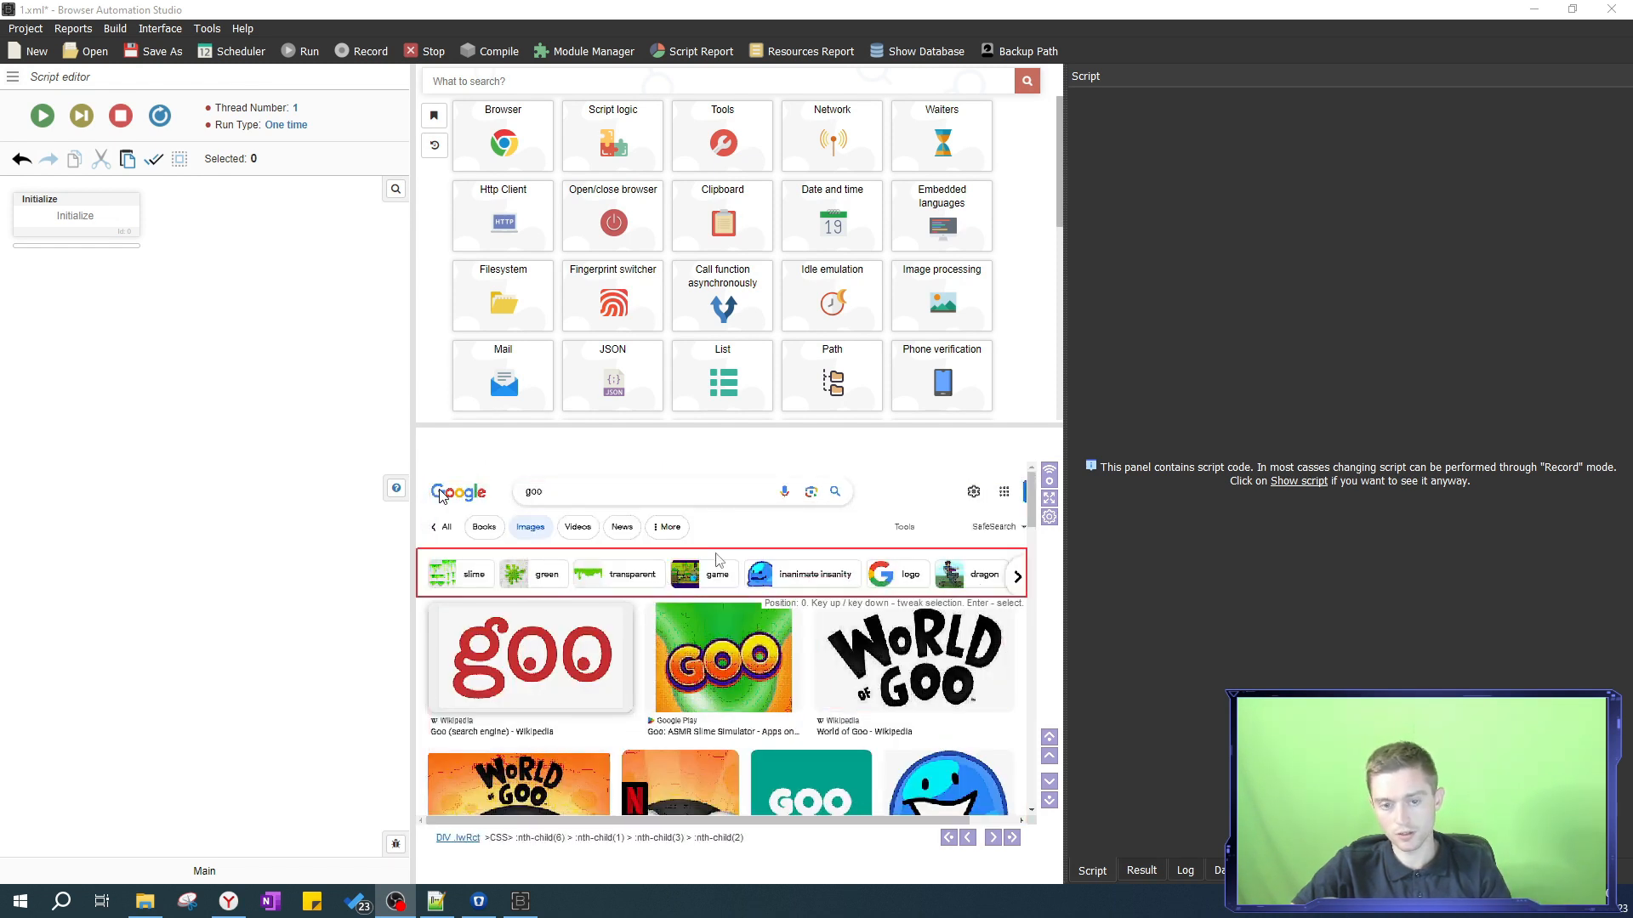
pyautogui.click(531, 656)
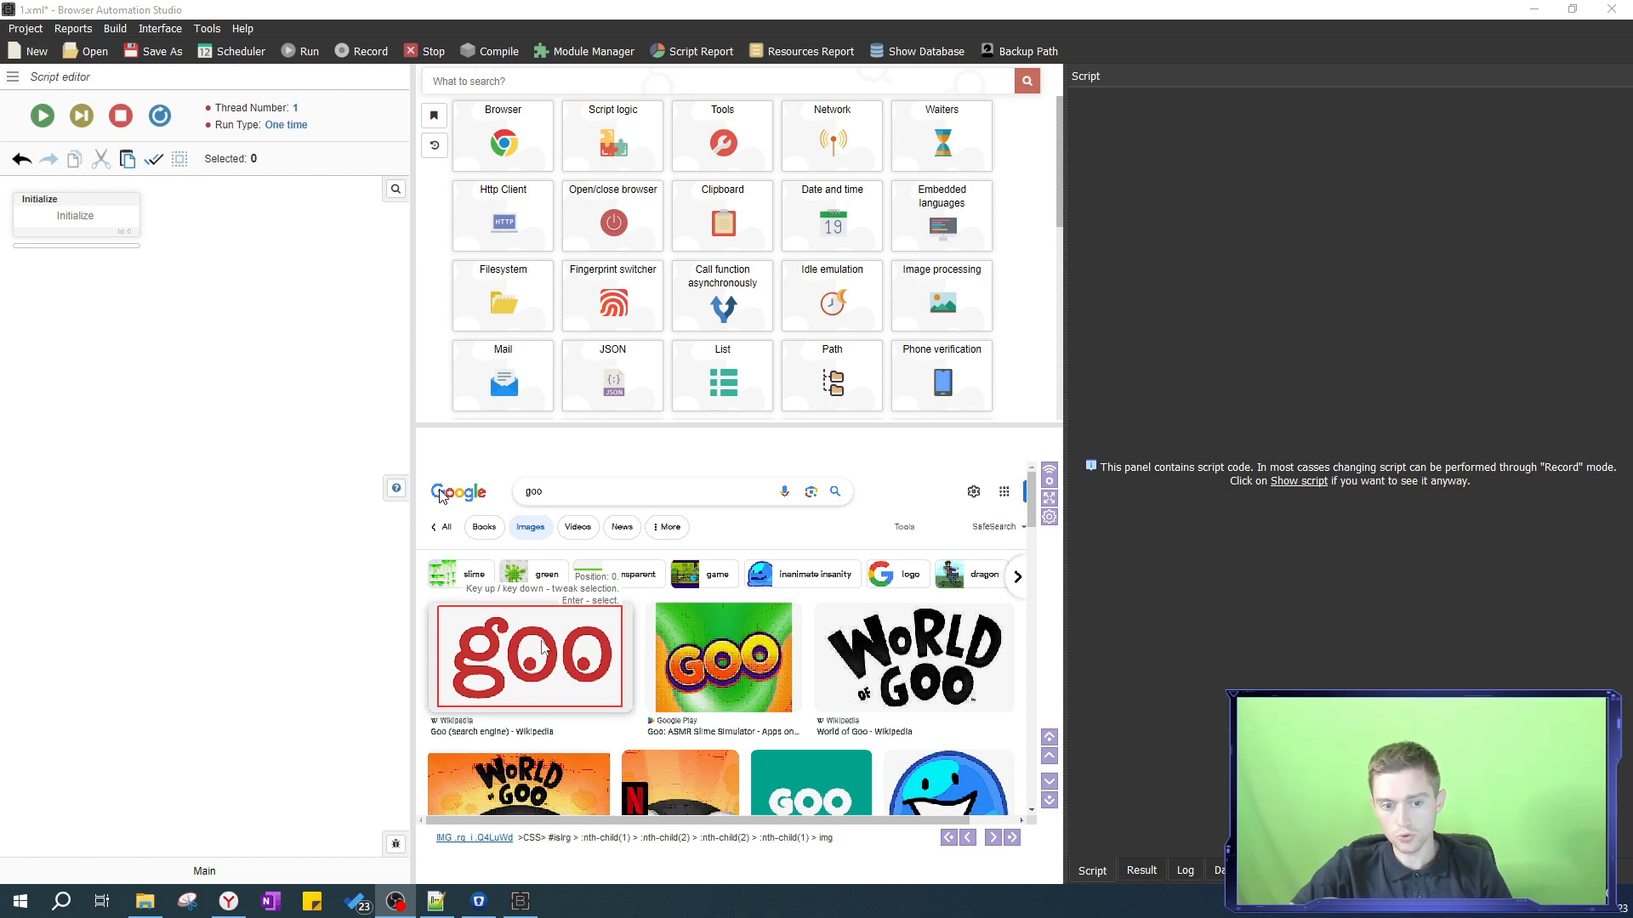
pyautogui.moveTo(578, 653)
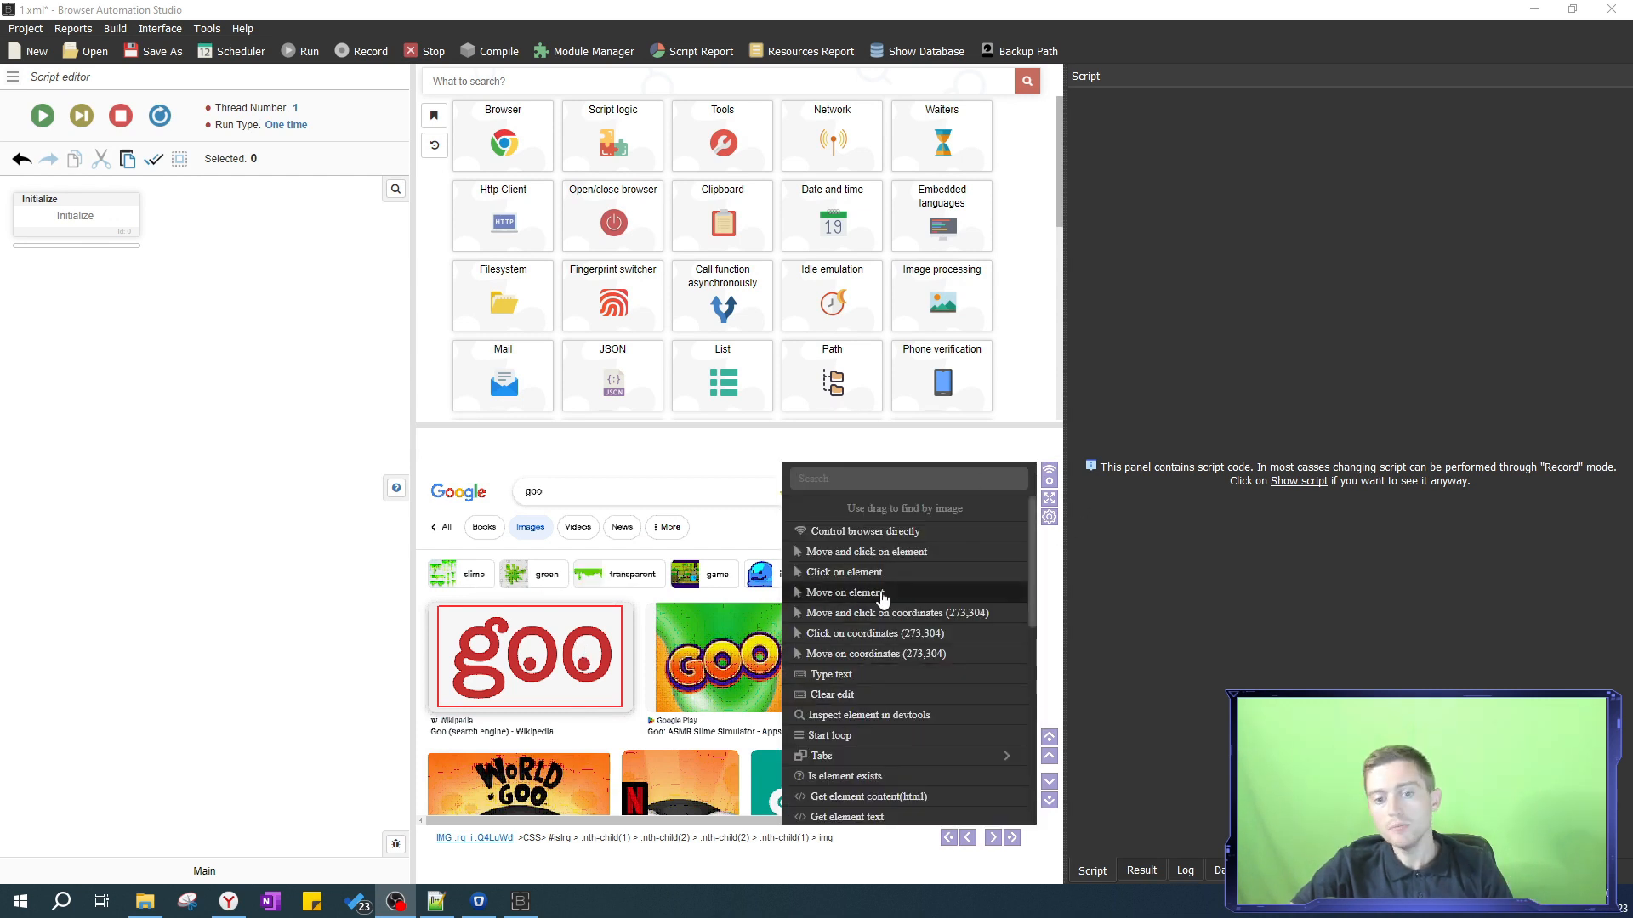
pyautogui.scroll(-3)
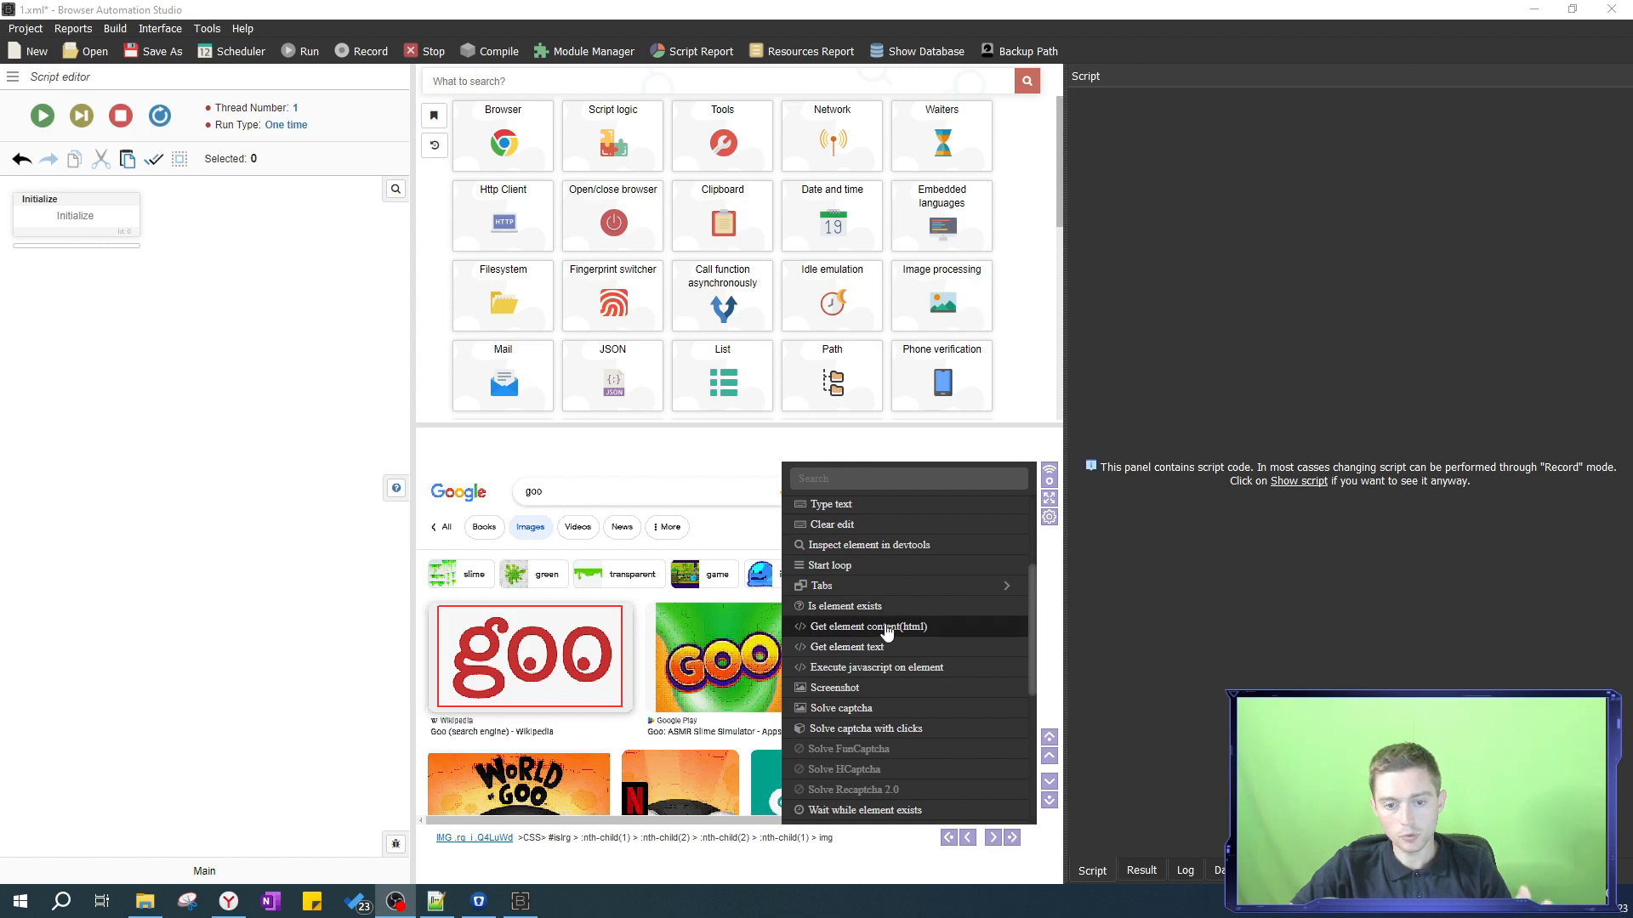
pyautogui.moveTo(833, 692)
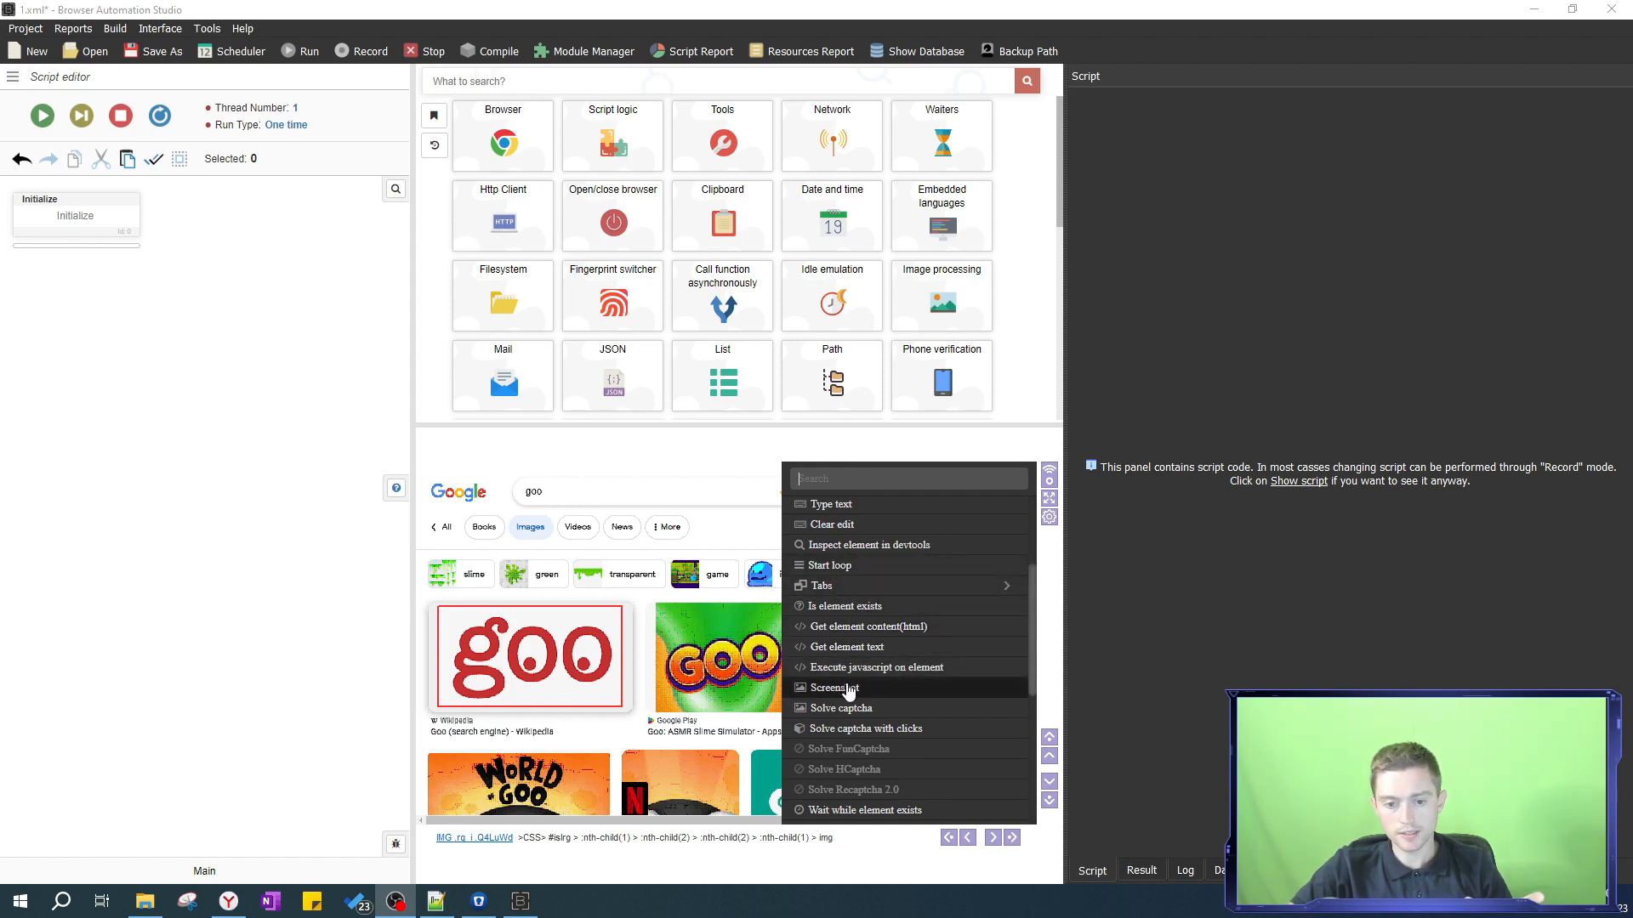
# - Add a Screenshot action storing the goo image as base64 in SCREENSHOT_BASE64 and run it
pyautogui.click(835, 687)
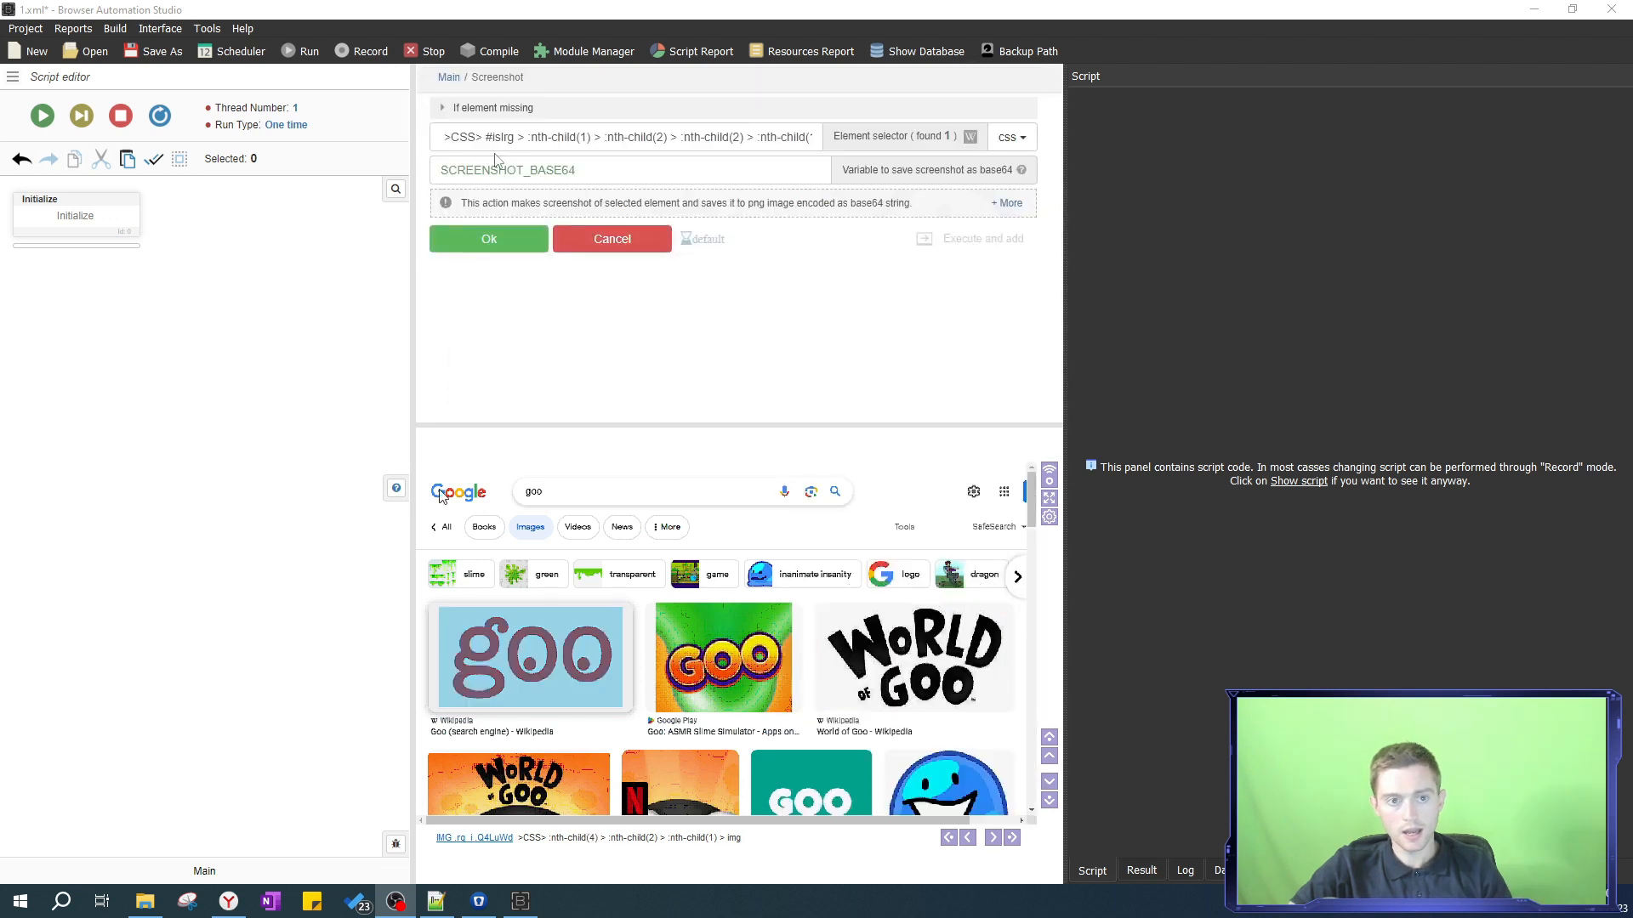
pyautogui.click(630, 136)
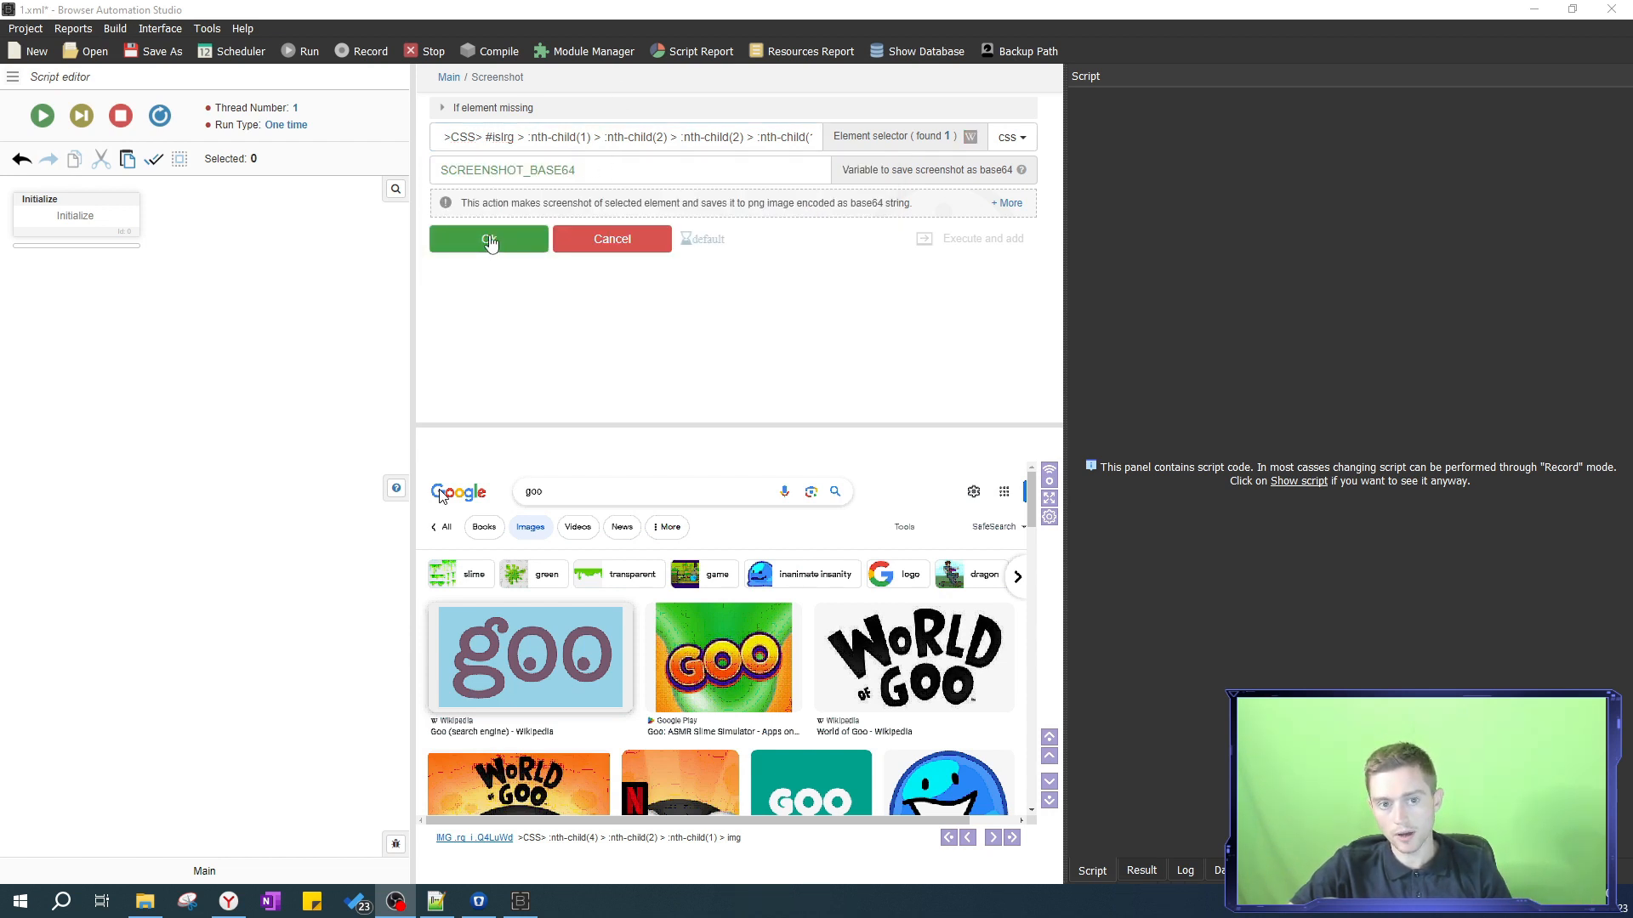
pyautogui.click(488, 238)
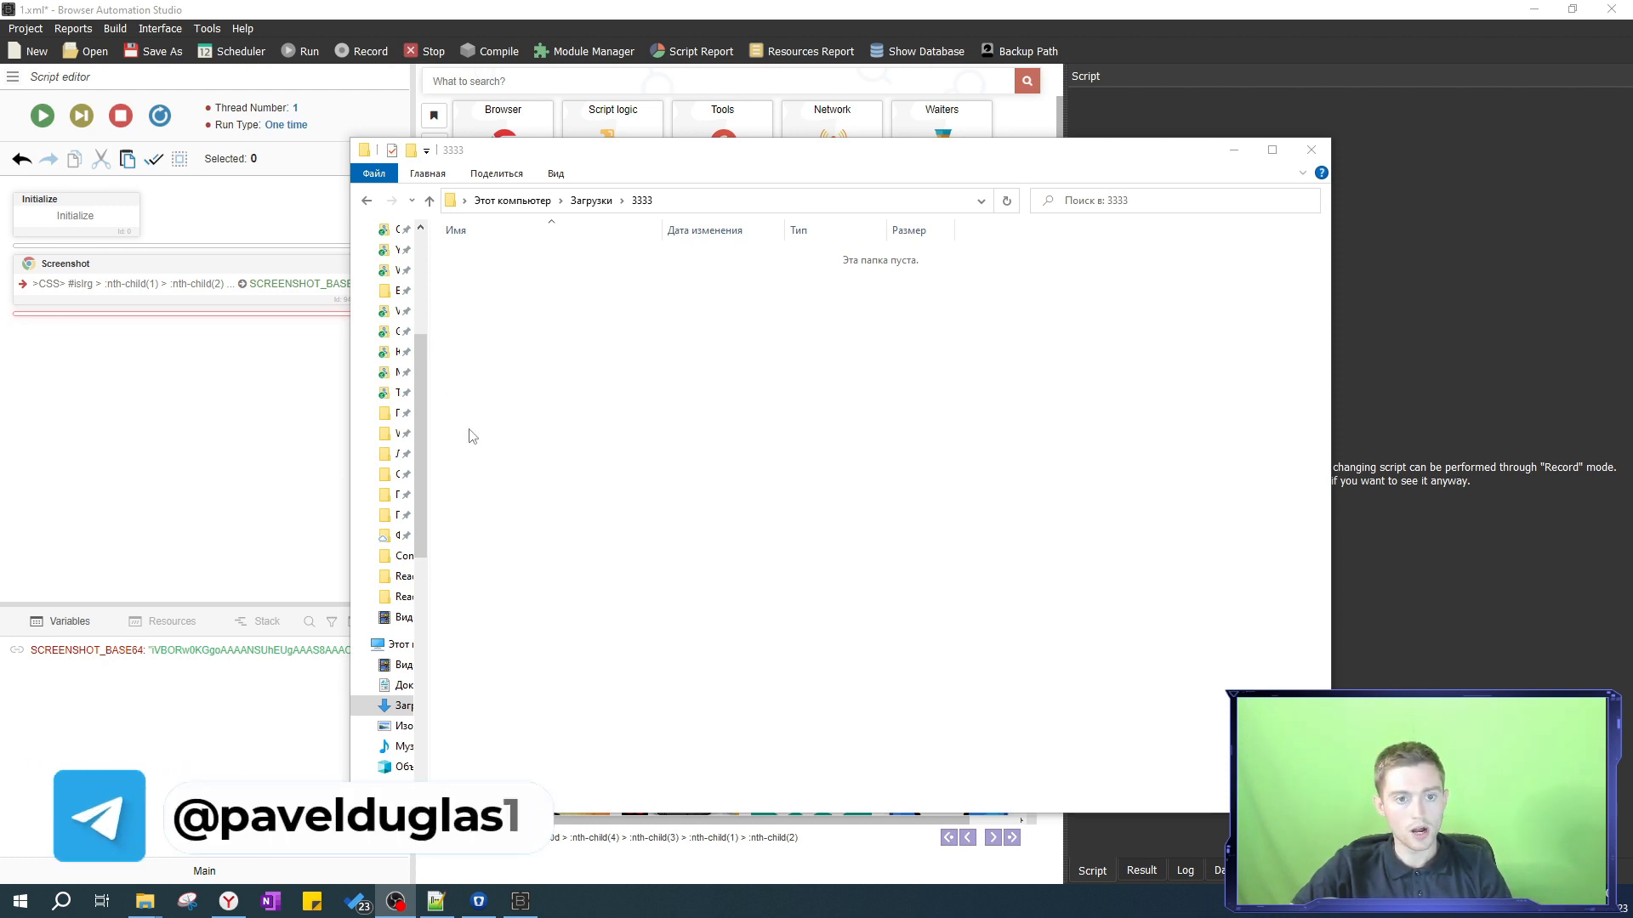
# - Reveal the full path of the empty 3333 Downloads folder, then return to the script editor
pyautogui.click(715, 201)
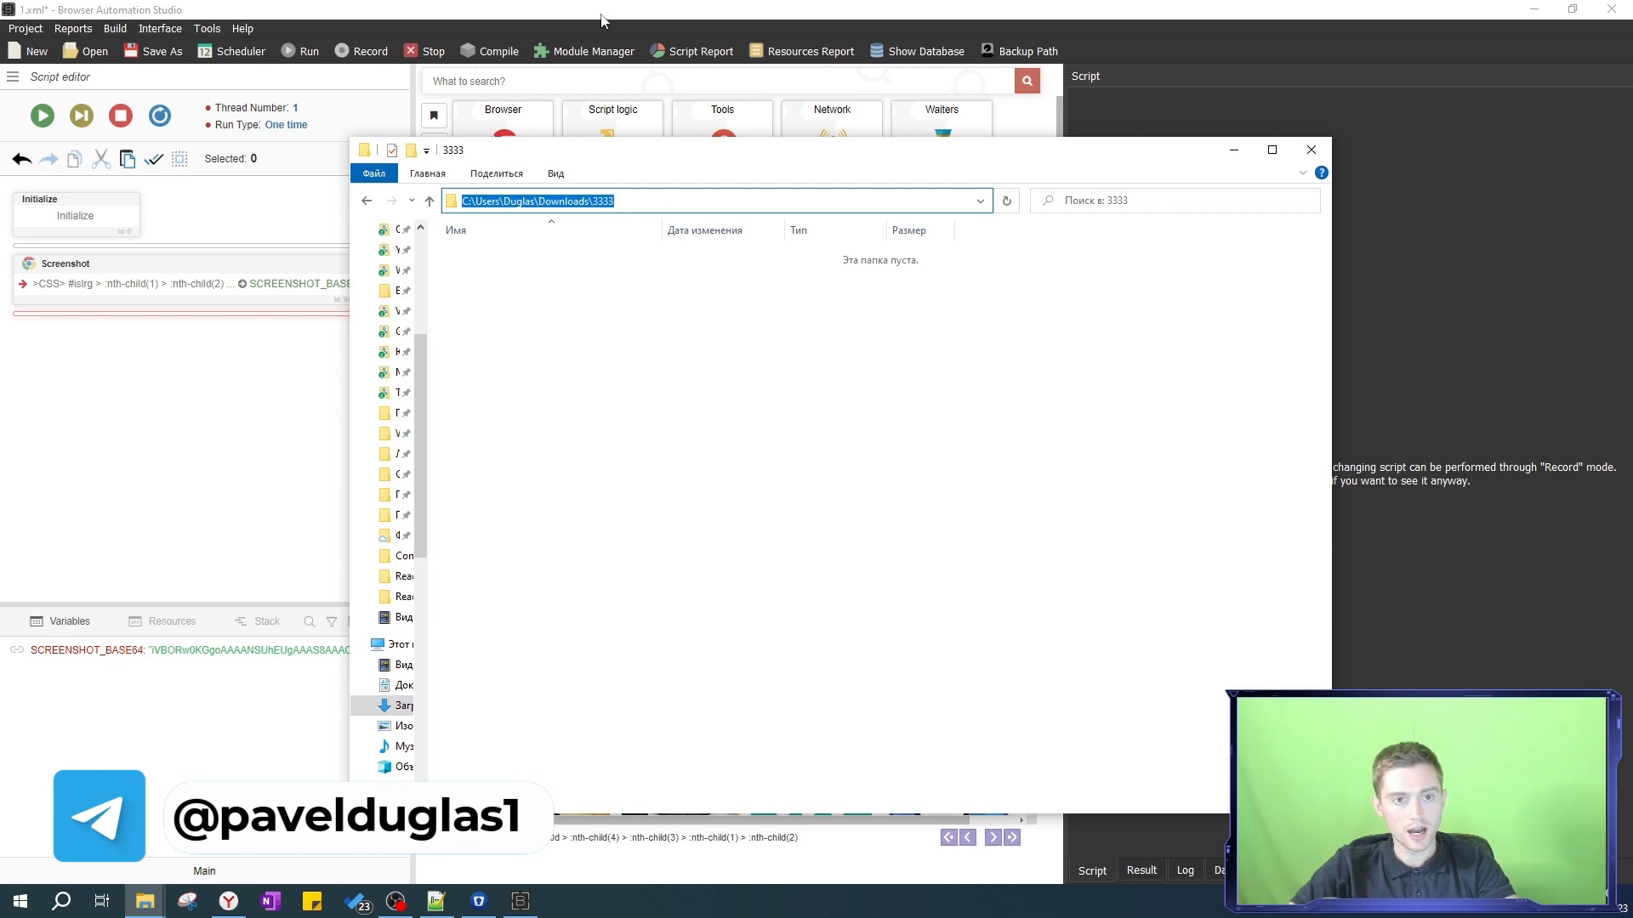
pyautogui.click(1310, 150)
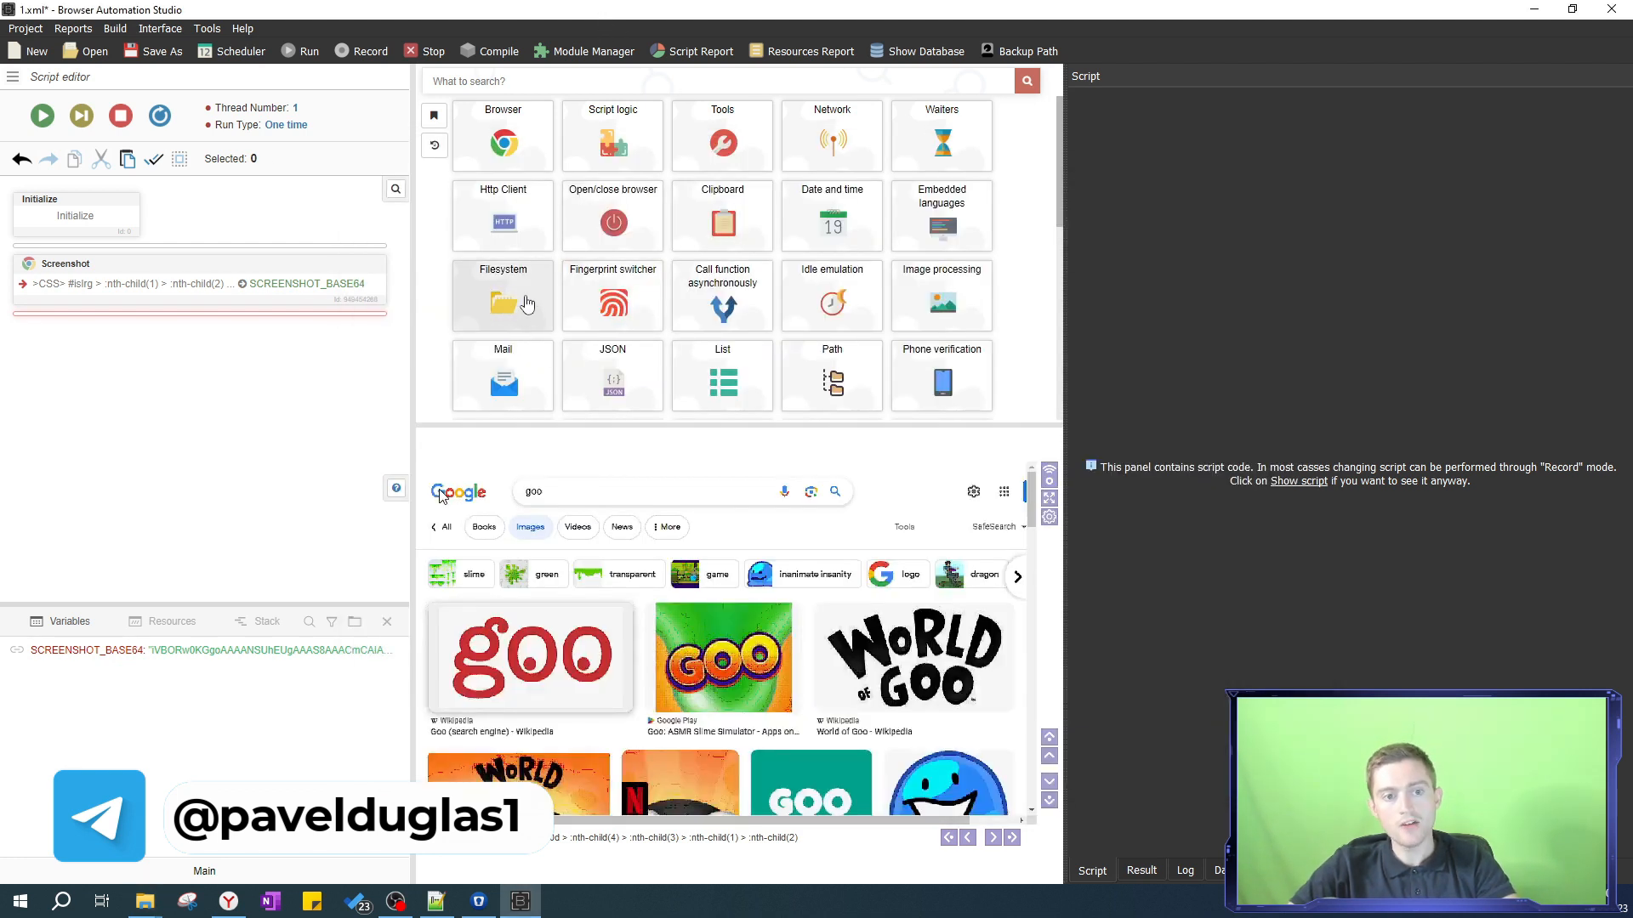
# - Start a Write File step with path C:\Users\Duglas\Downloads\3333\image.png
pyautogui.click(503, 296)
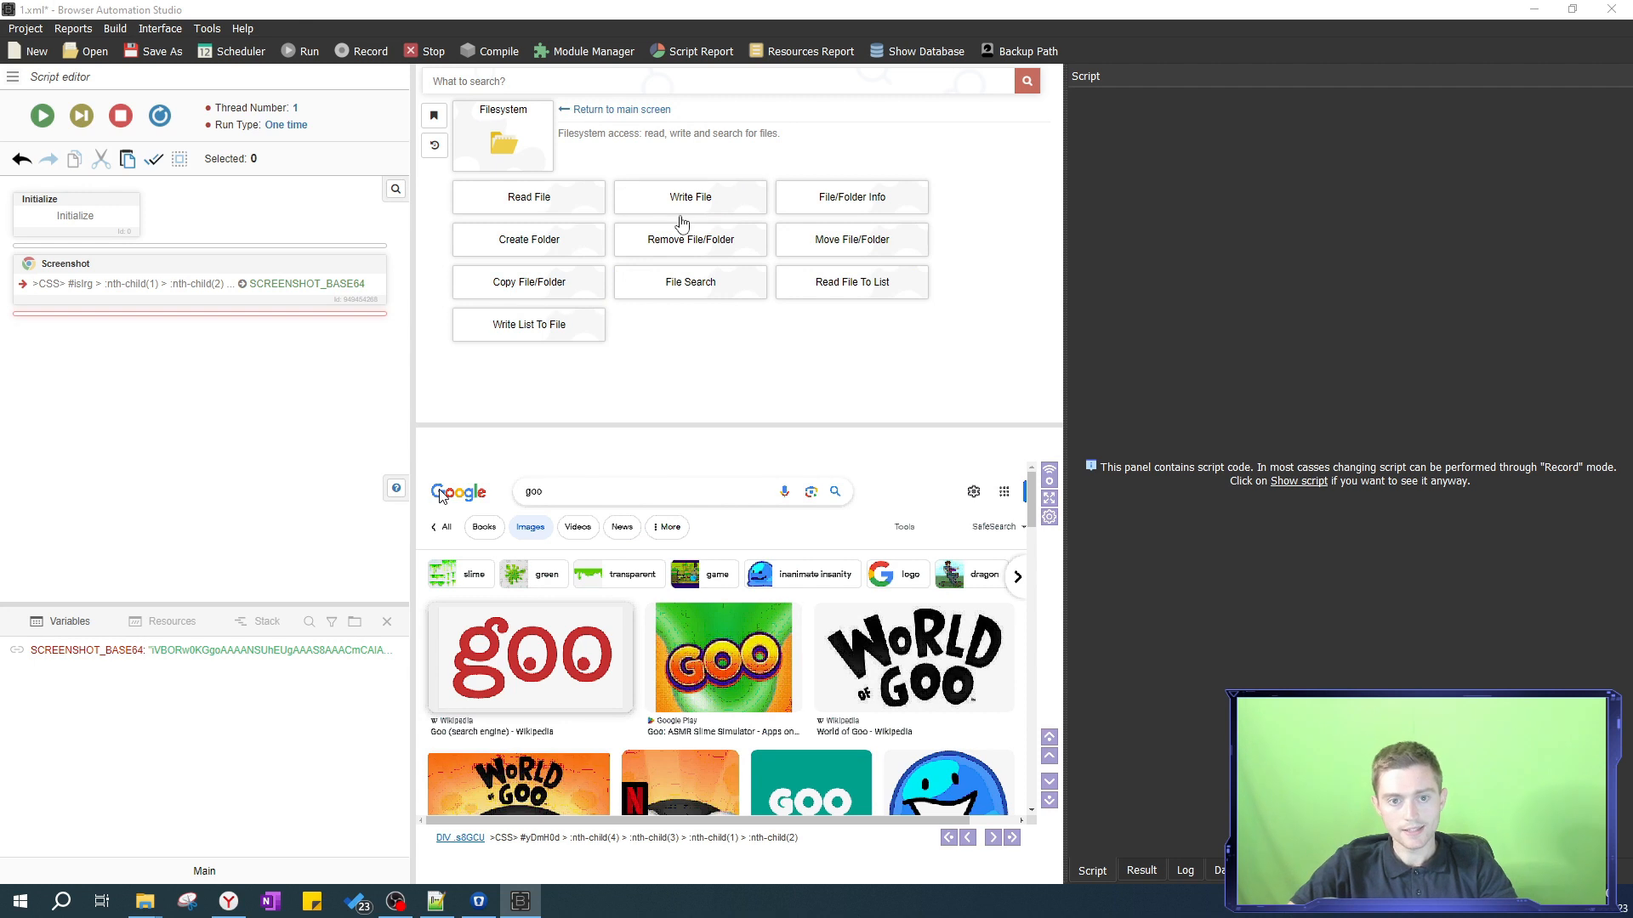
pyautogui.click(690, 197)
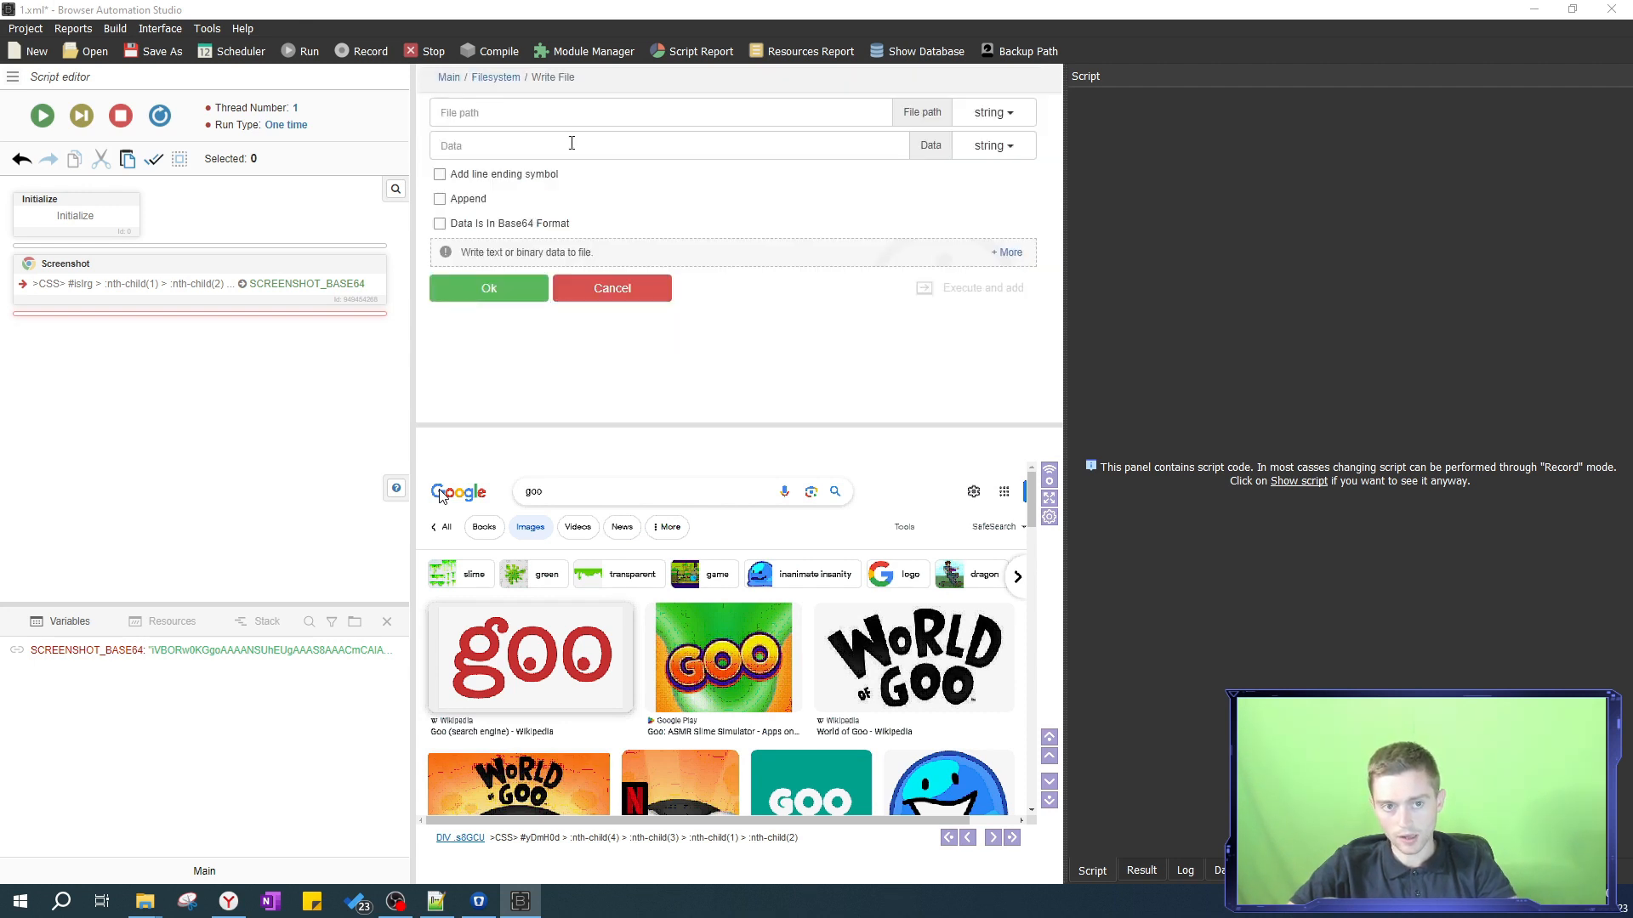
pyautogui.write('C:\\Users\\Duglas\\Downloads\\3333\\')
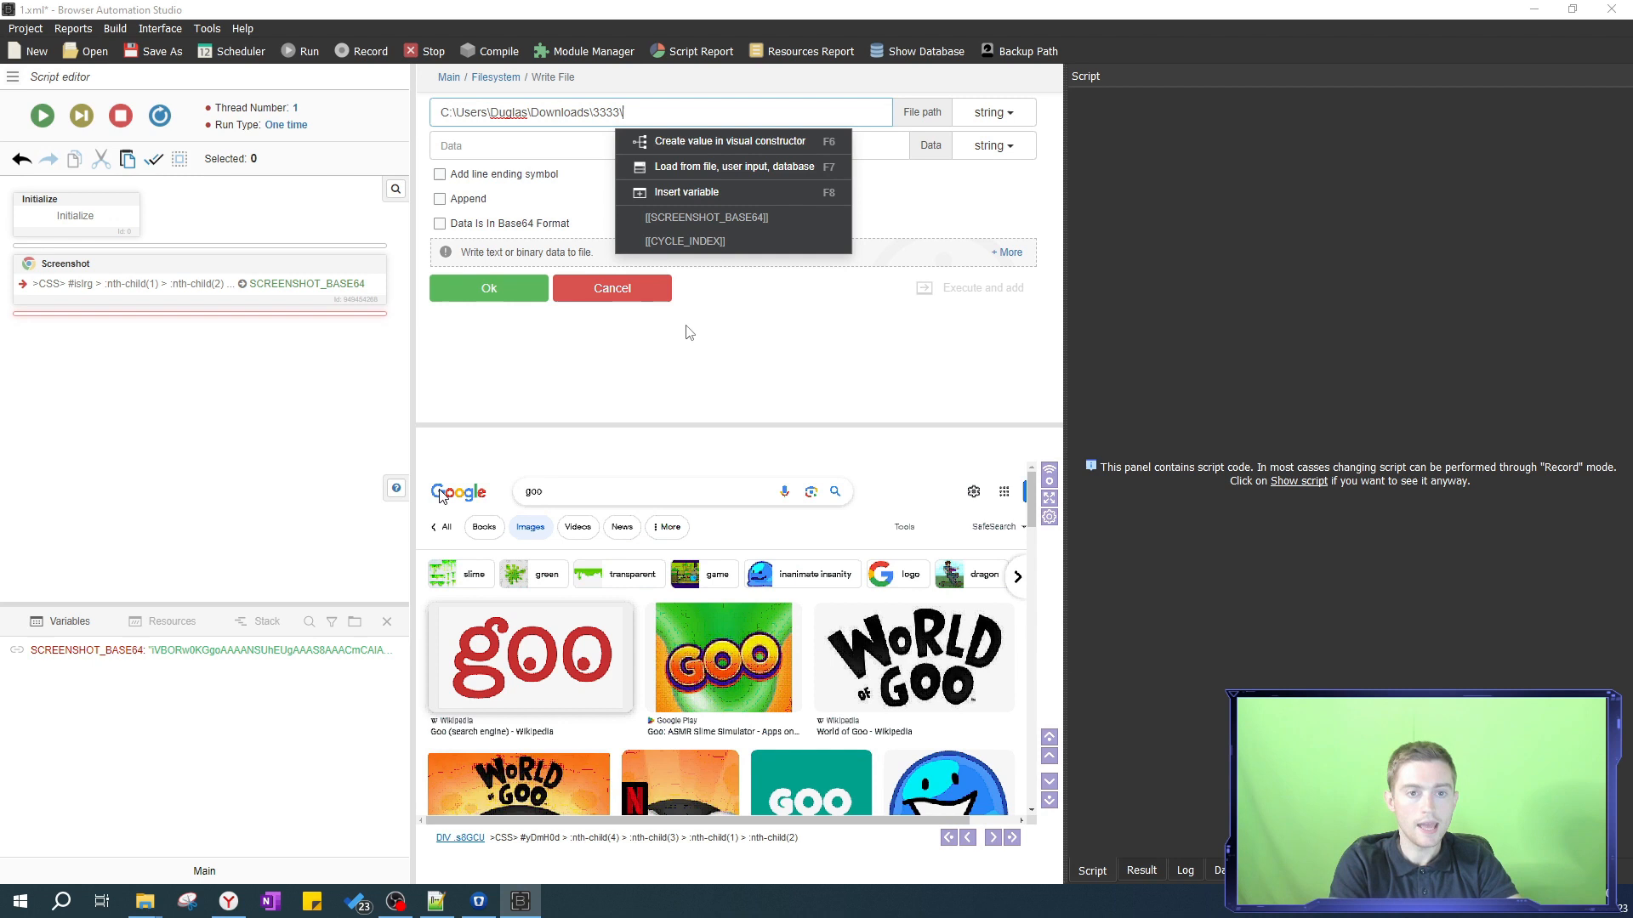
pyautogui.write('as')
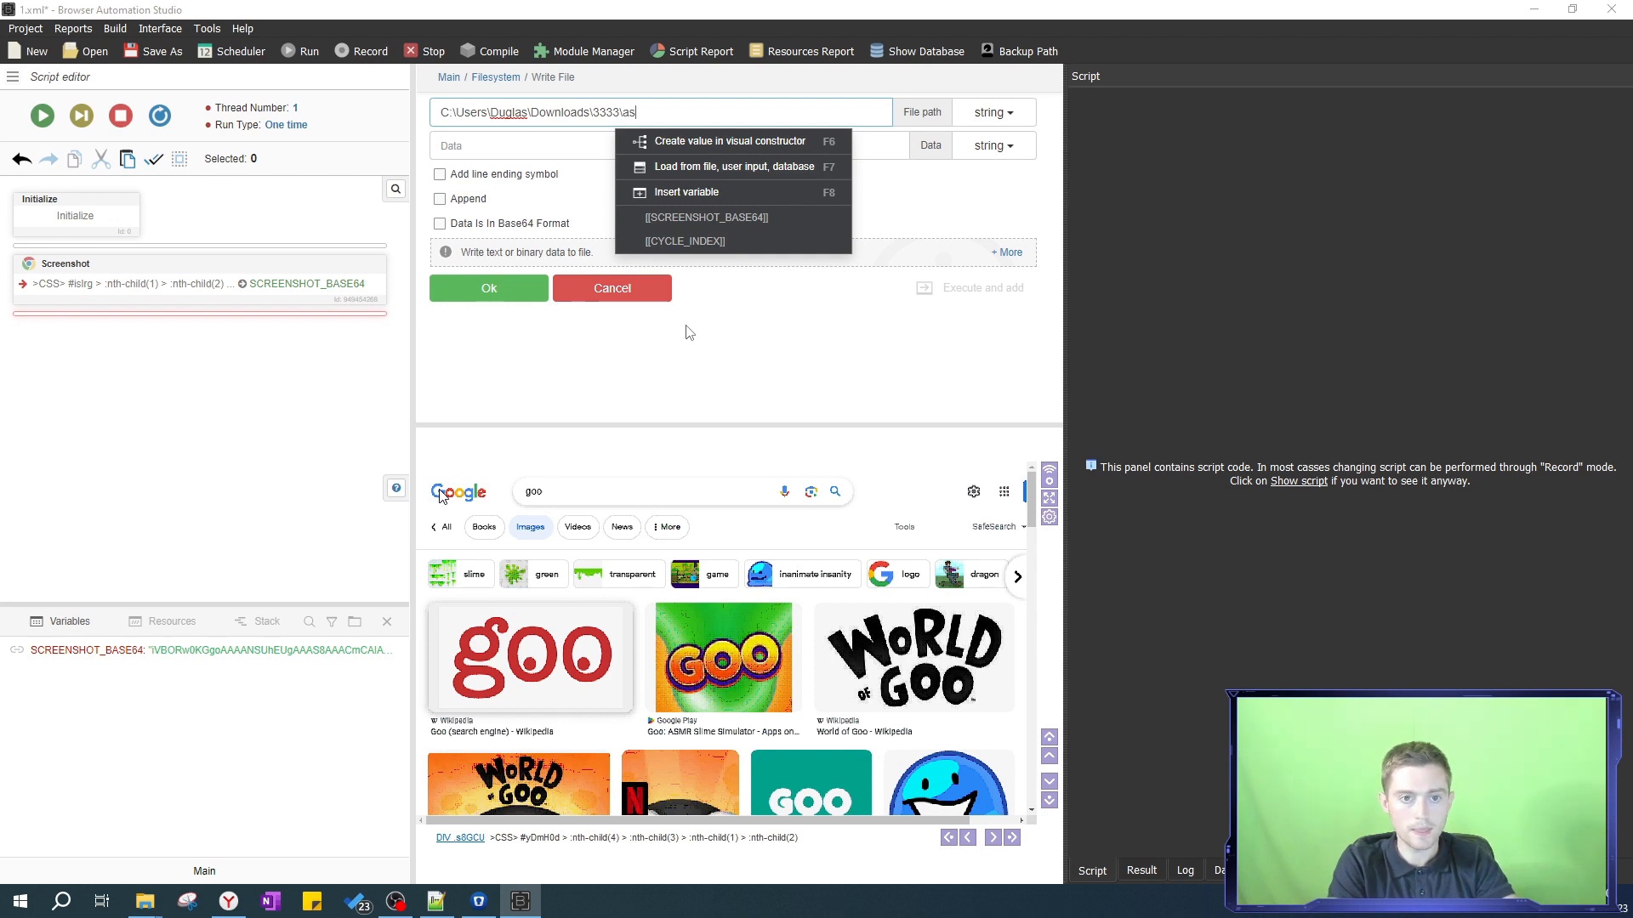
pyautogui.press('BackSpace')
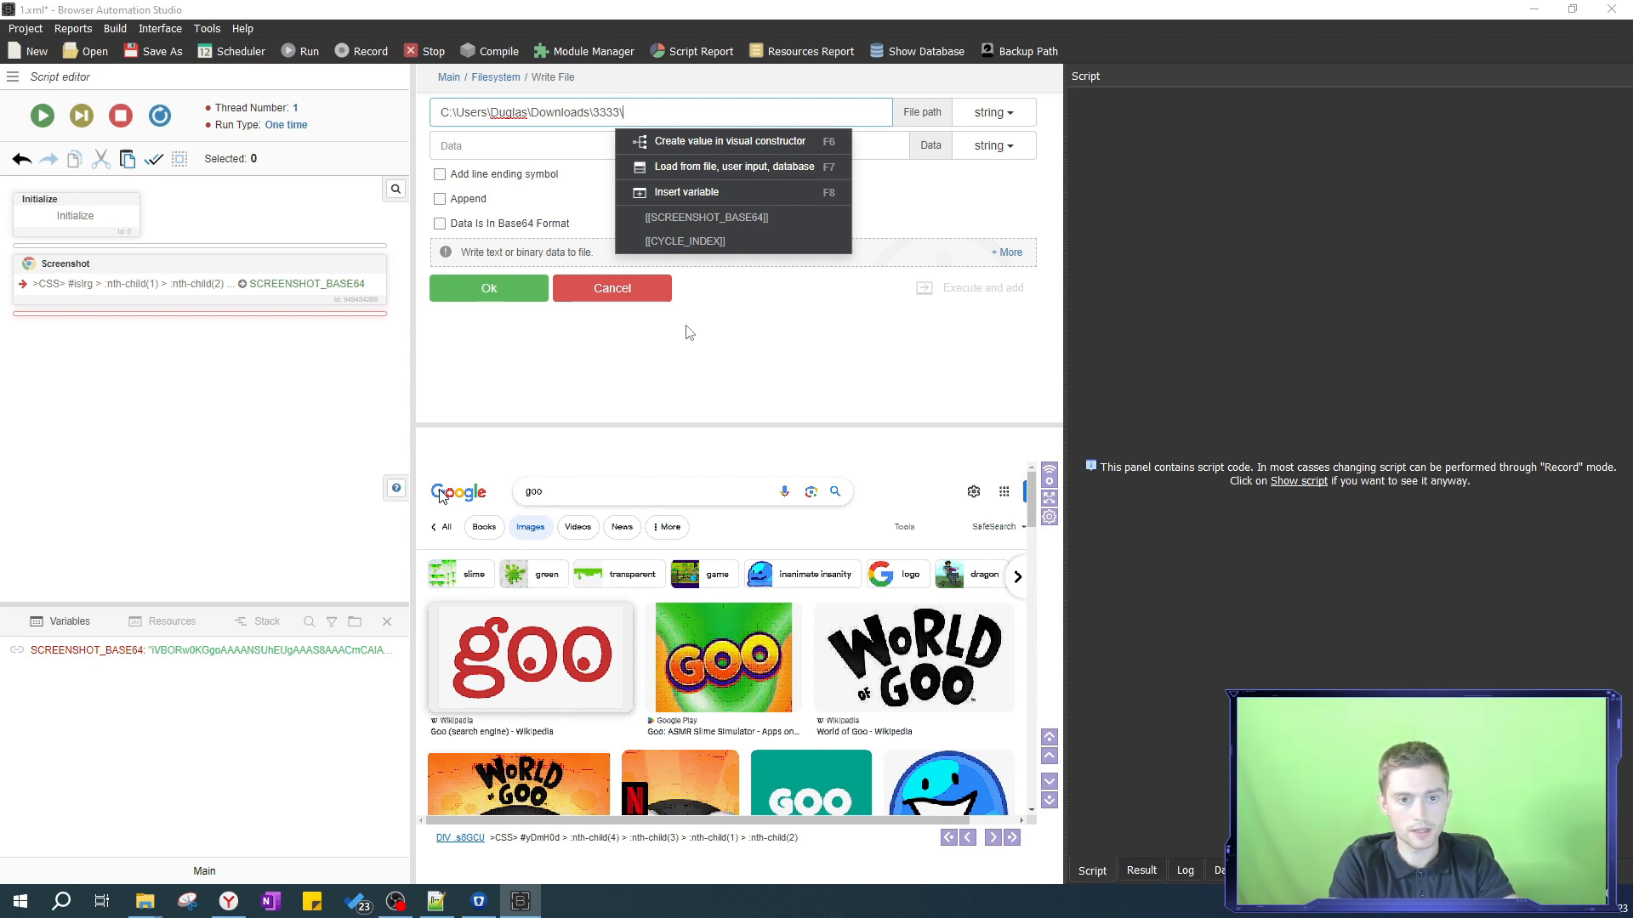
pyautogui.write('ima')
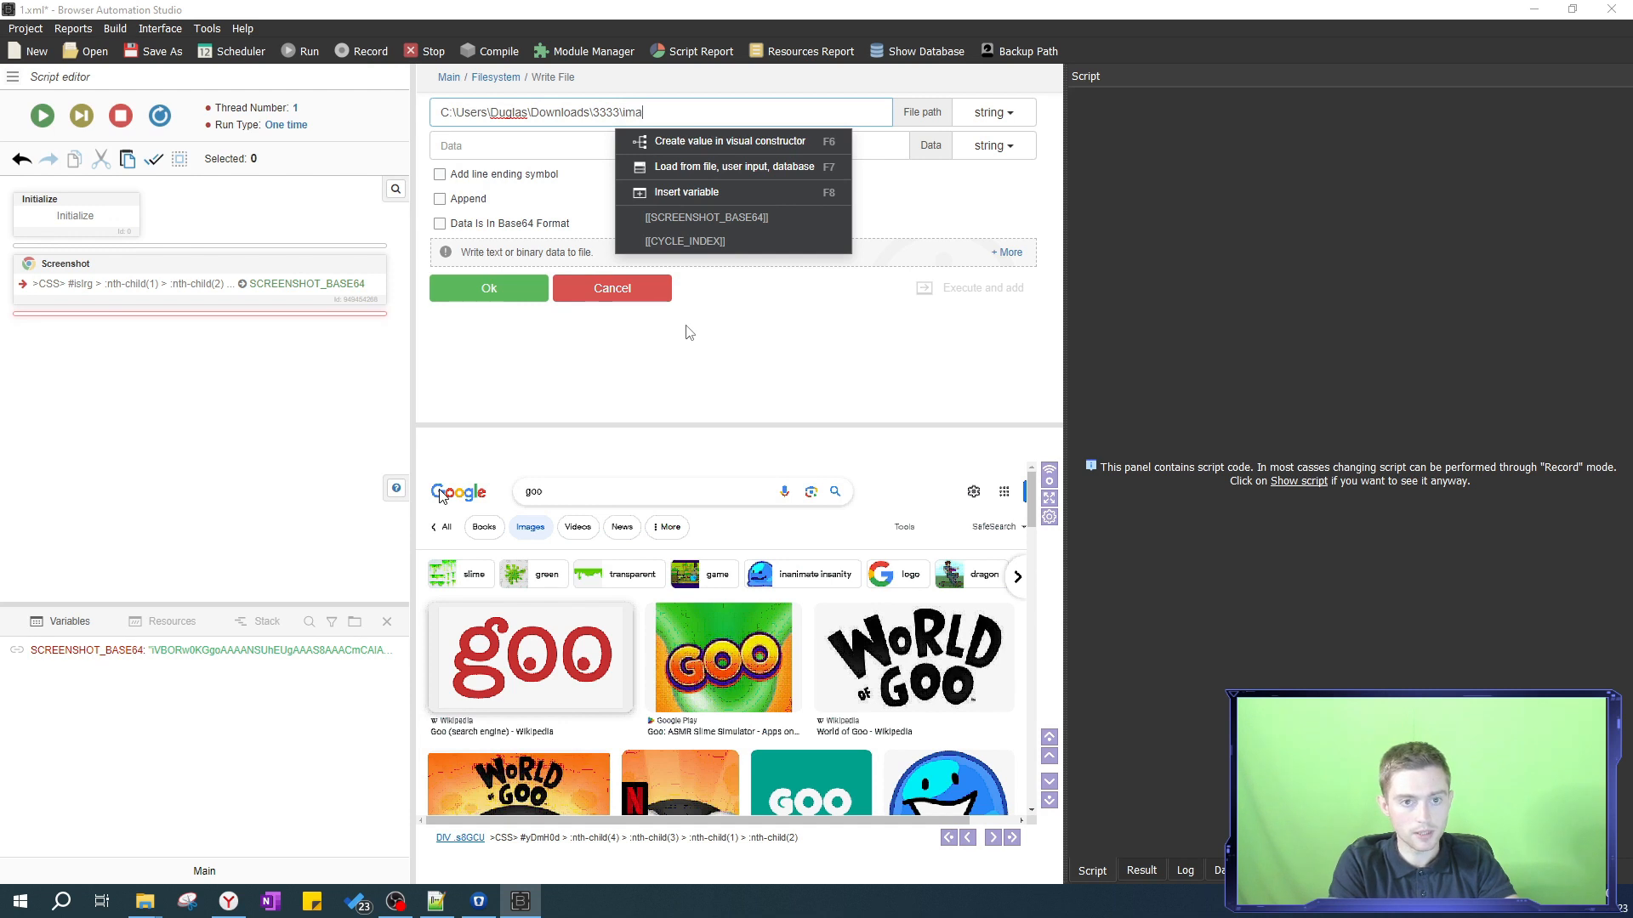
pyautogui.write('ge')
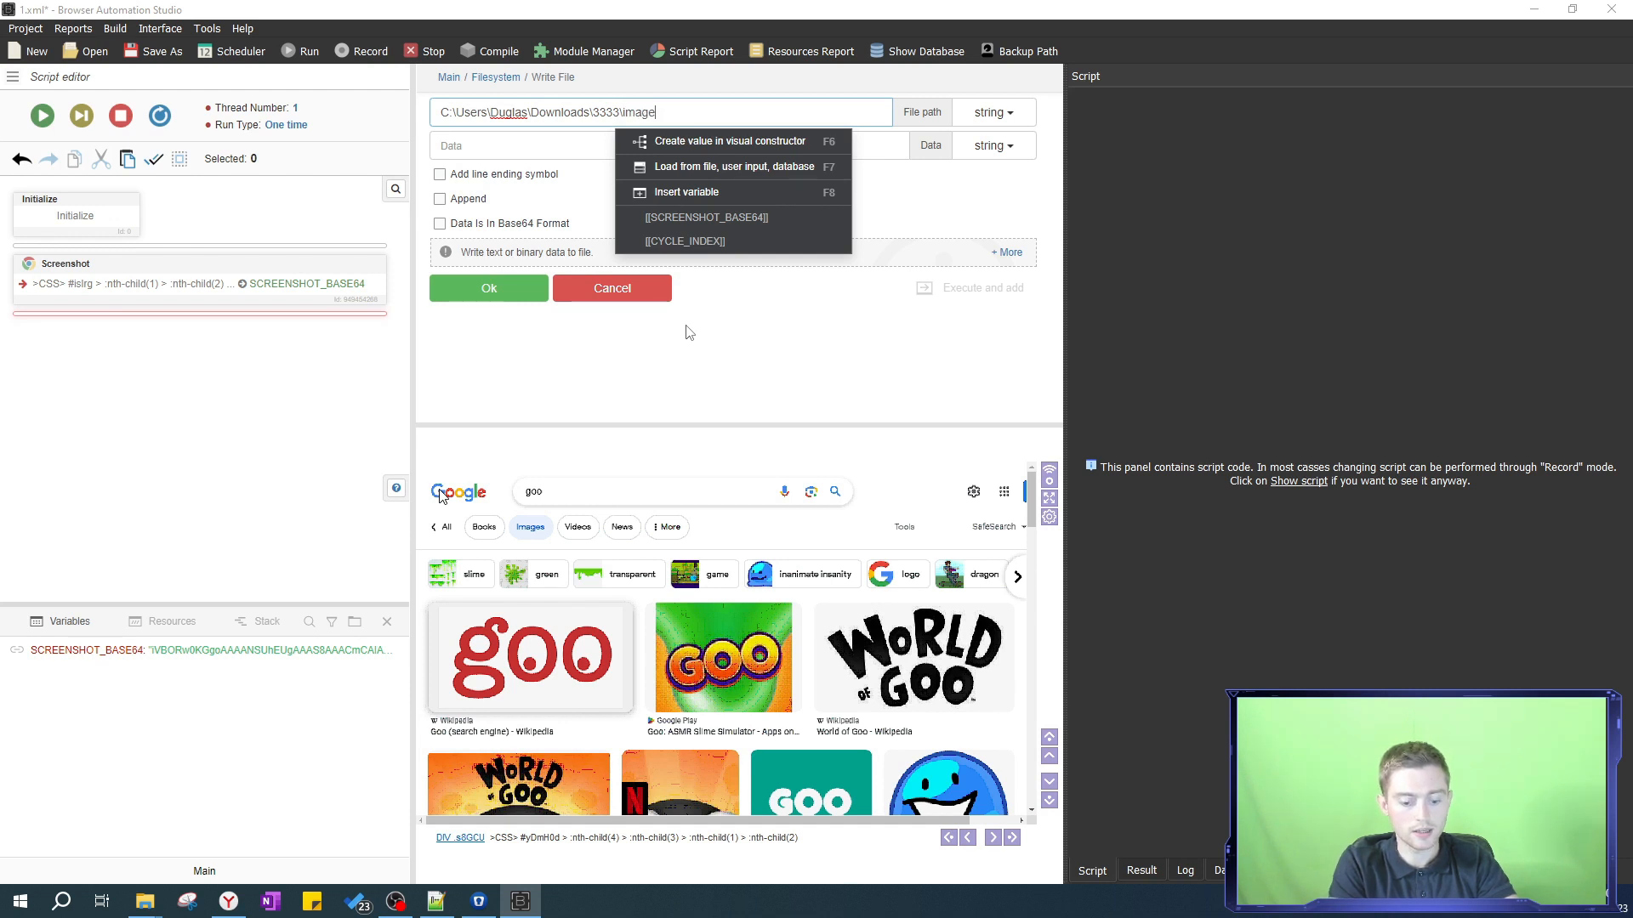
pyautogui.write('.')
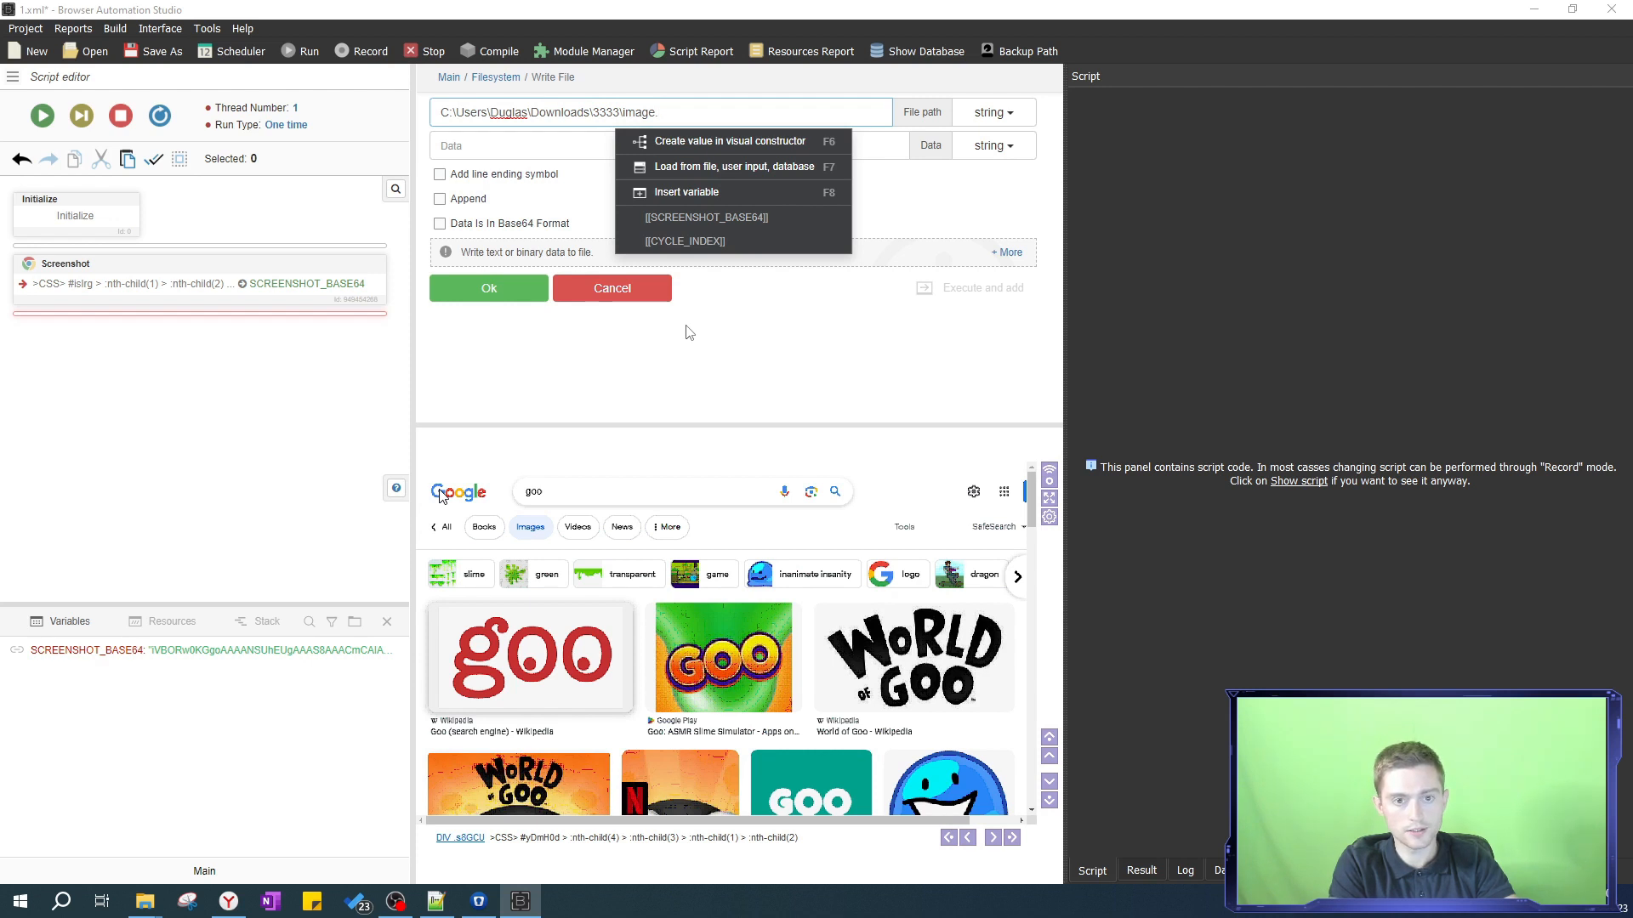
pyautogui.write('.png')
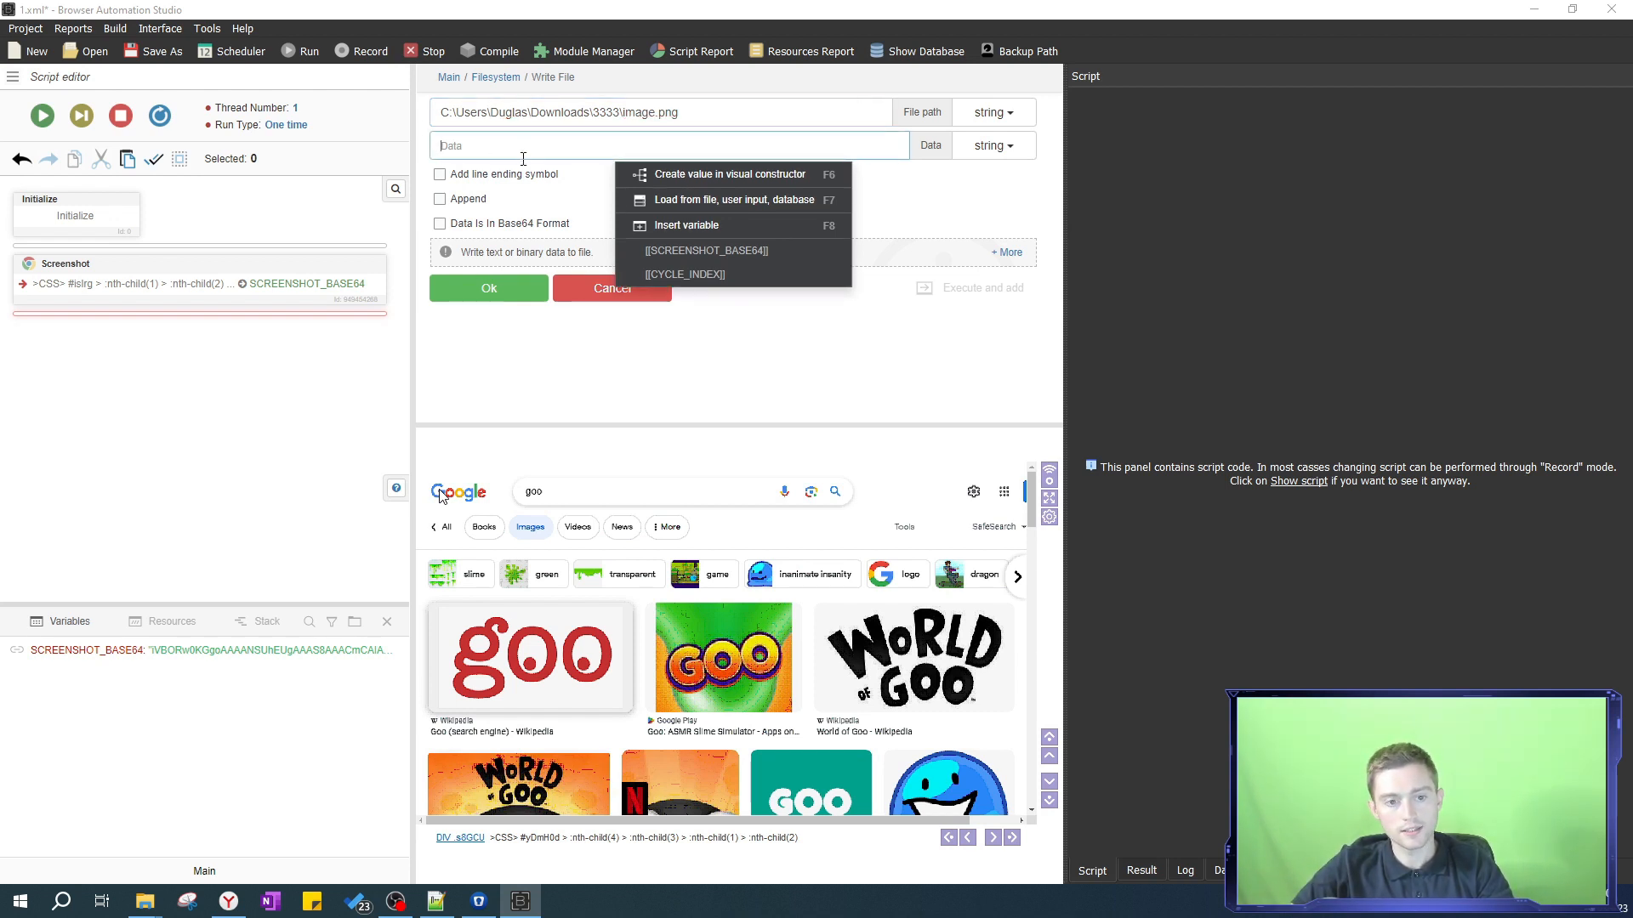
# - Use [[SCREENSHOT_BASE64]] as the file data, marked as base64, and add the step
pyautogui.click(706, 250)
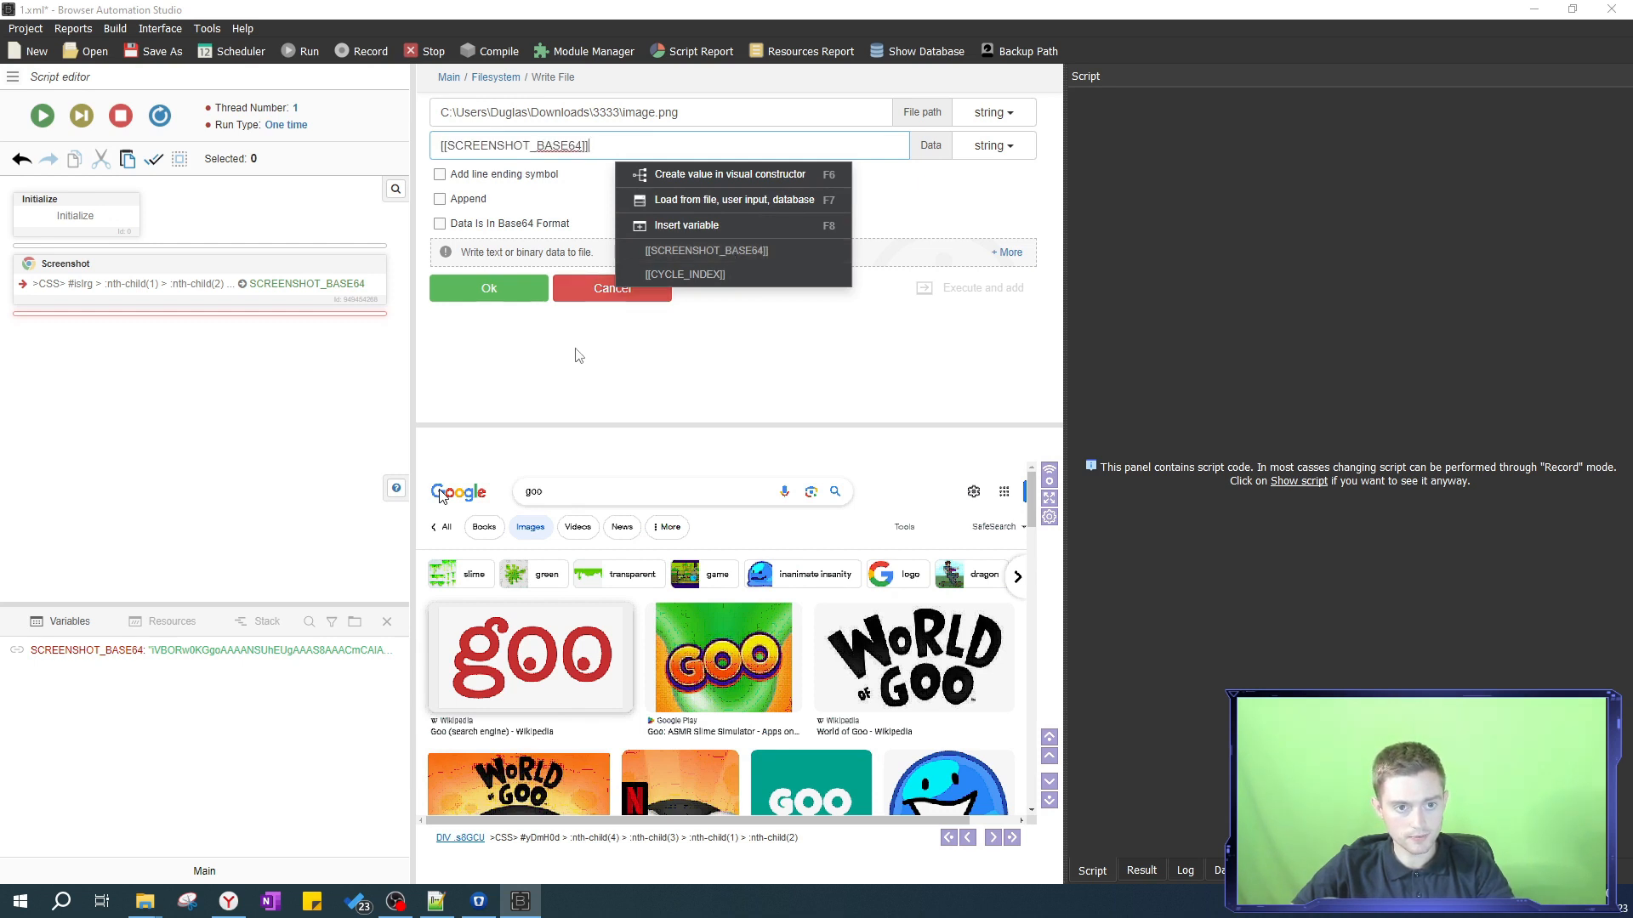
pyautogui.click(691, 146)
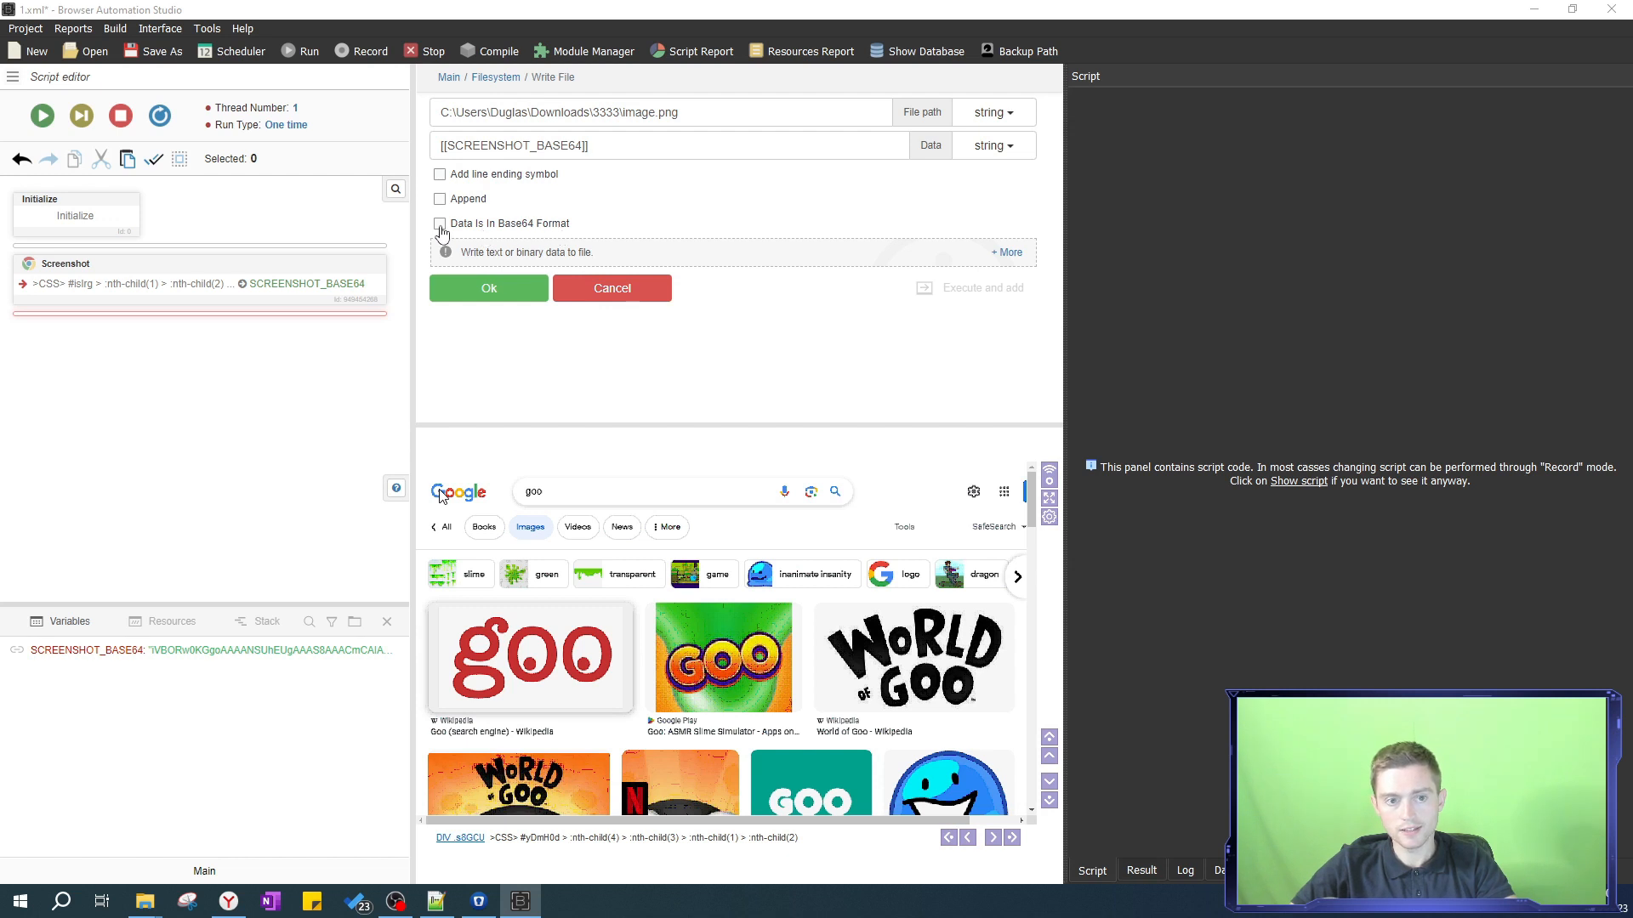
pyautogui.click(439, 224)
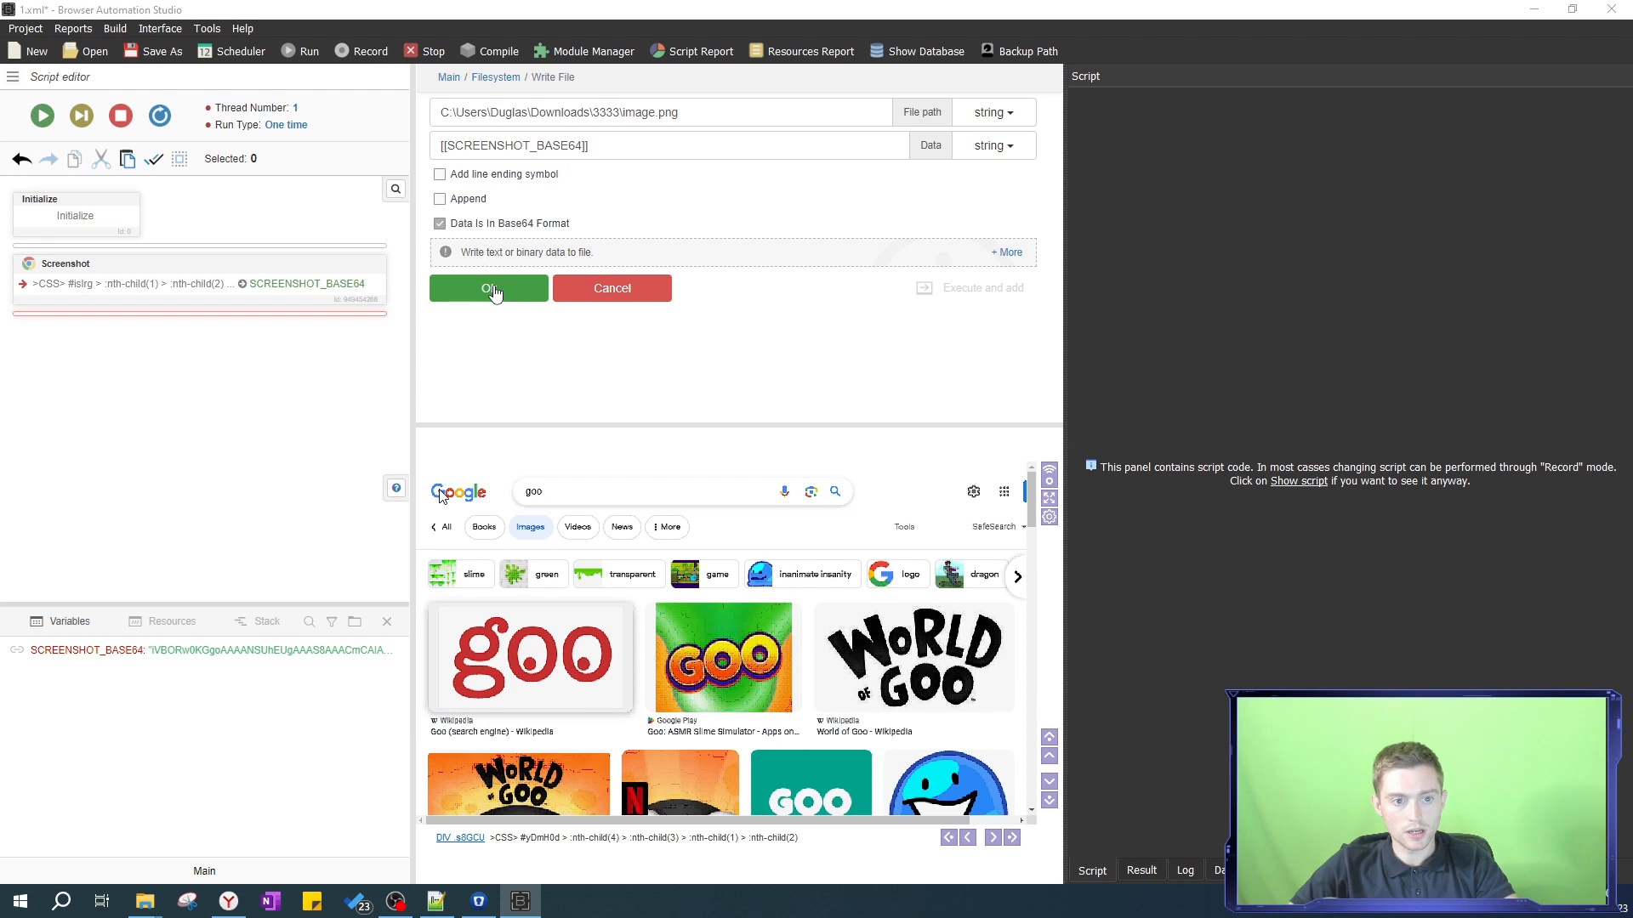
pyautogui.click(488, 288)
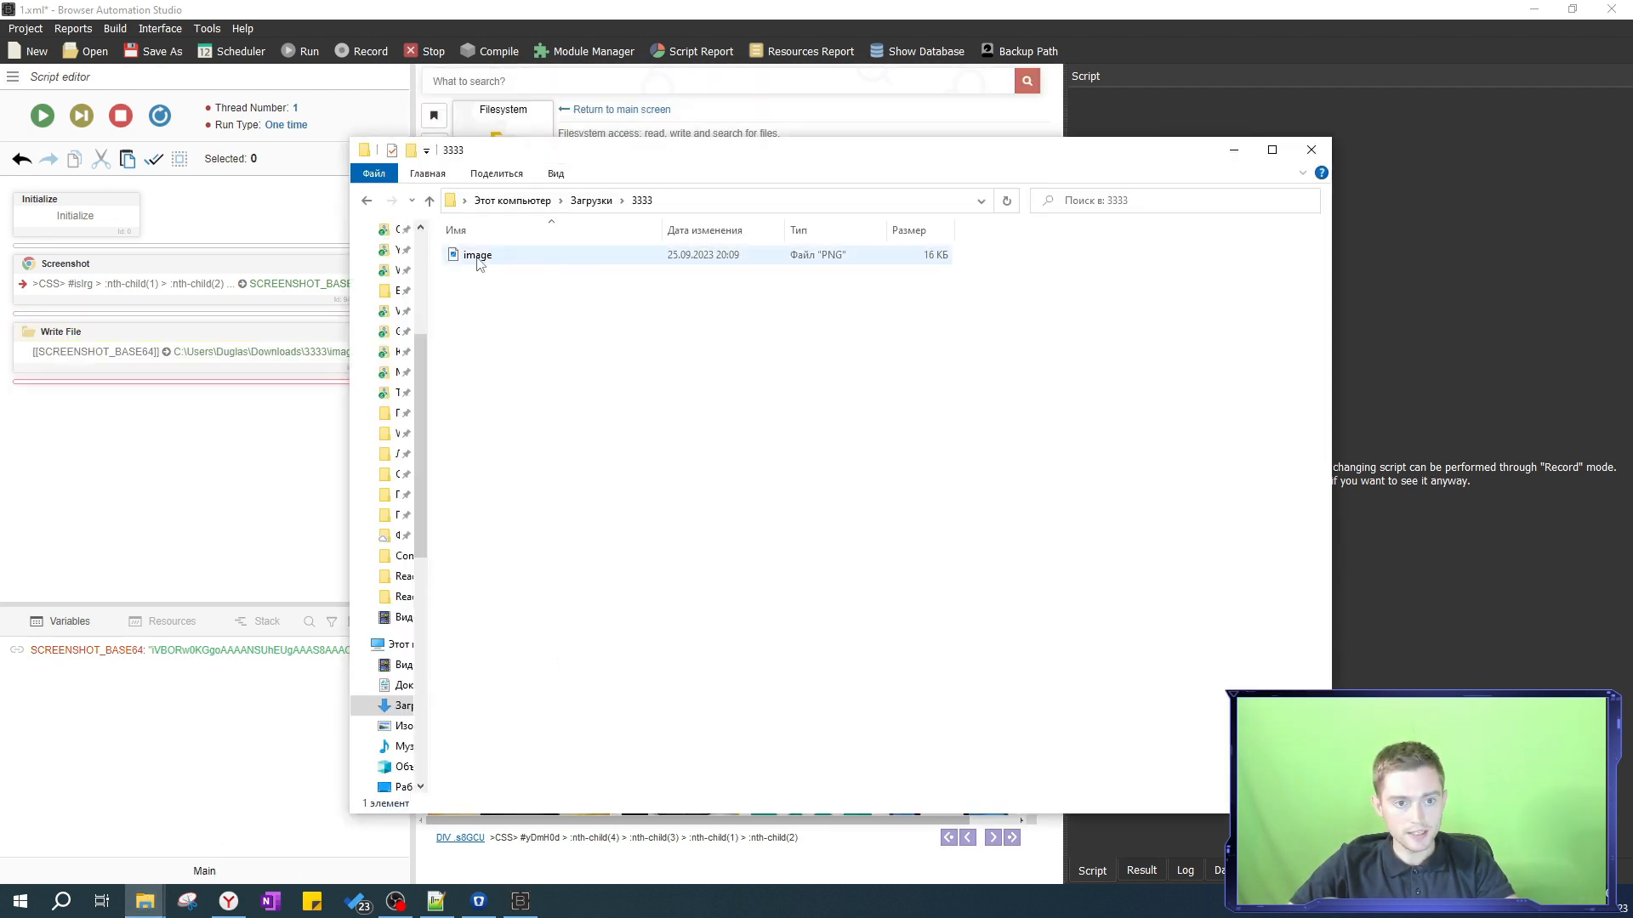
pyautogui.moveTo(476, 262)
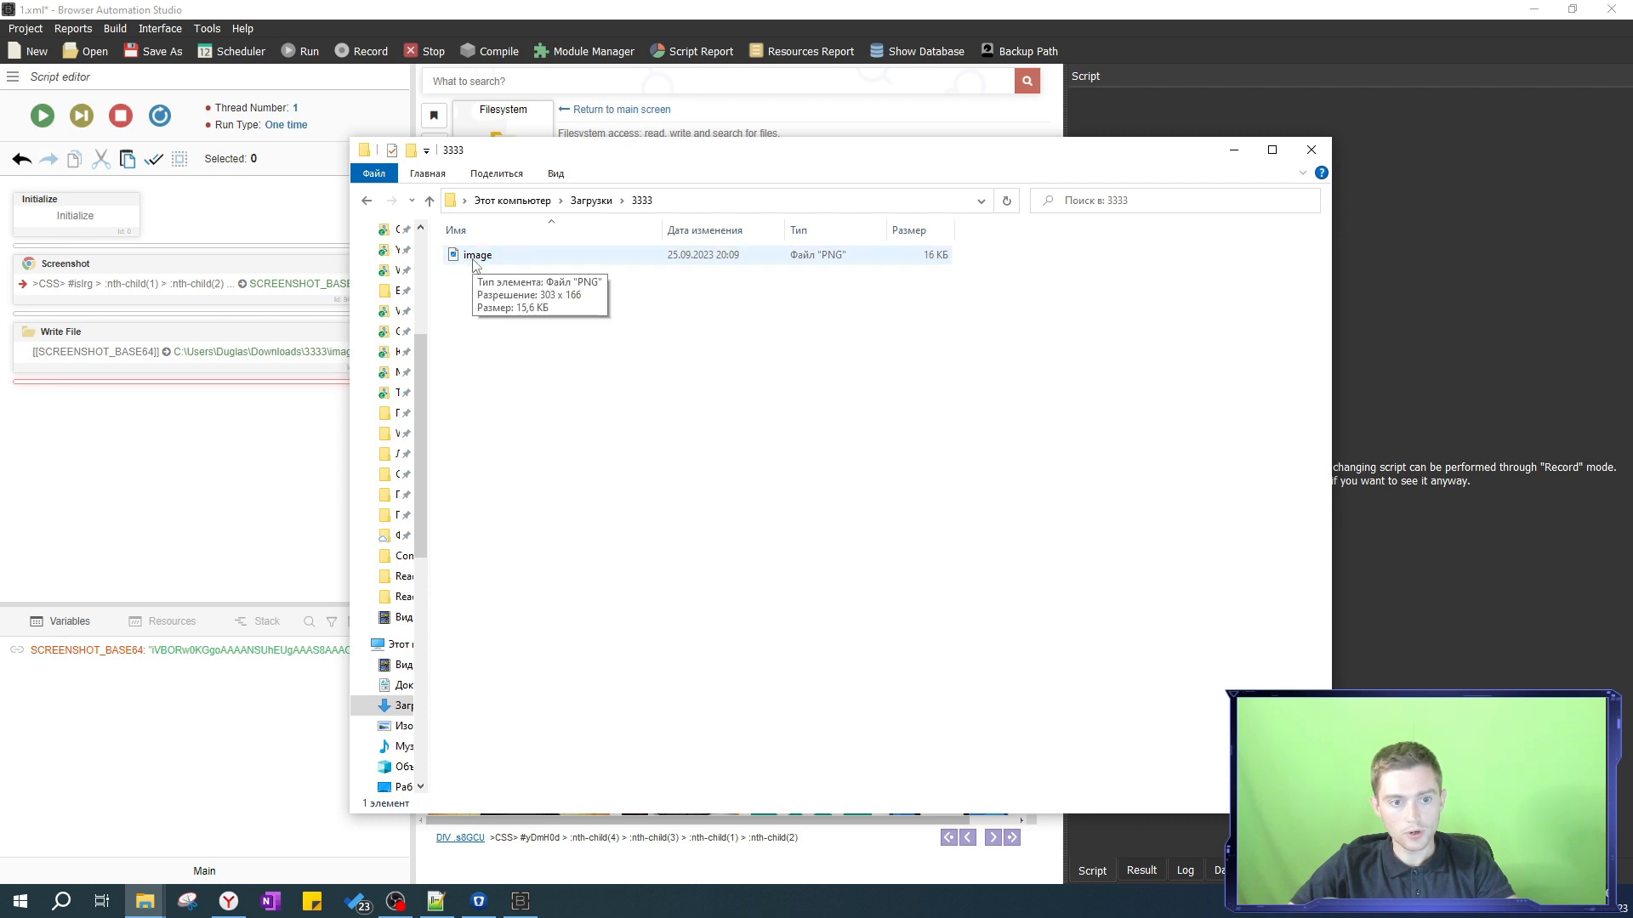
# - Open image.png from the 3333 folder to confirm the goo logo, then close the viewer
pyautogui.click(475, 255)
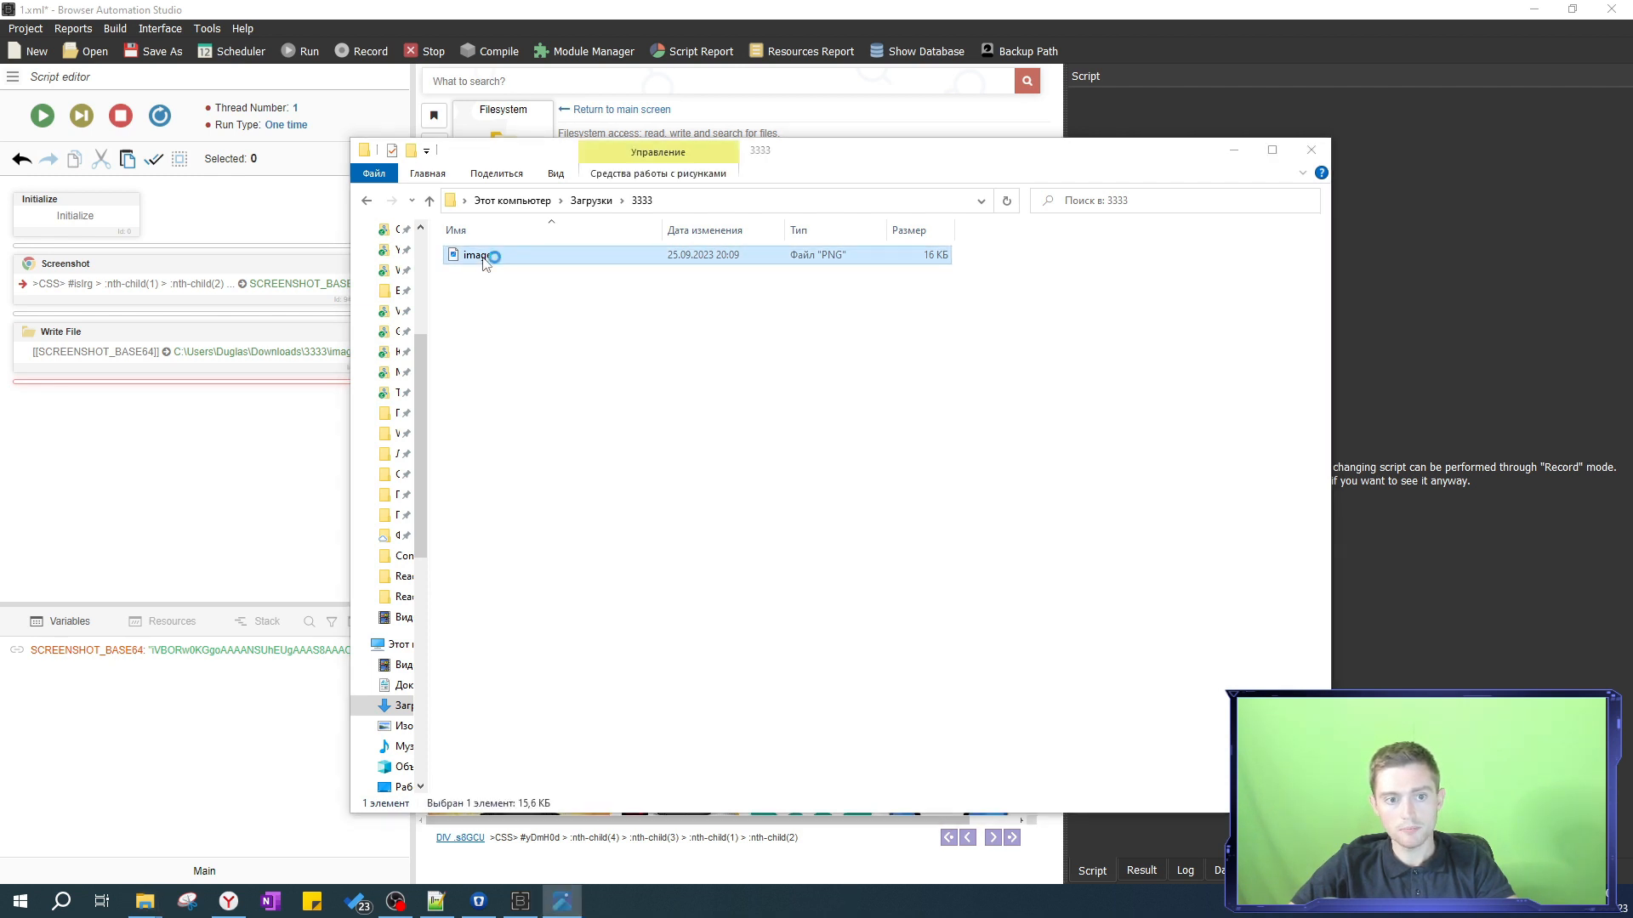
pyautogui.doubleClick(475, 255)
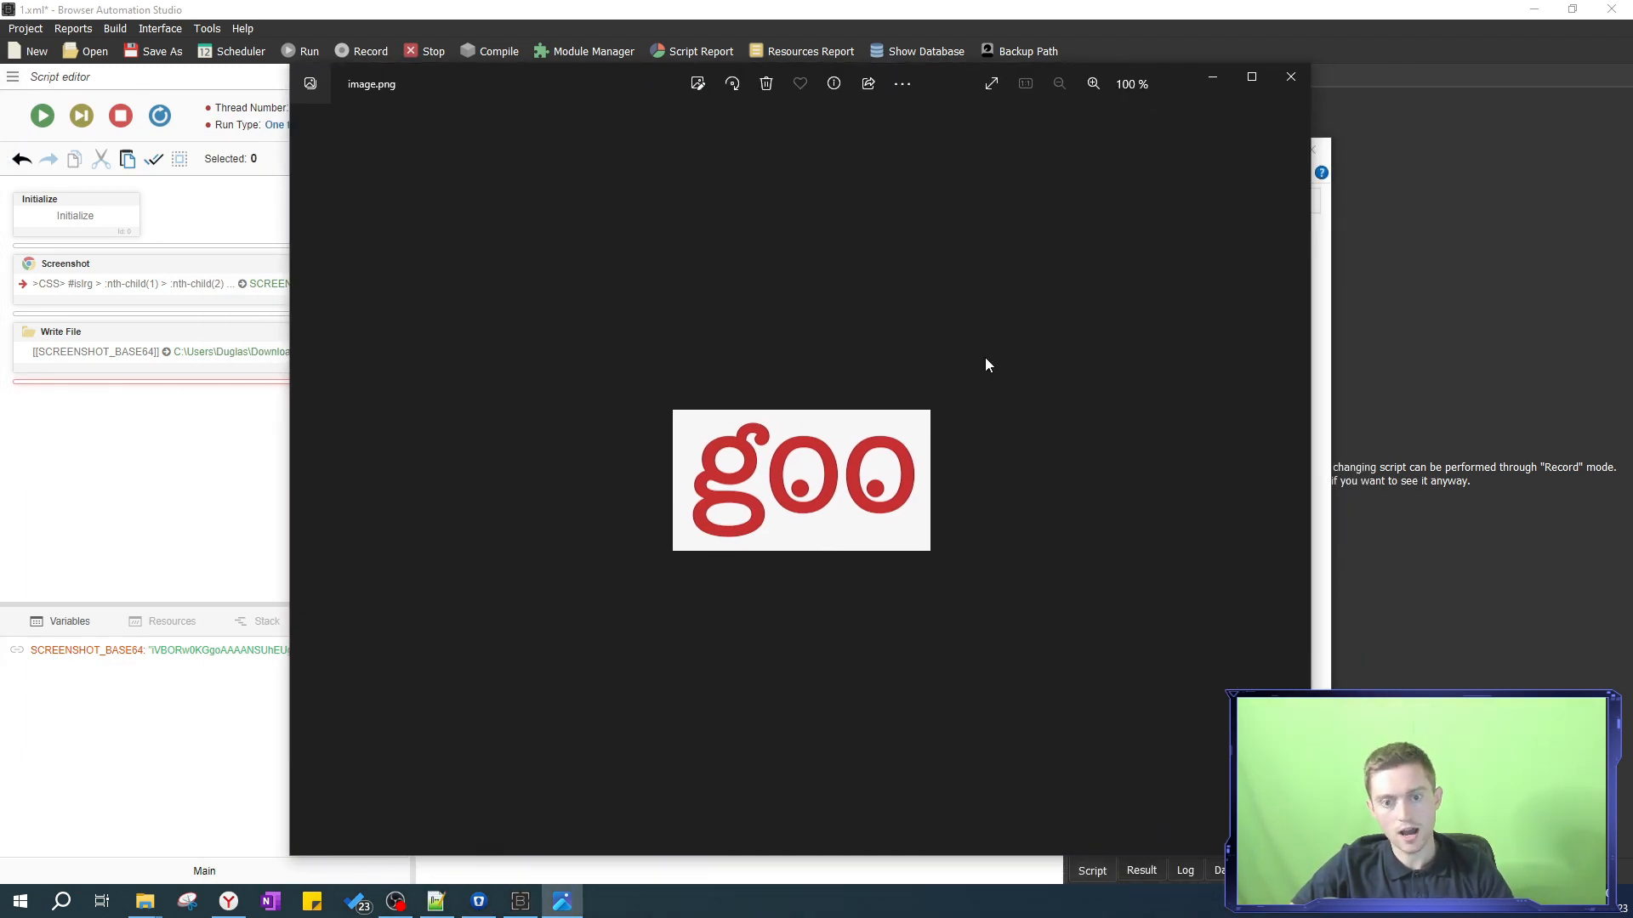
pyautogui.moveTo(1291, 76)
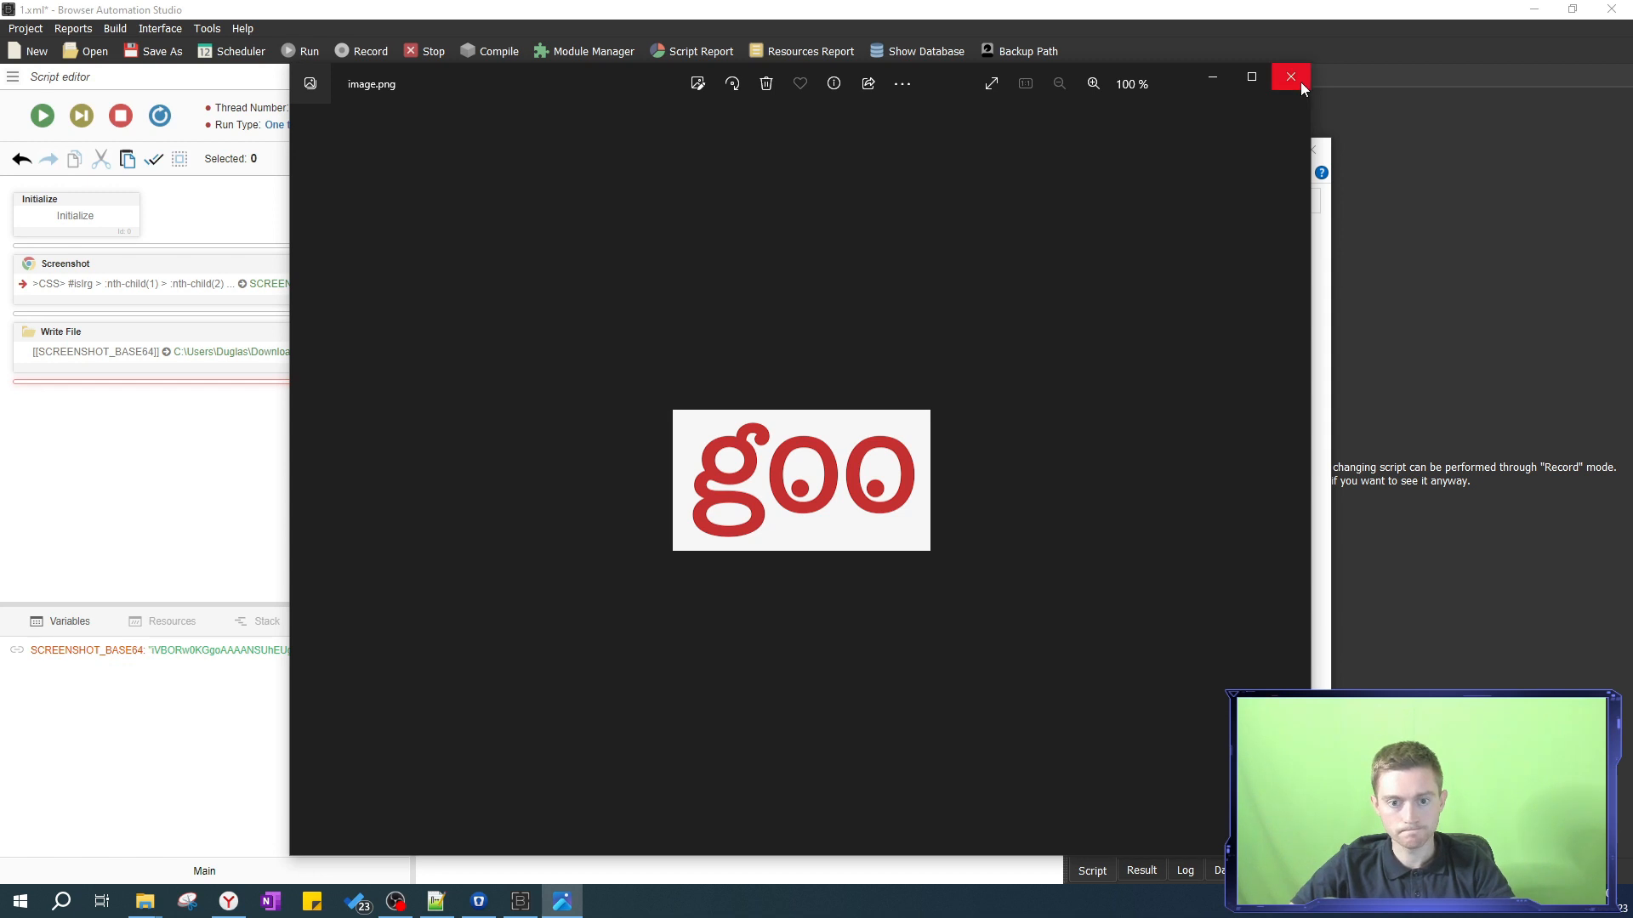
pyautogui.click(1291, 76)
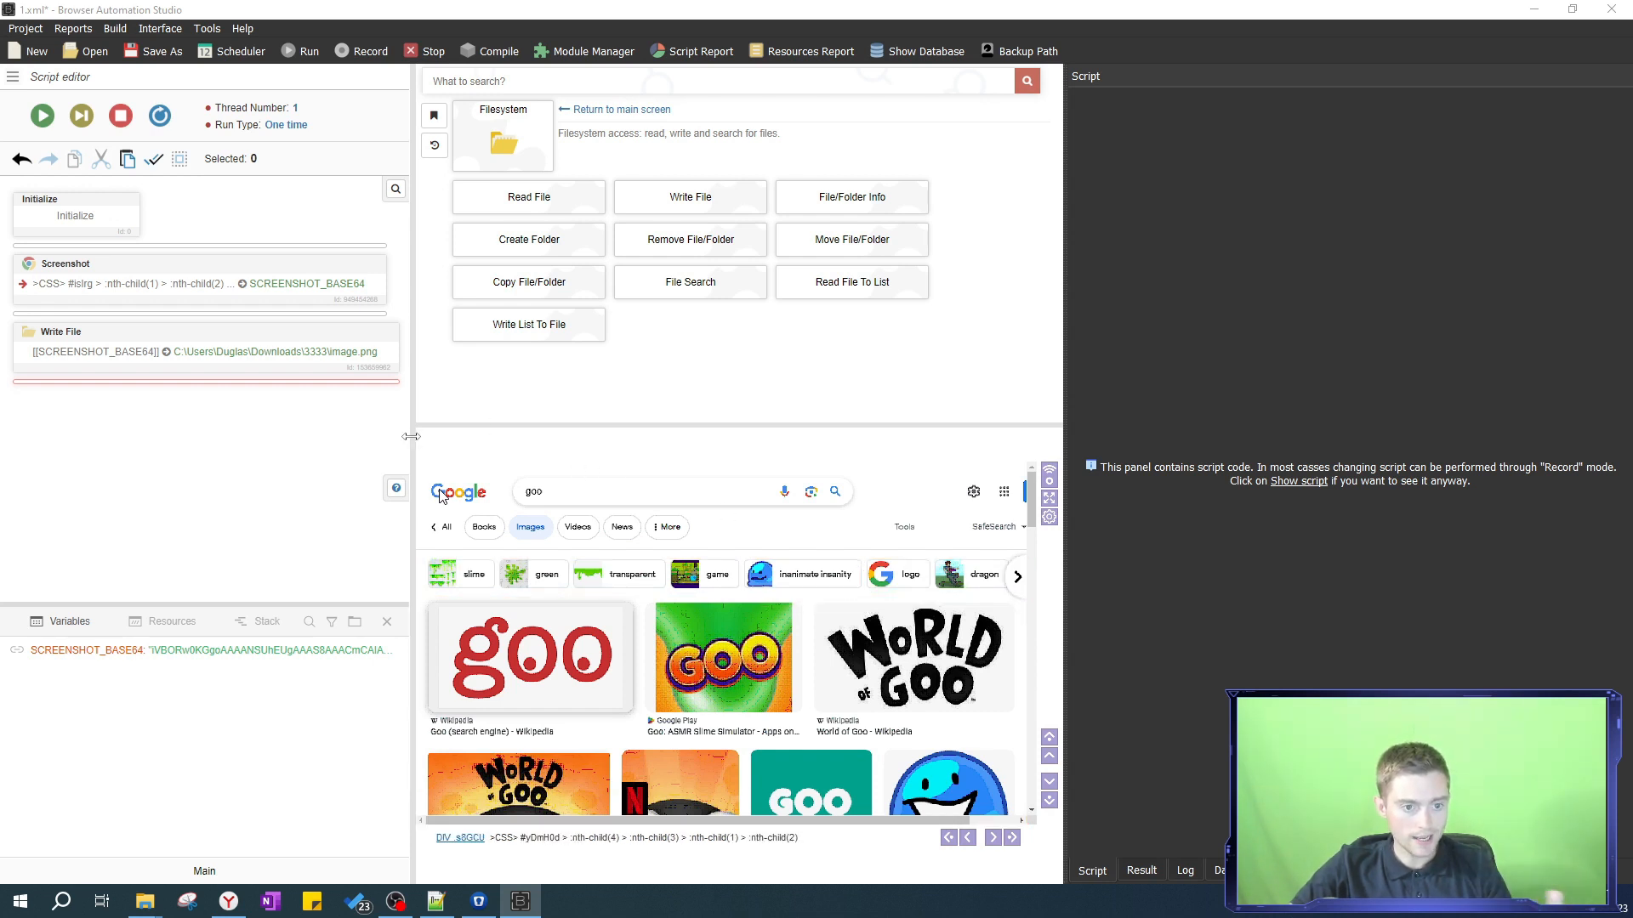
# - Delete the Screenshot and Write File blocks, leaving only Initialize, and return to the main action screen
pyautogui.click(809, 784)
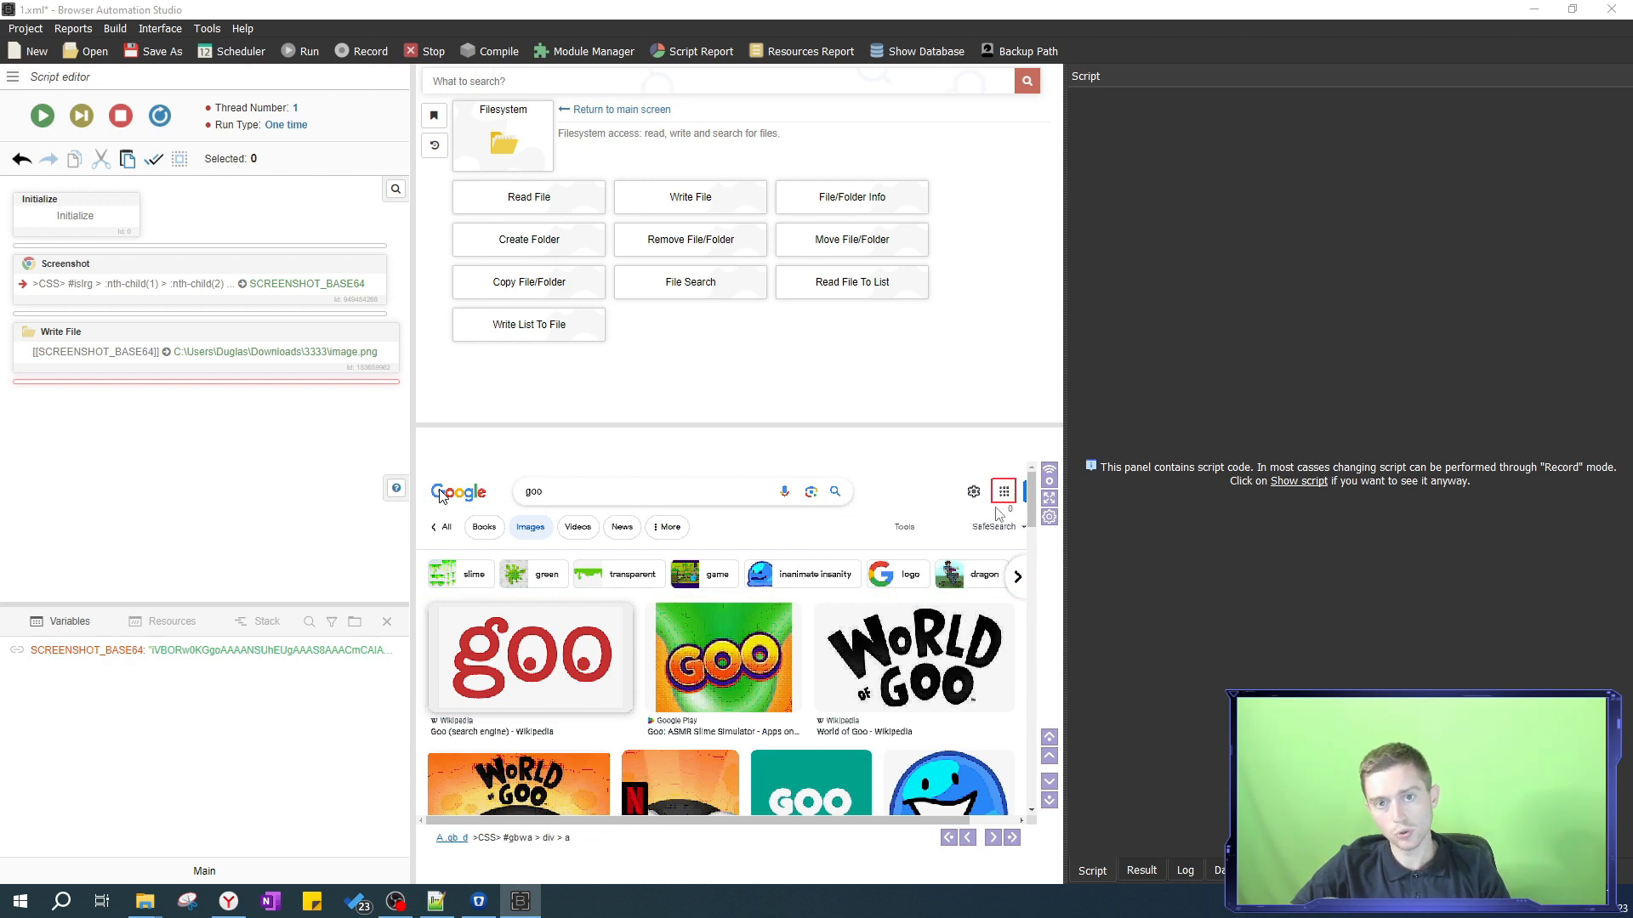
pyautogui.click(622, 108)
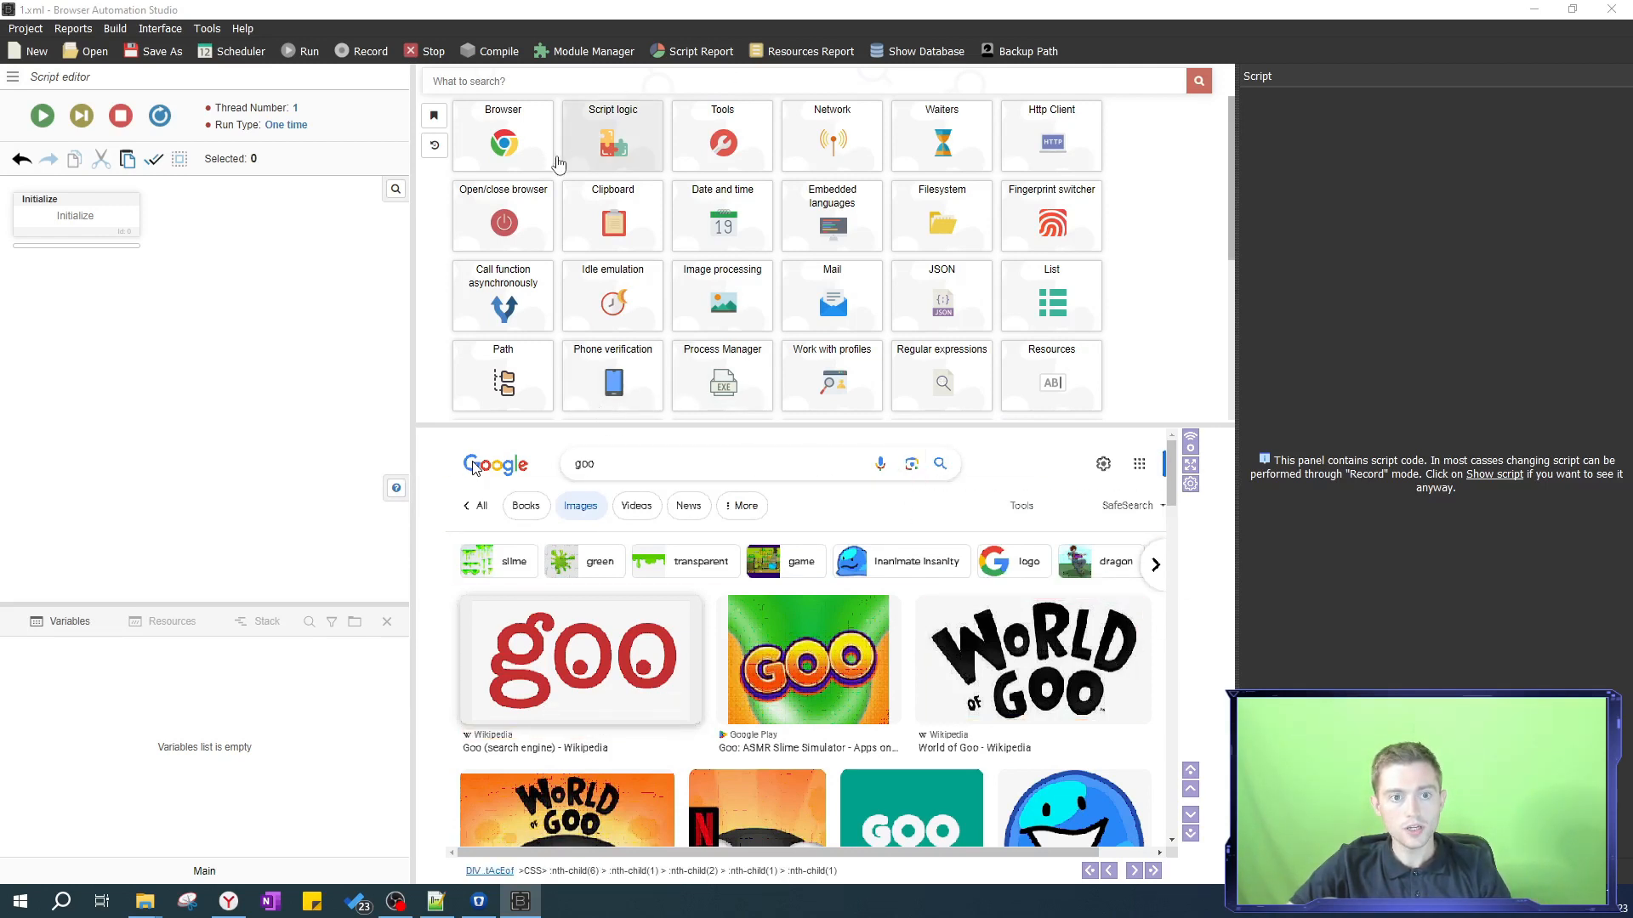
# - Add a Get resolution and cursor position step with the default variable names
pyautogui.click(504, 143)
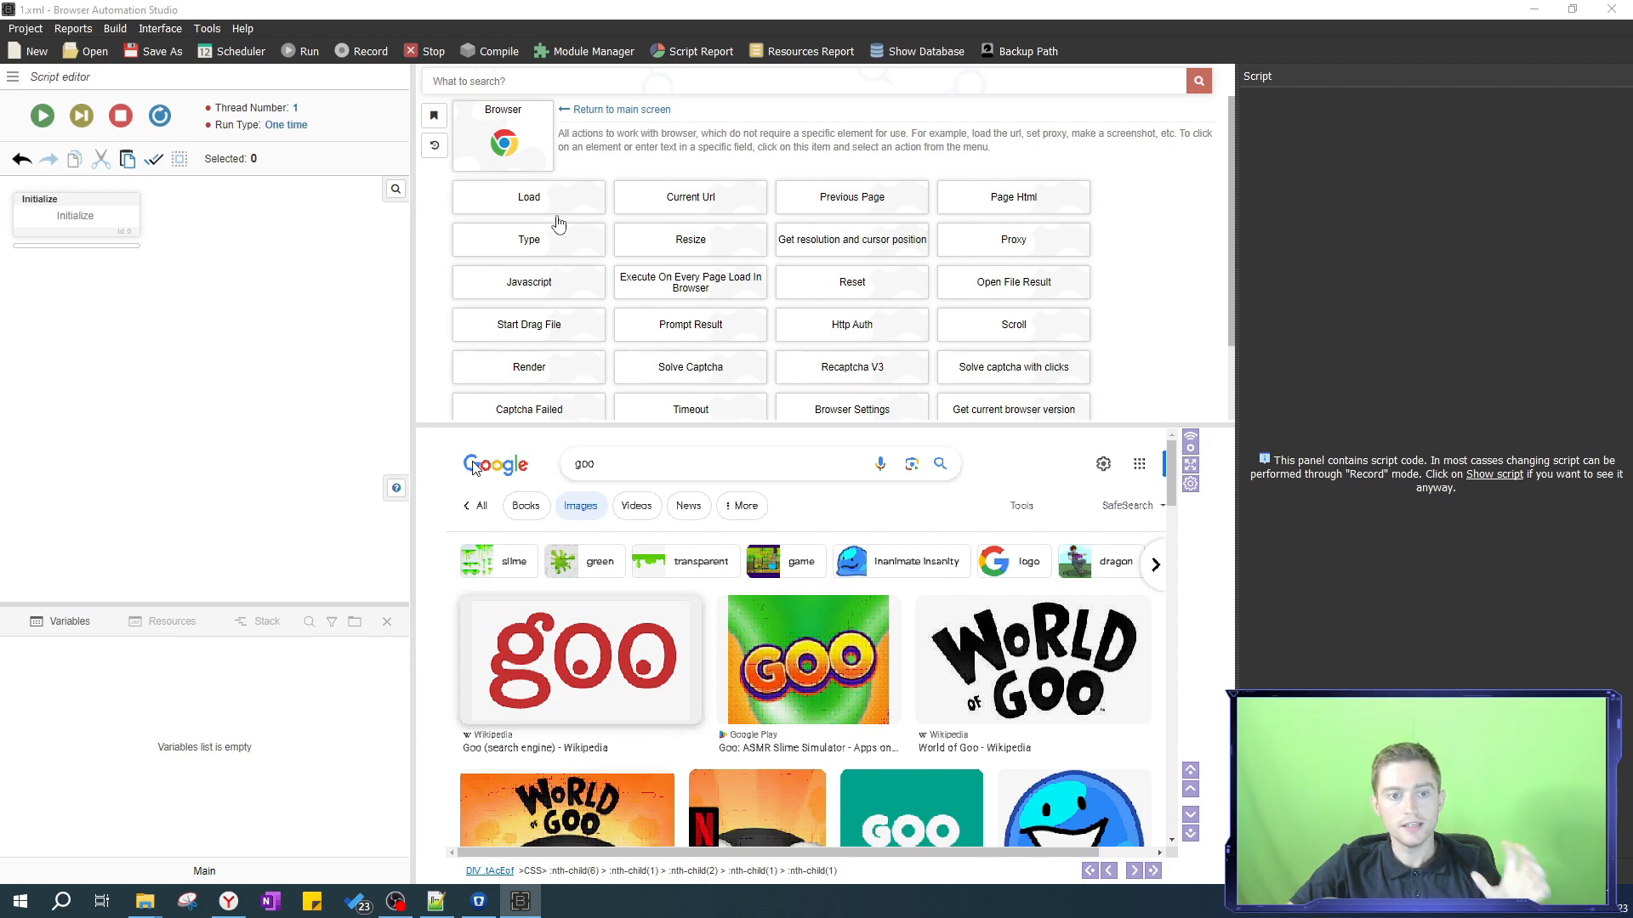
pyautogui.moveTo(702, 289)
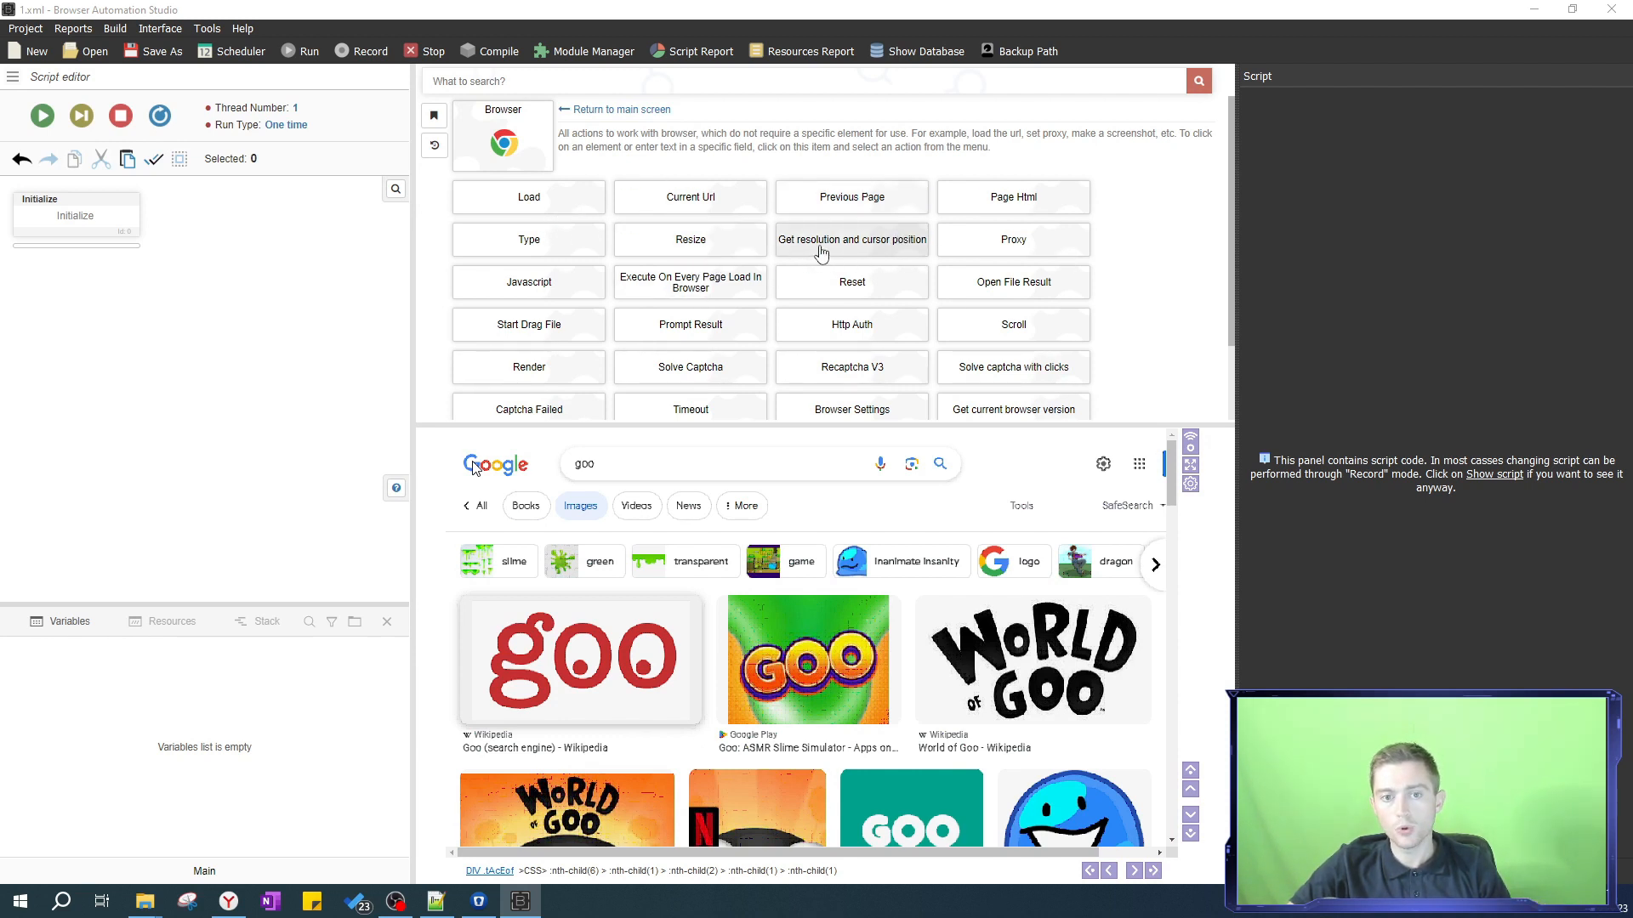
pyautogui.moveTo(857, 252)
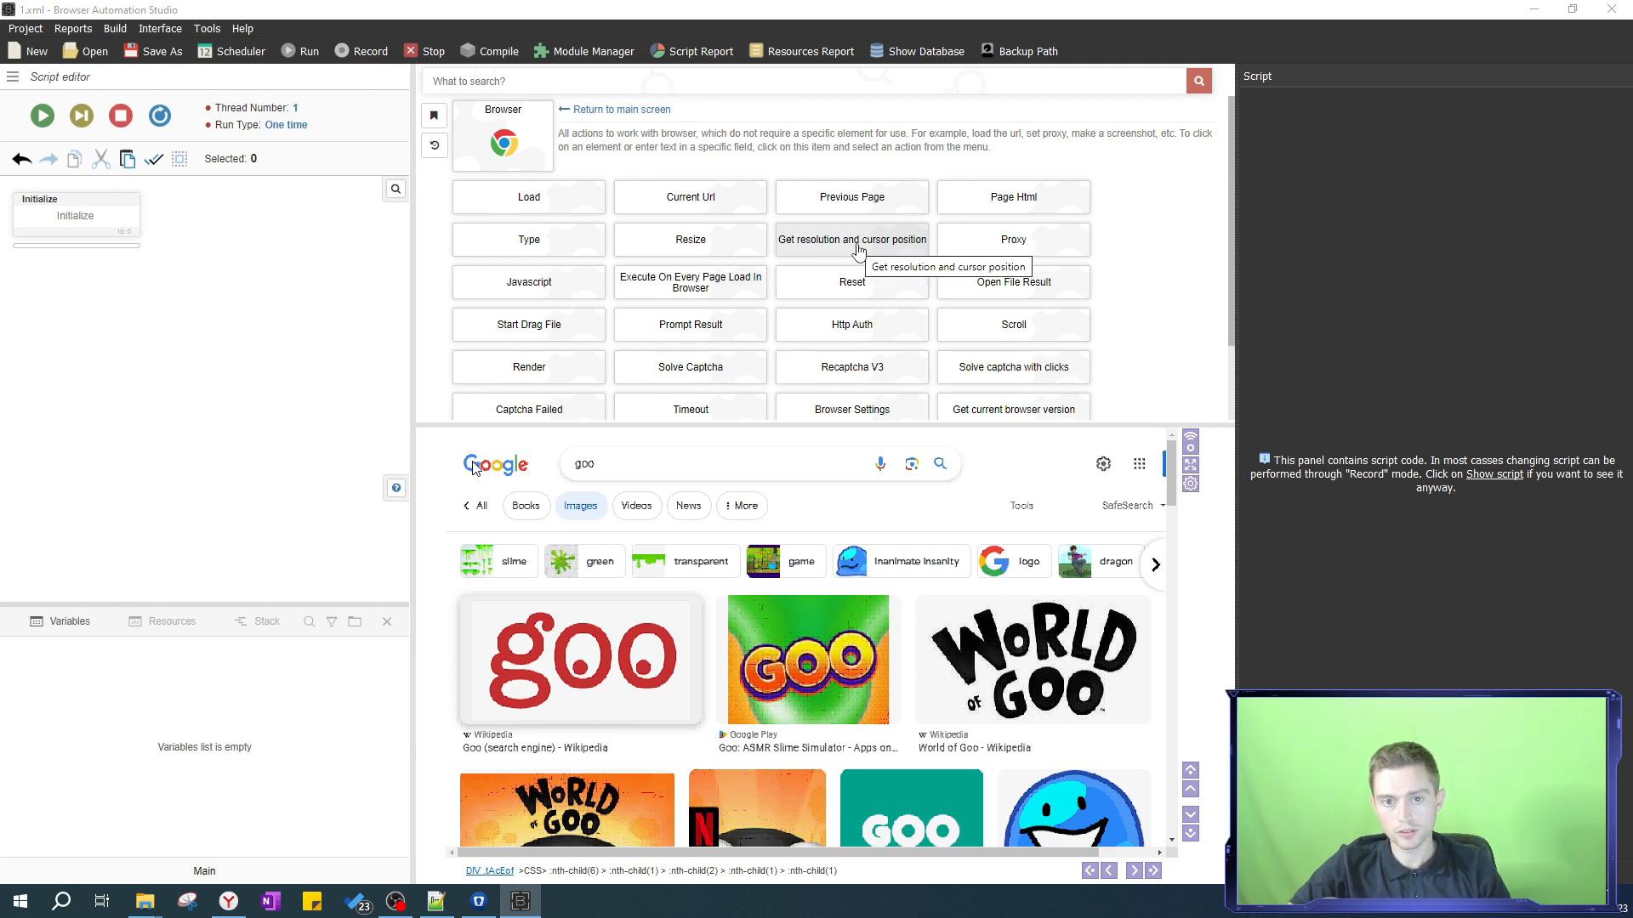
pyautogui.click(850, 238)
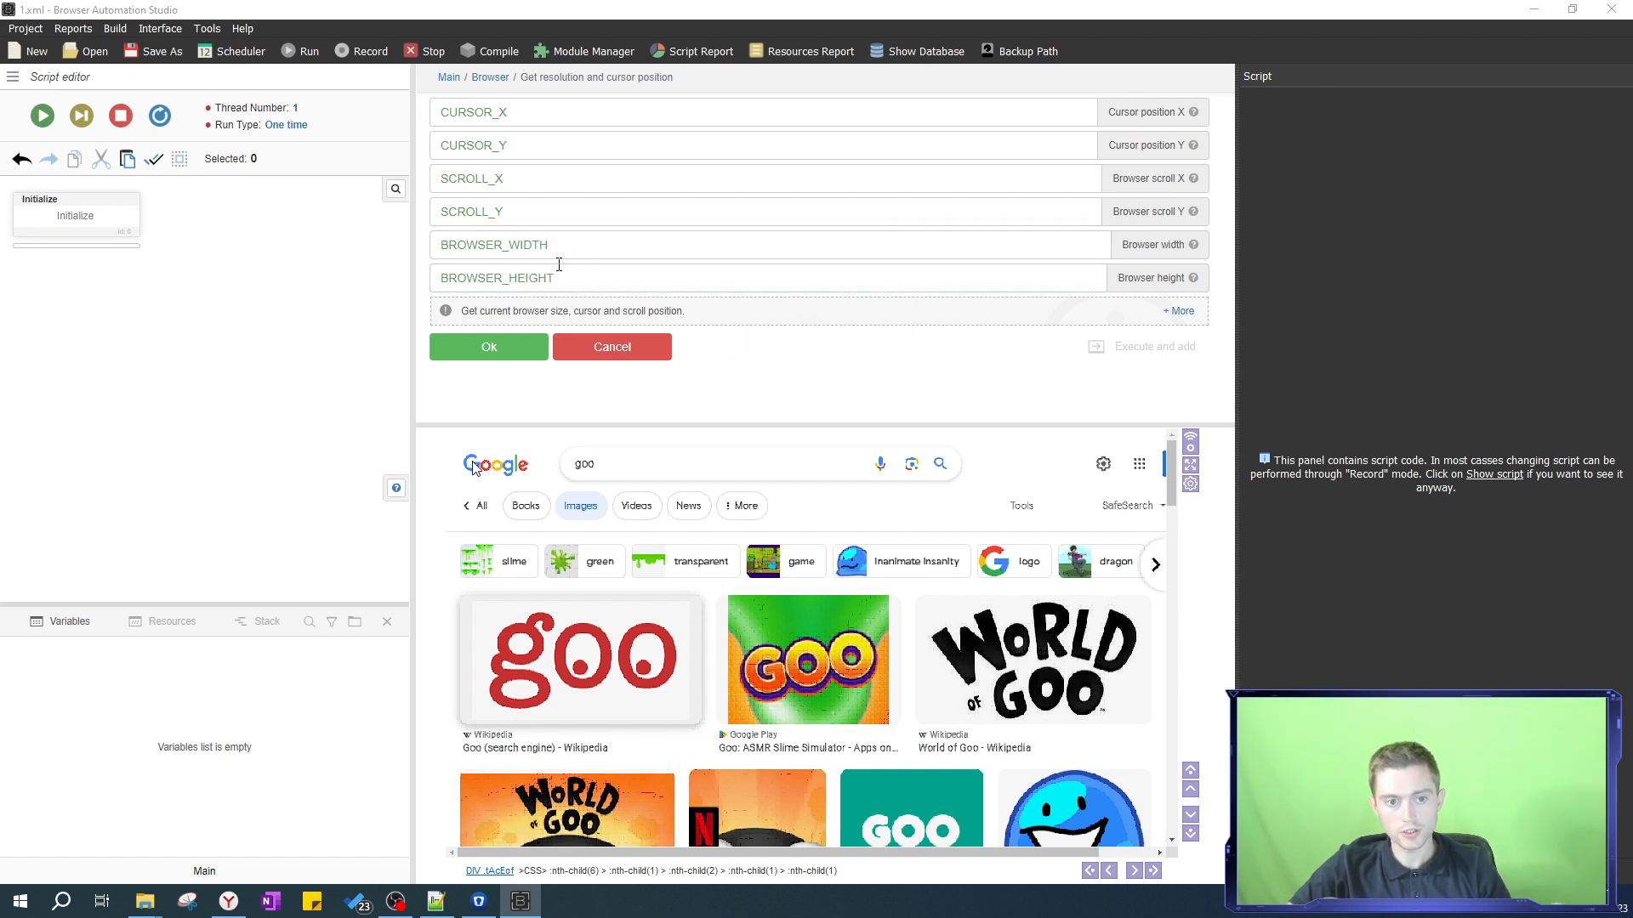
pyautogui.moveTo(497, 350)
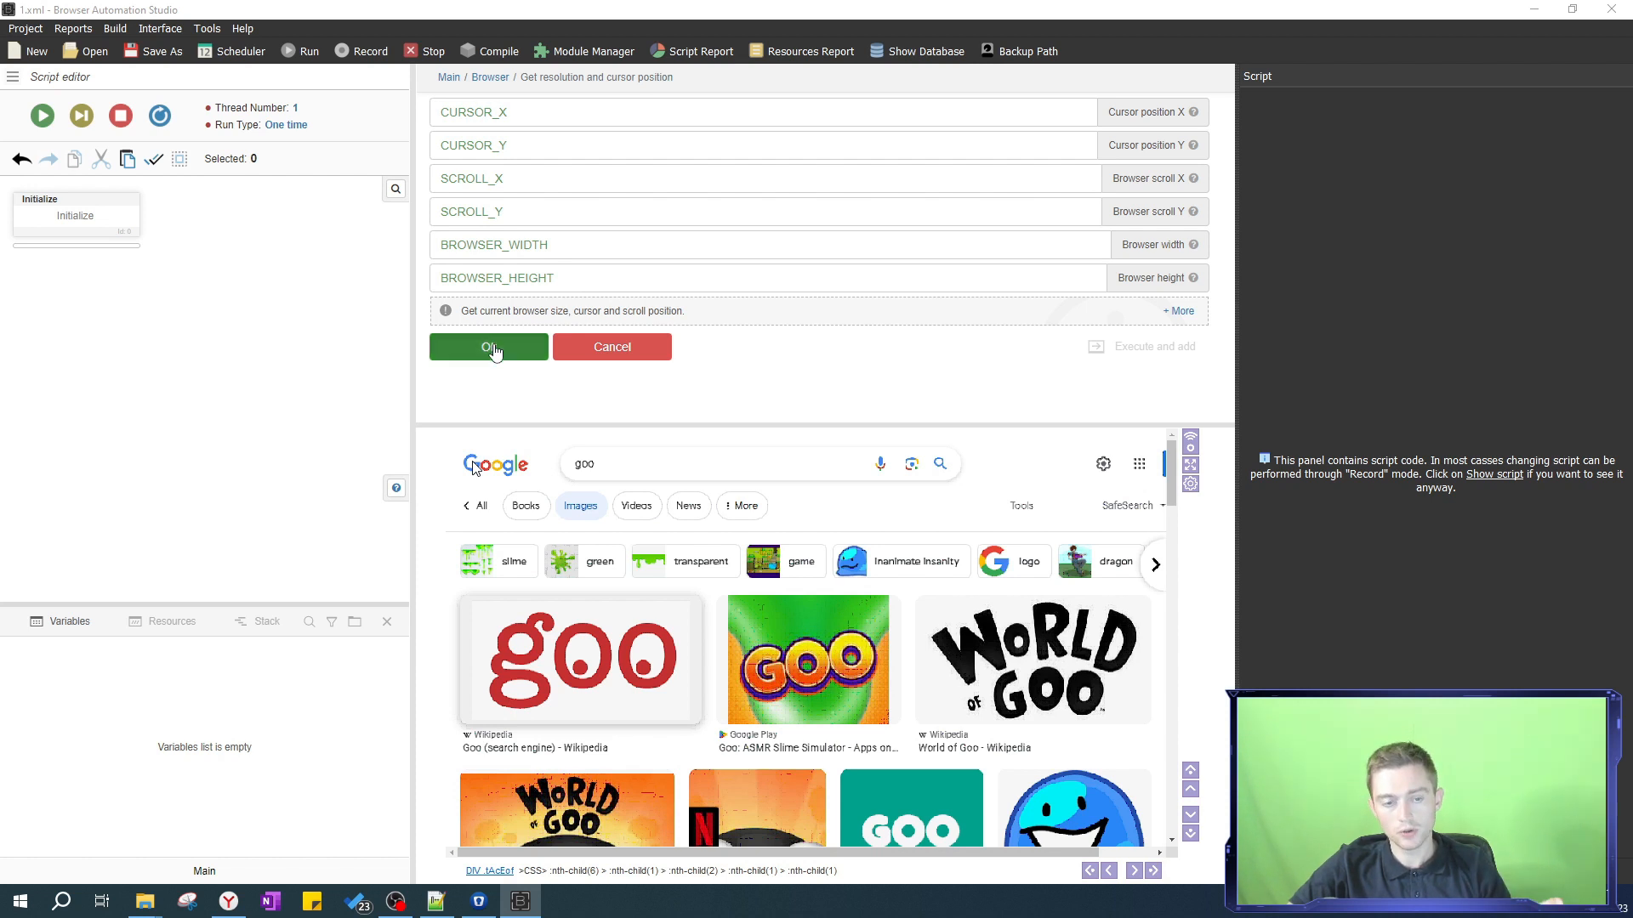
pyautogui.click(488, 347)
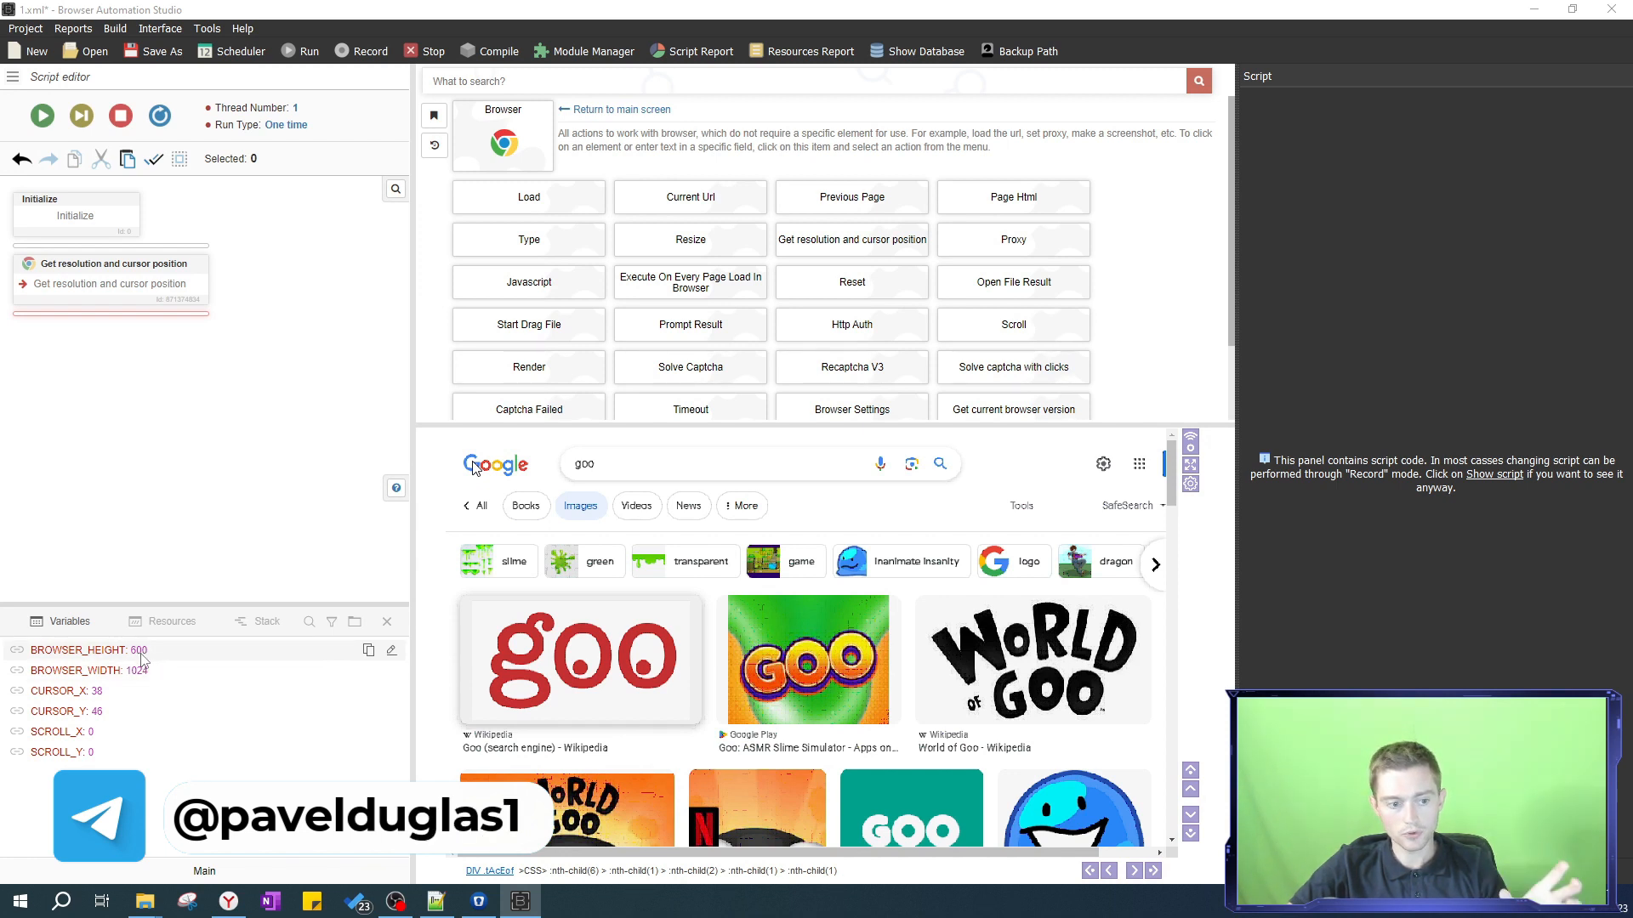
pyautogui.click(687, 506)
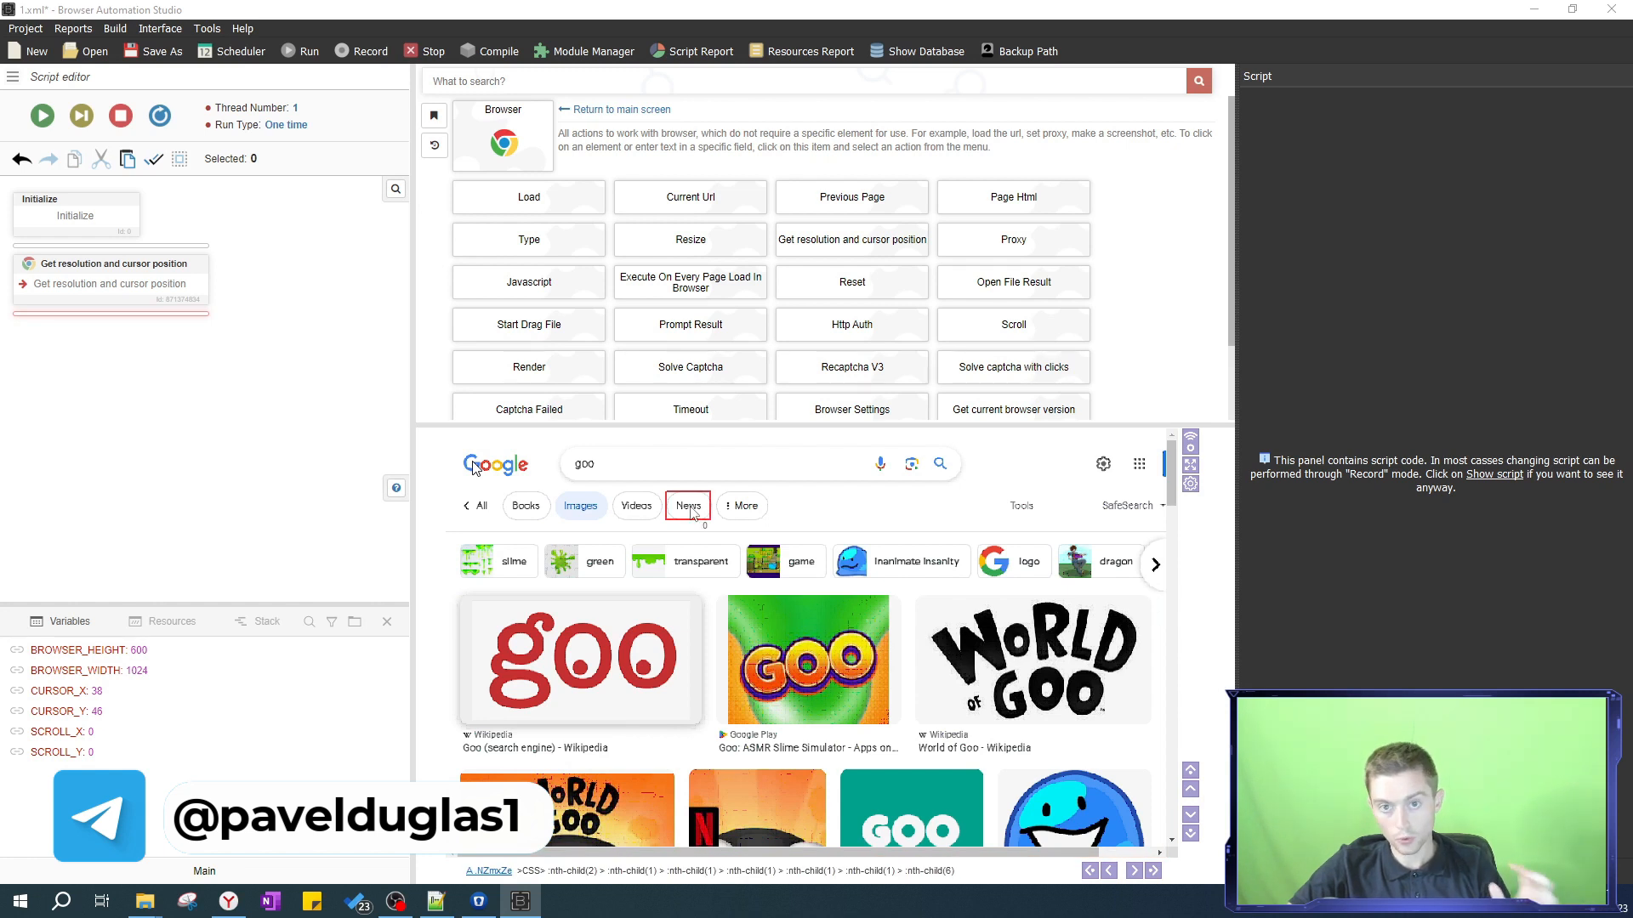
pyautogui.click(480, 507)
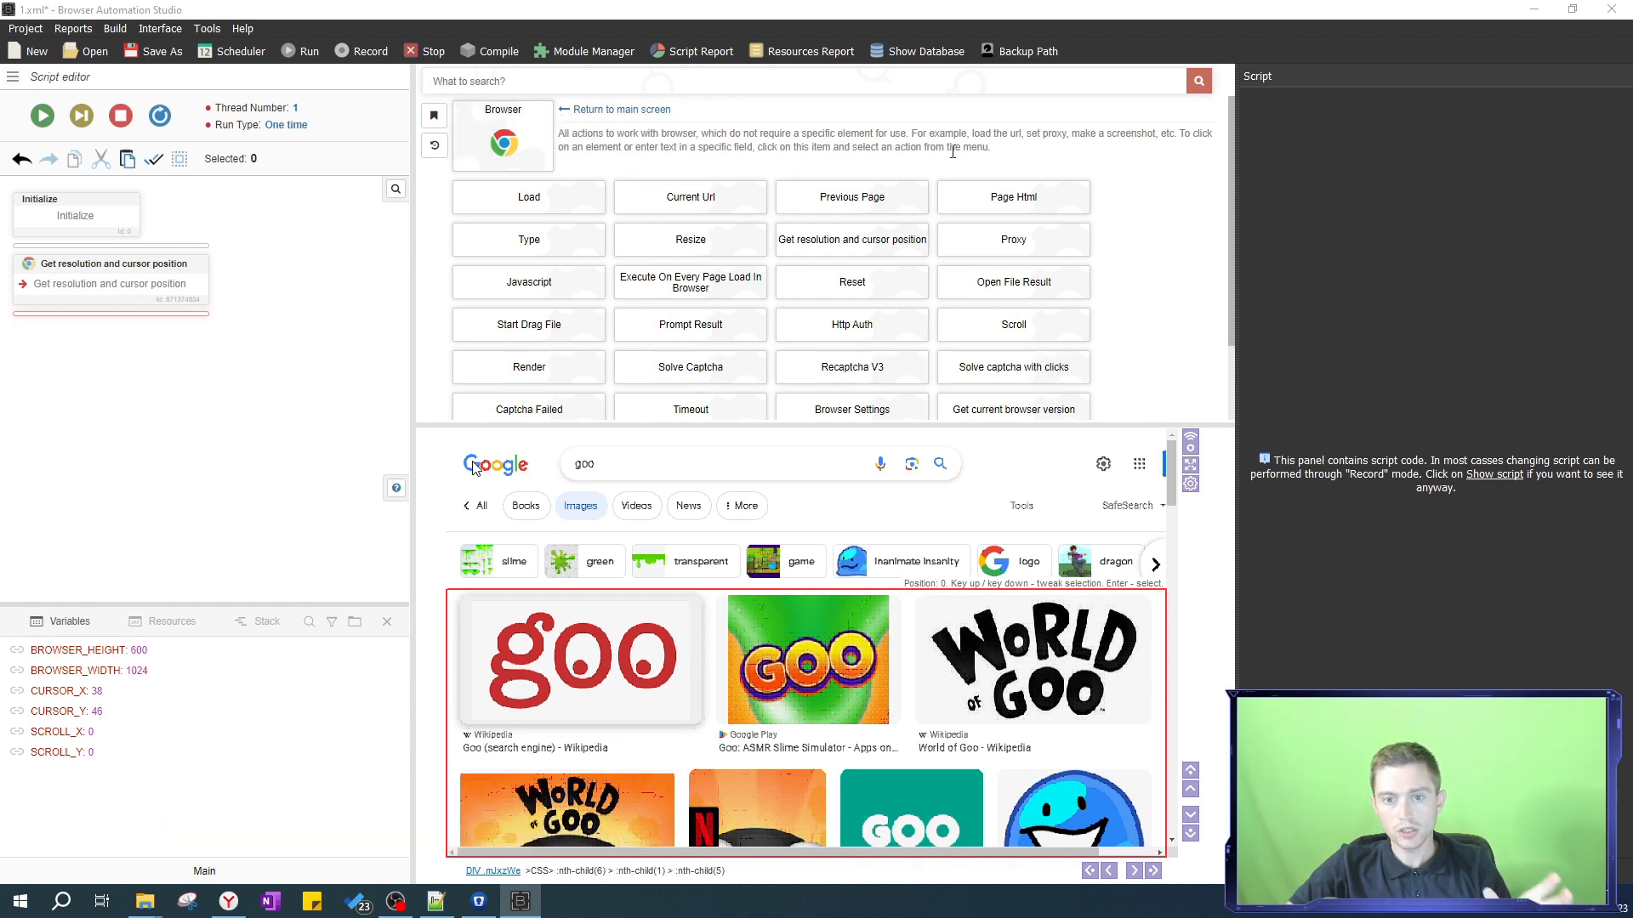
pyautogui.moveTo(476, 313)
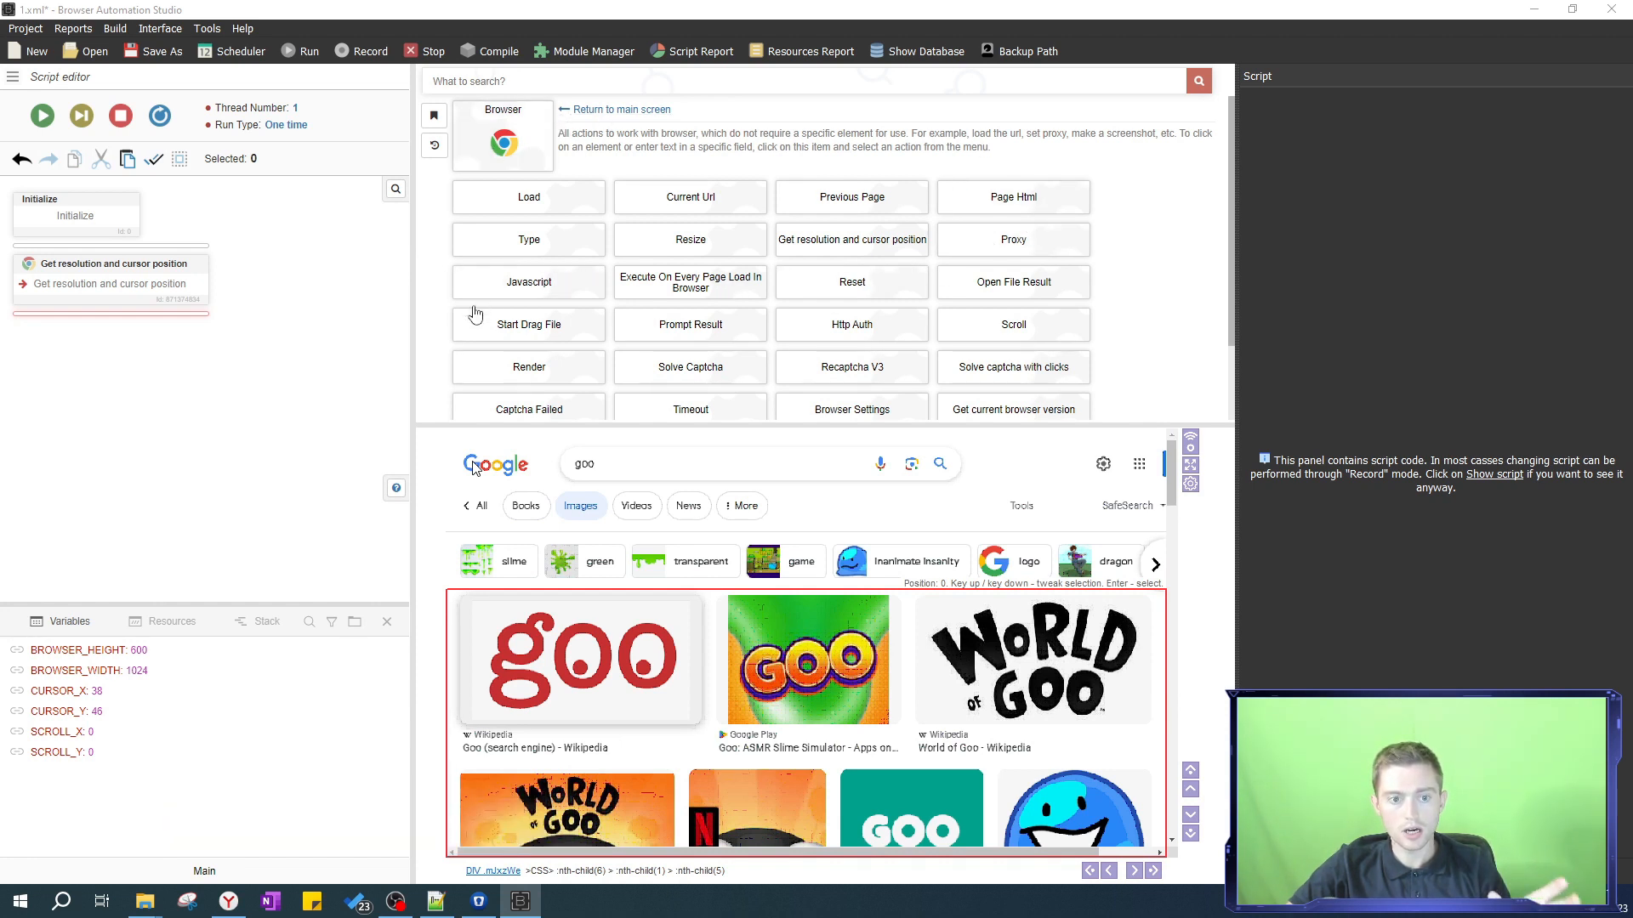
pyautogui.moveTo(529, 373)
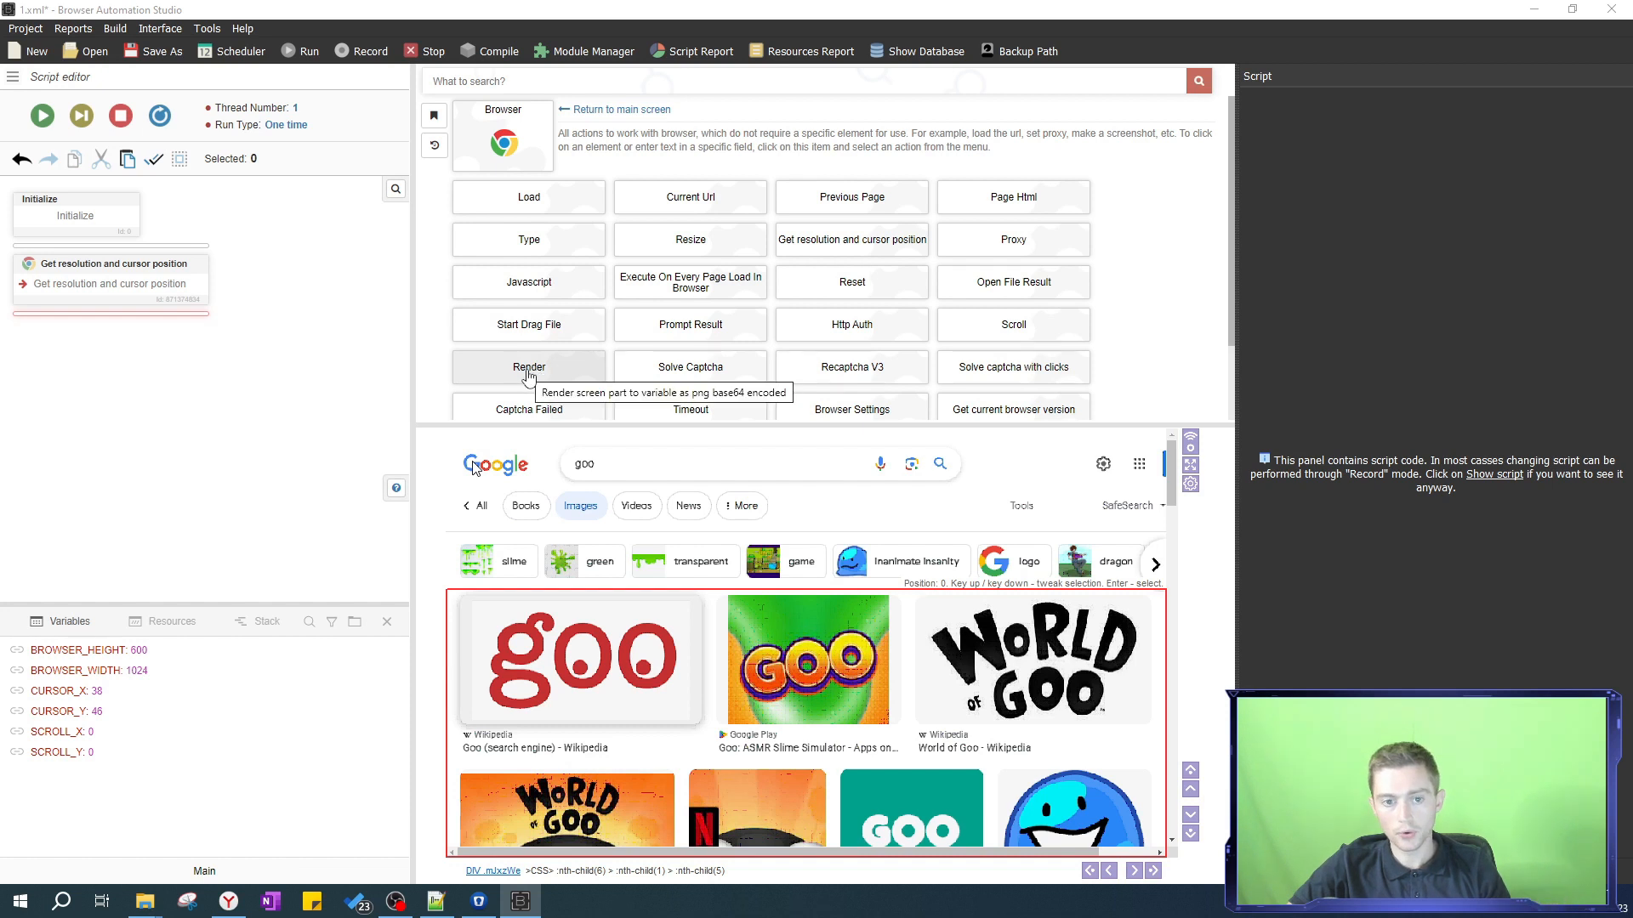
# - Add a Render step from 0,0 sized [[BROWSER_WIDTH]] by [[BROWSER_HEIGHT]] into RENDER_RESULT
pyautogui.click(528, 367)
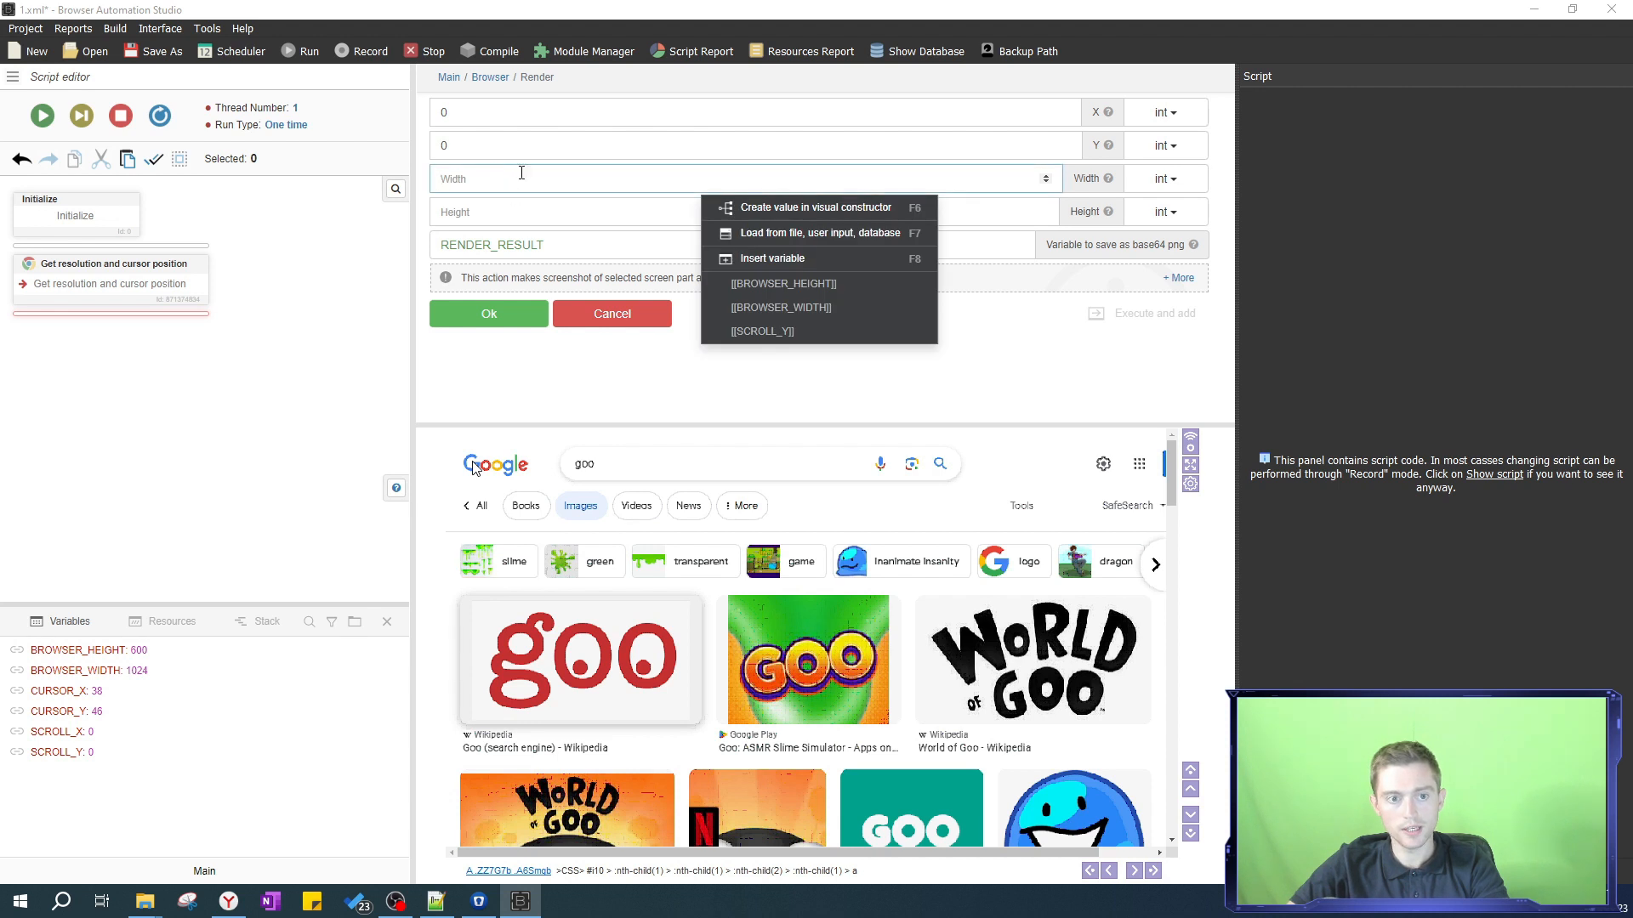
pyautogui.click(781, 306)
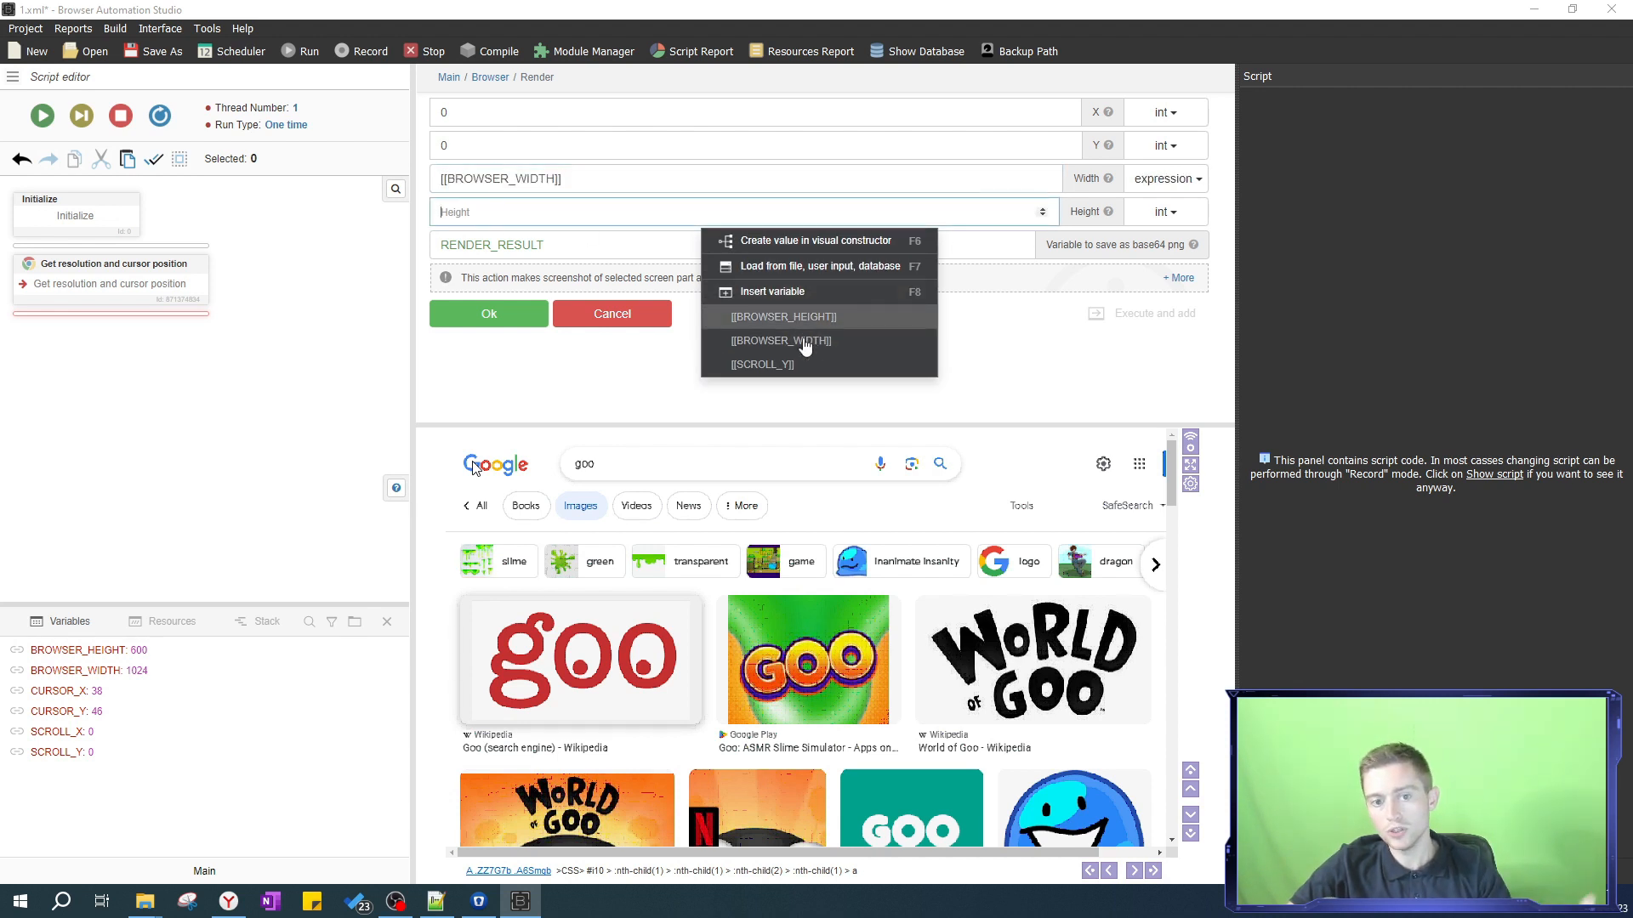
pyautogui.click(782, 316)
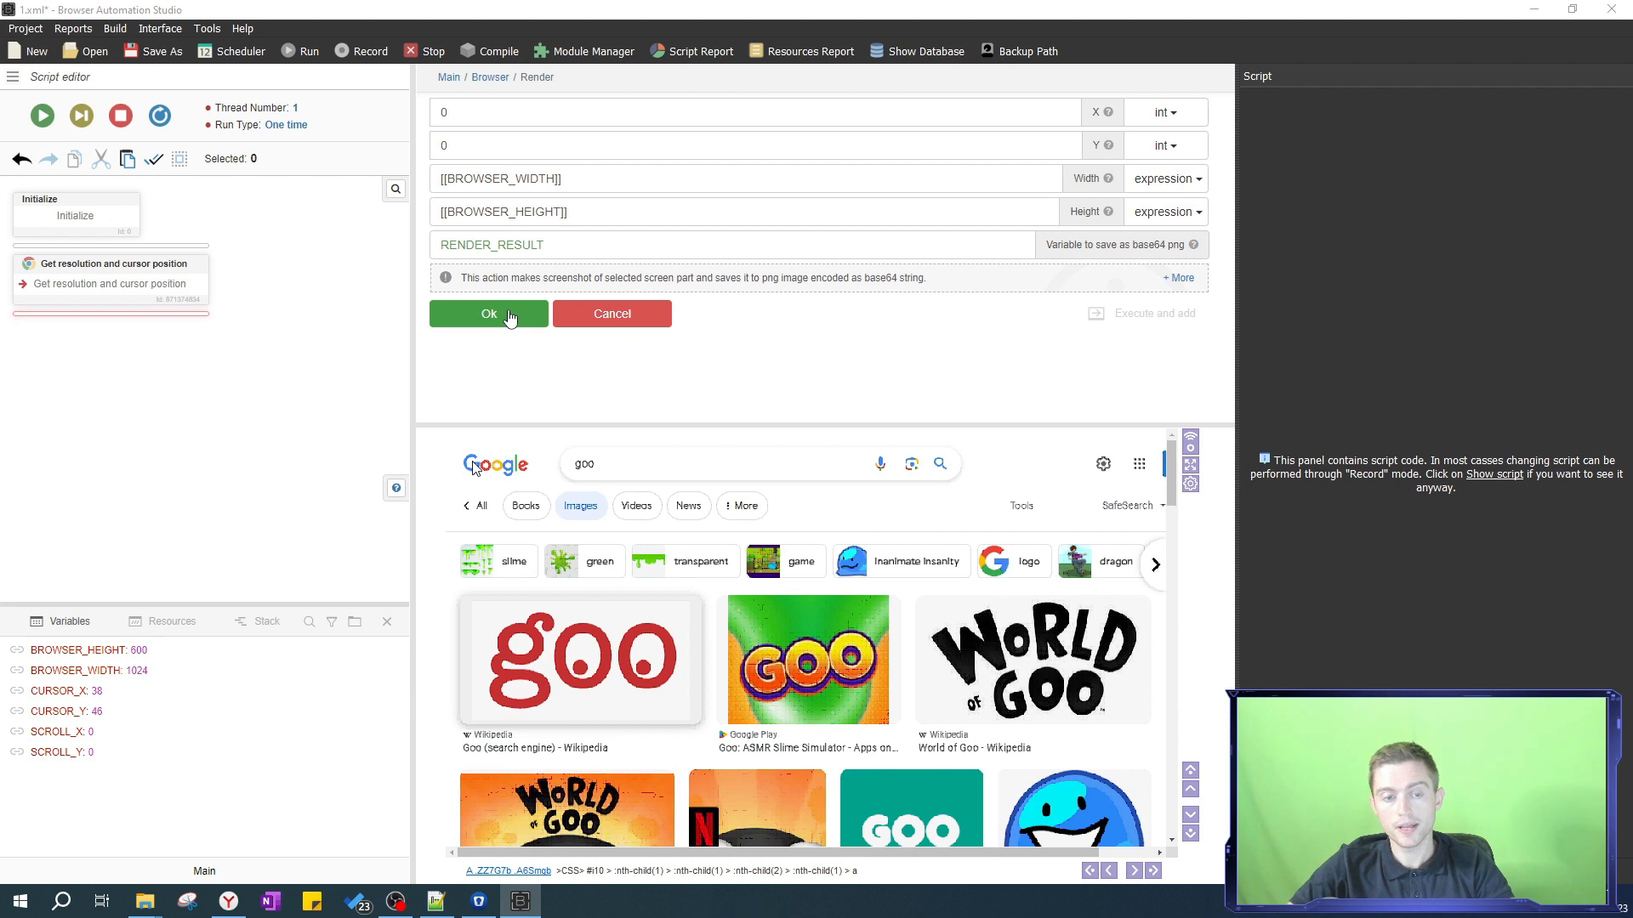
pyautogui.moveTo(522, 325)
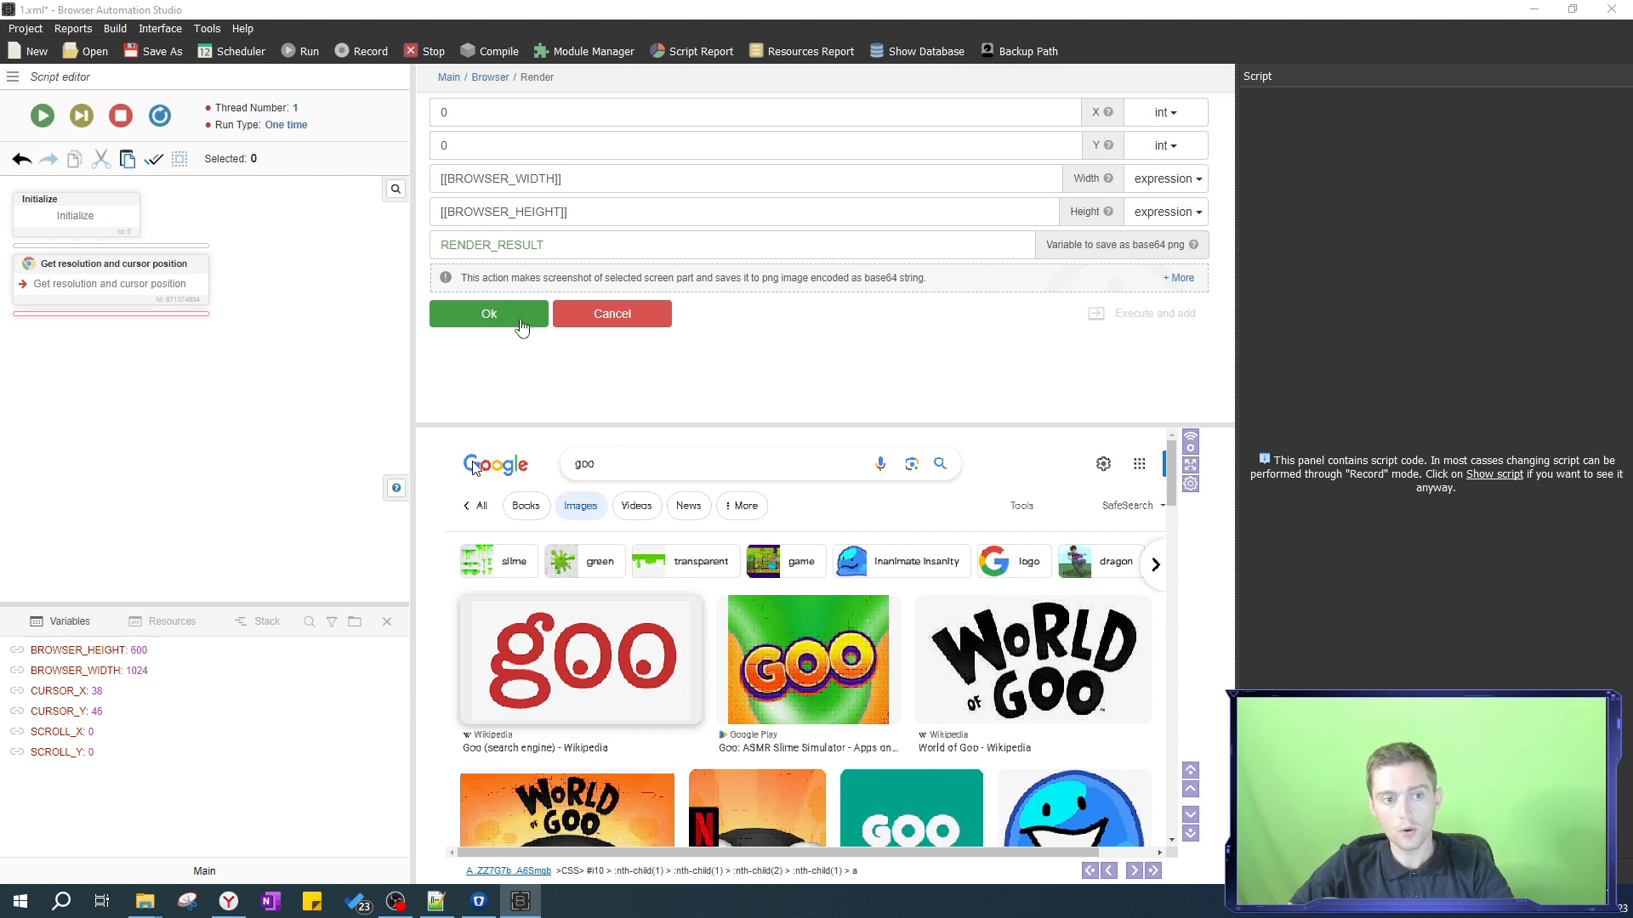
pyautogui.click(488, 313)
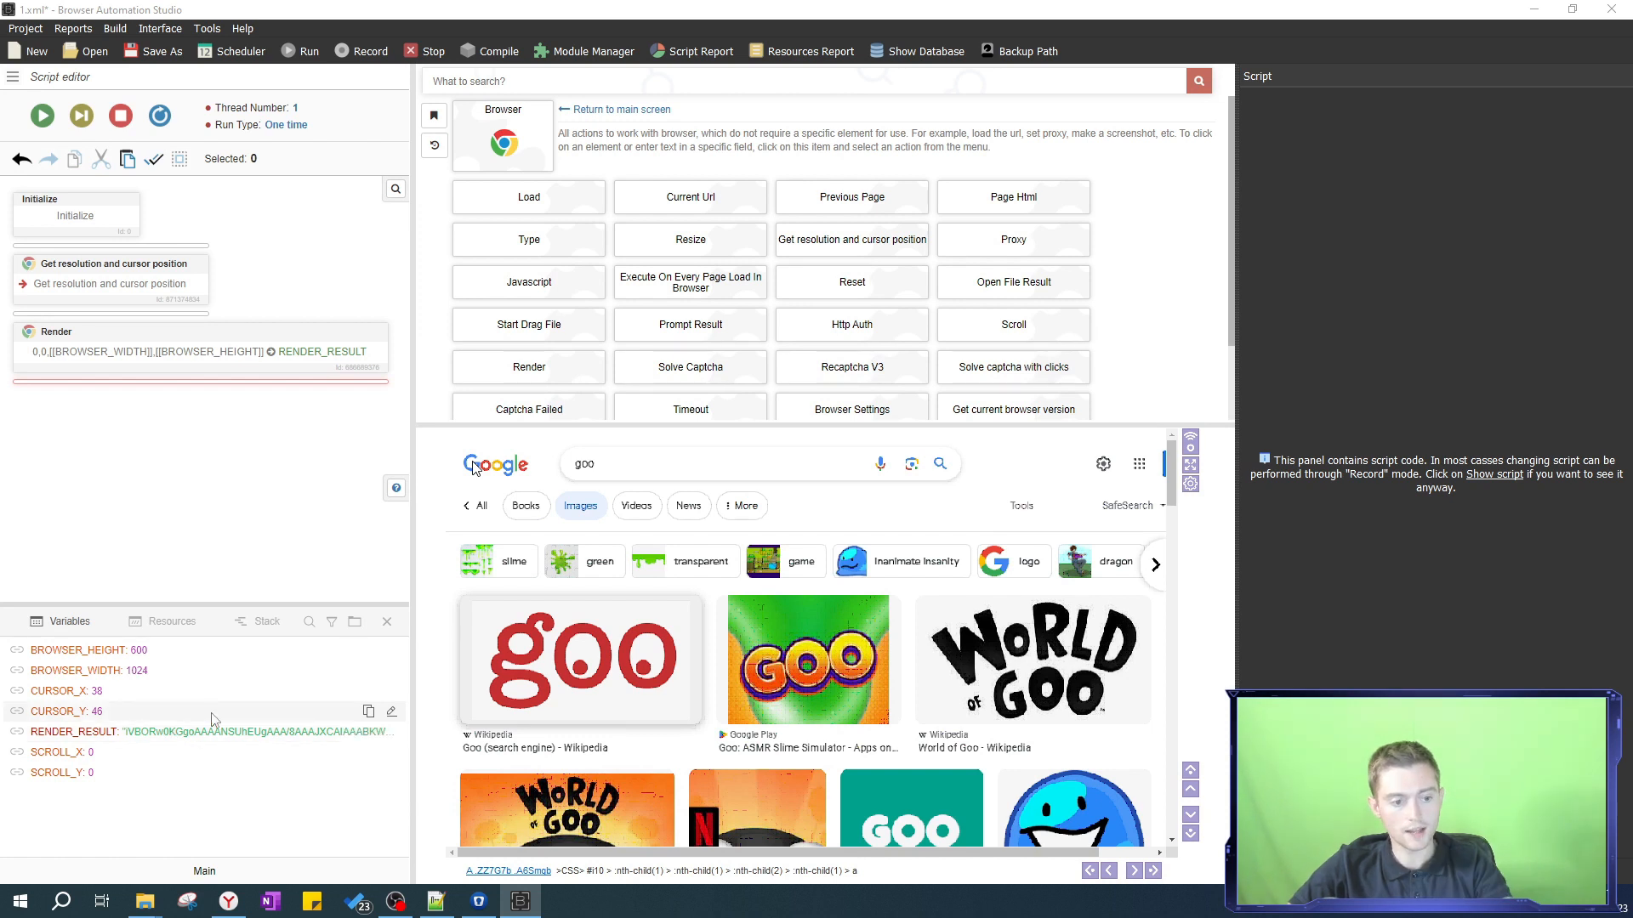
pyautogui.moveTo(279, 425)
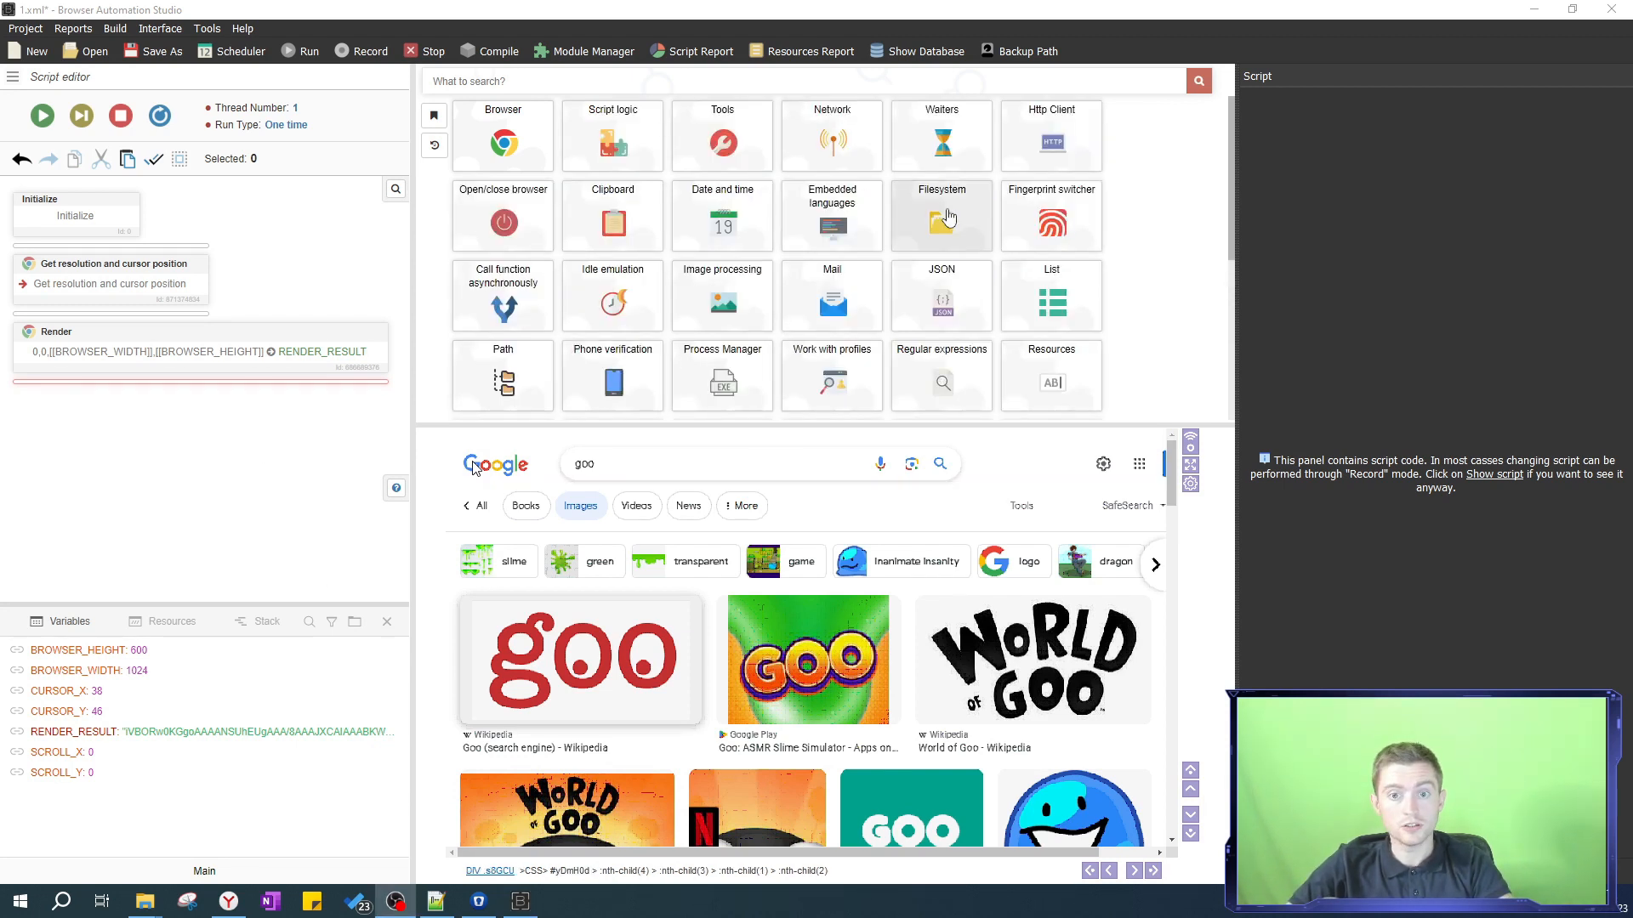
# - Show the Filesystem action category
pyautogui.click(942, 216)
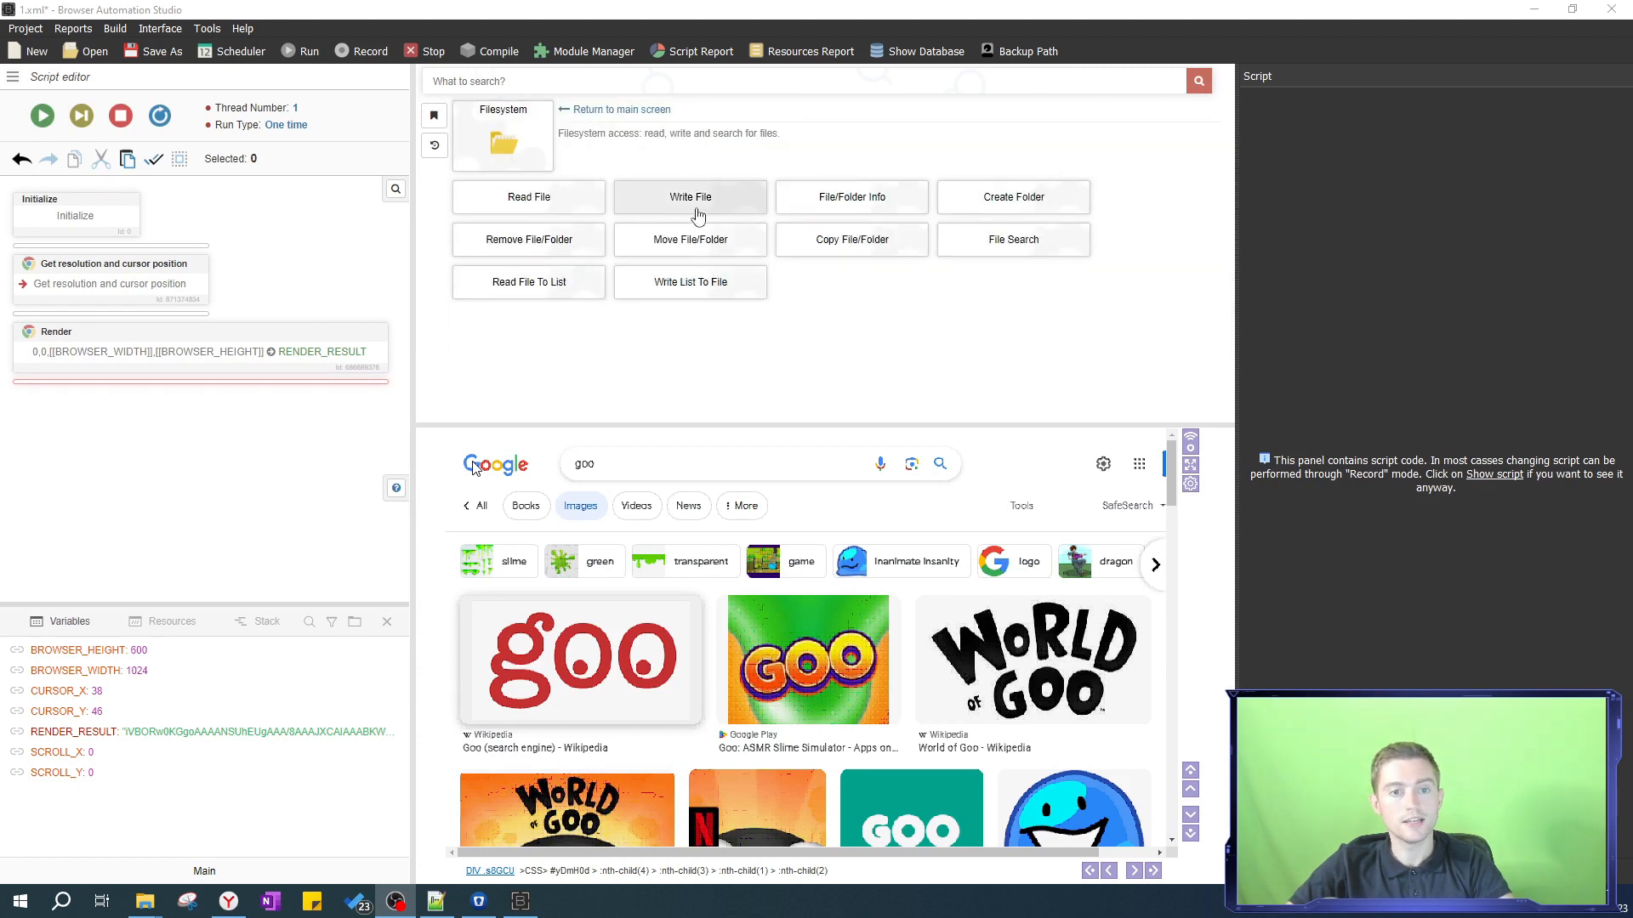
# - Start a Write File step with path ending 3333\image_screen.png
pyautogui.click(691, 198)
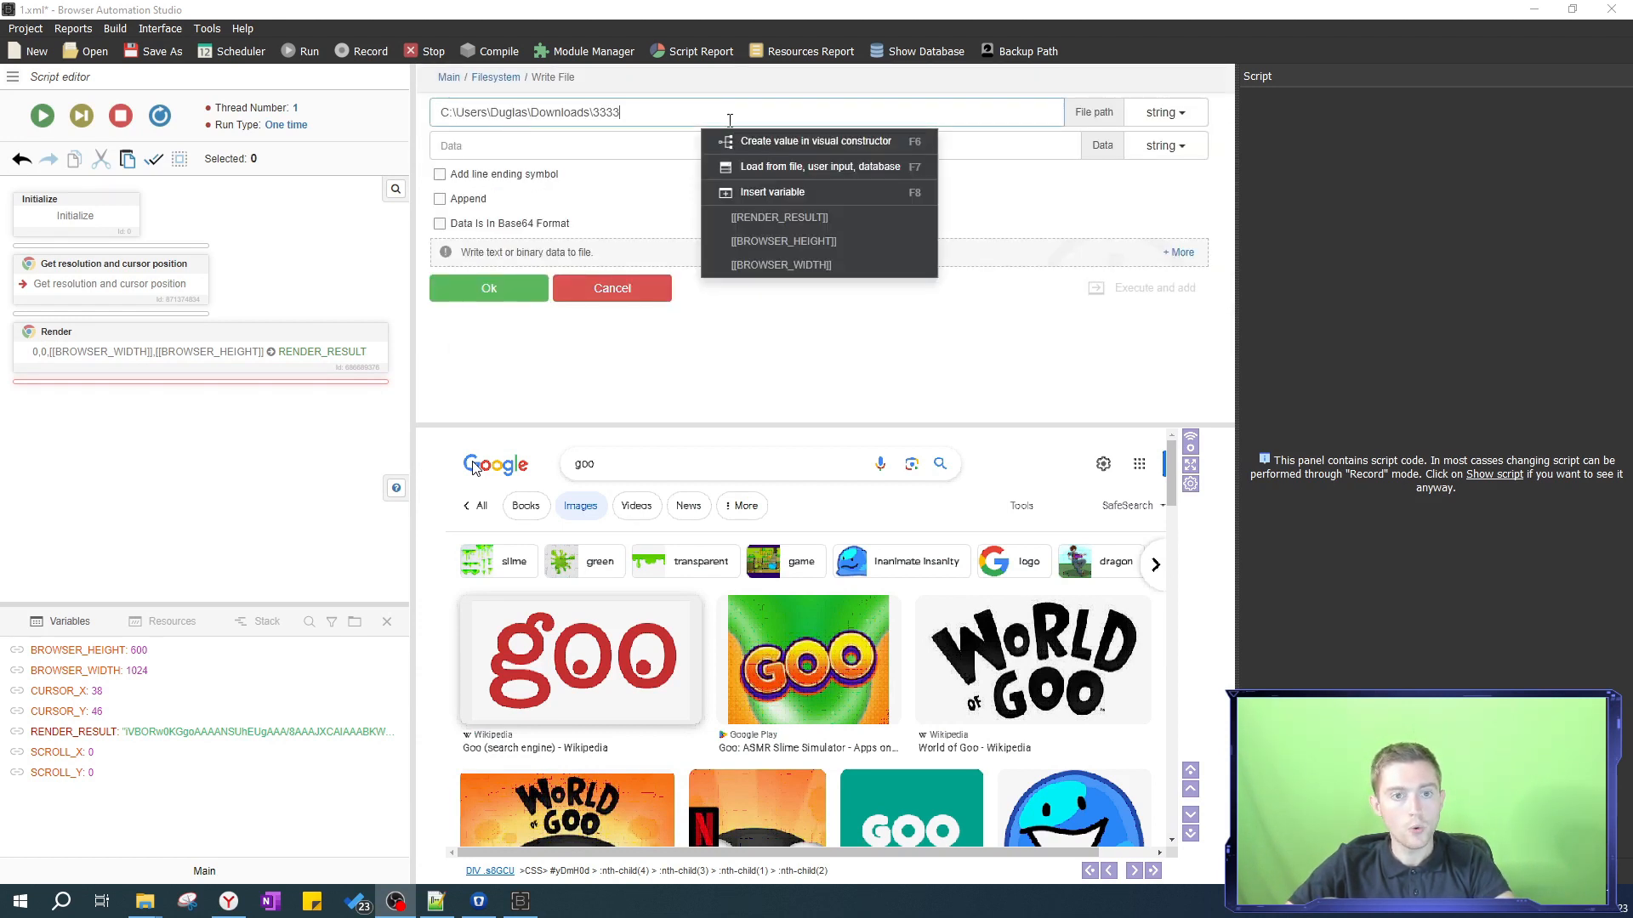
pyautogui.write('3\\')
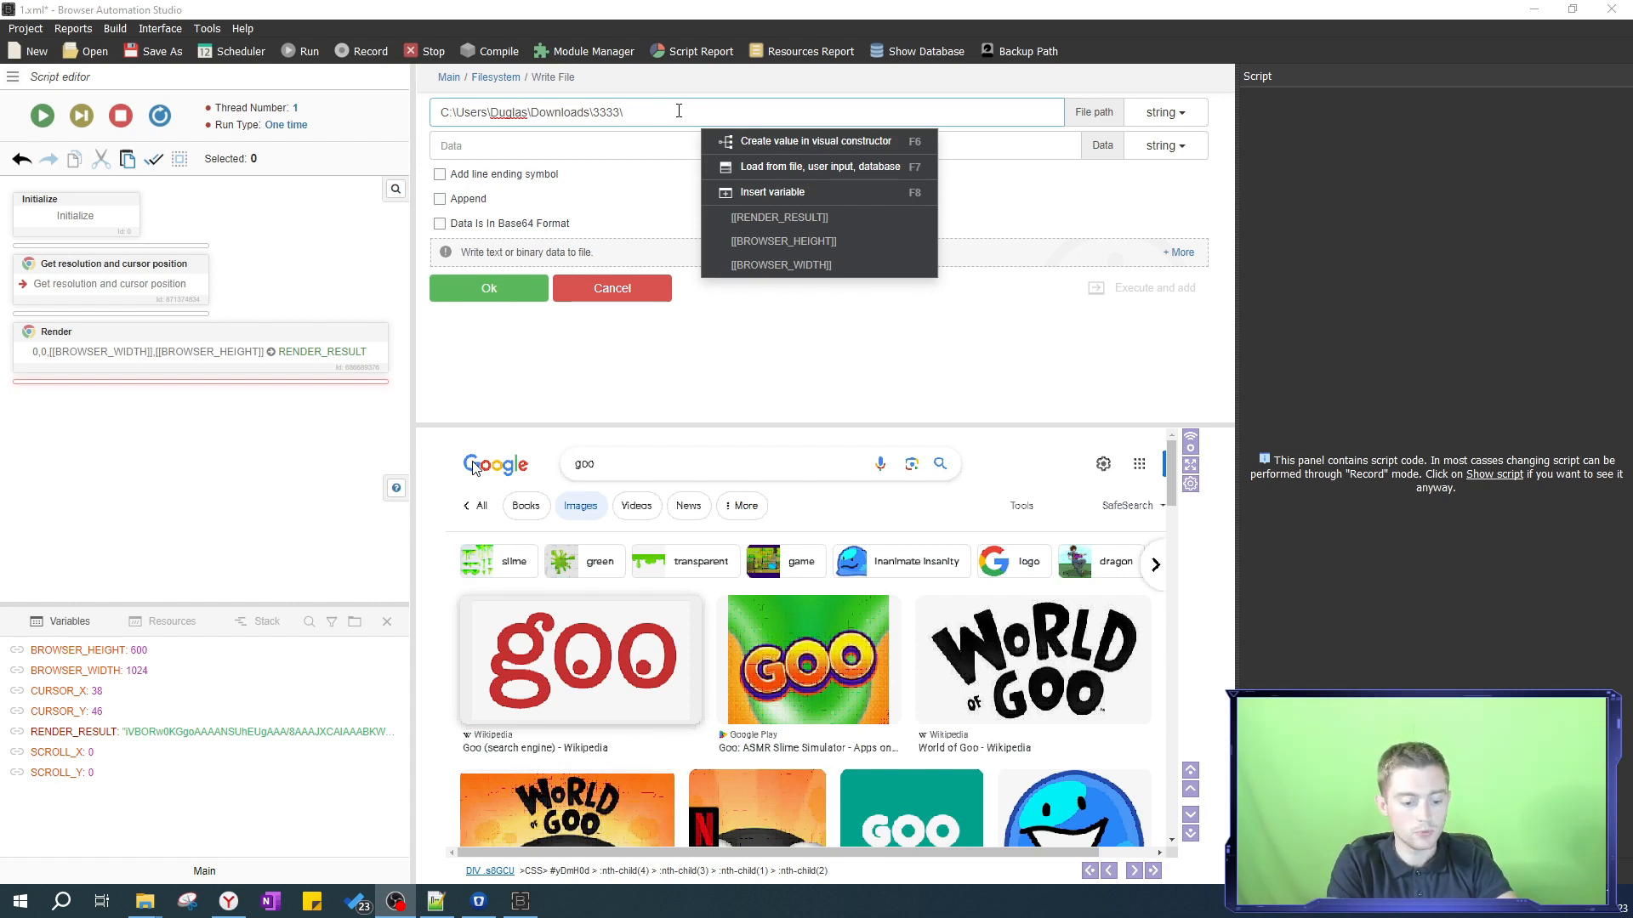
pyautogui.write('image_scr')
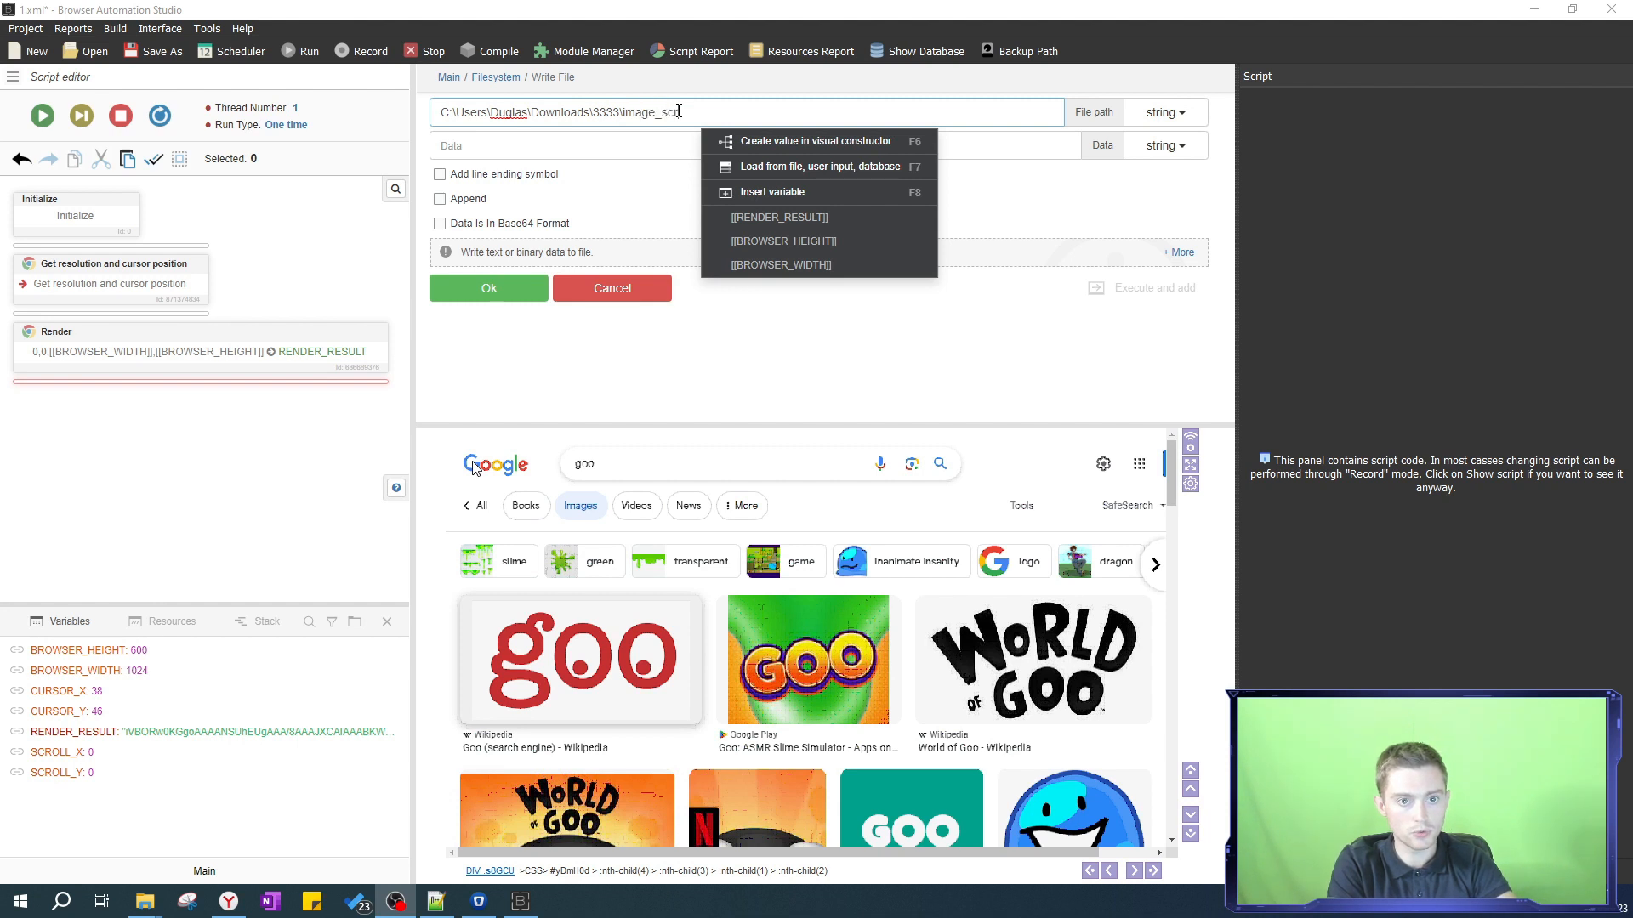
pyautogui.write('een')
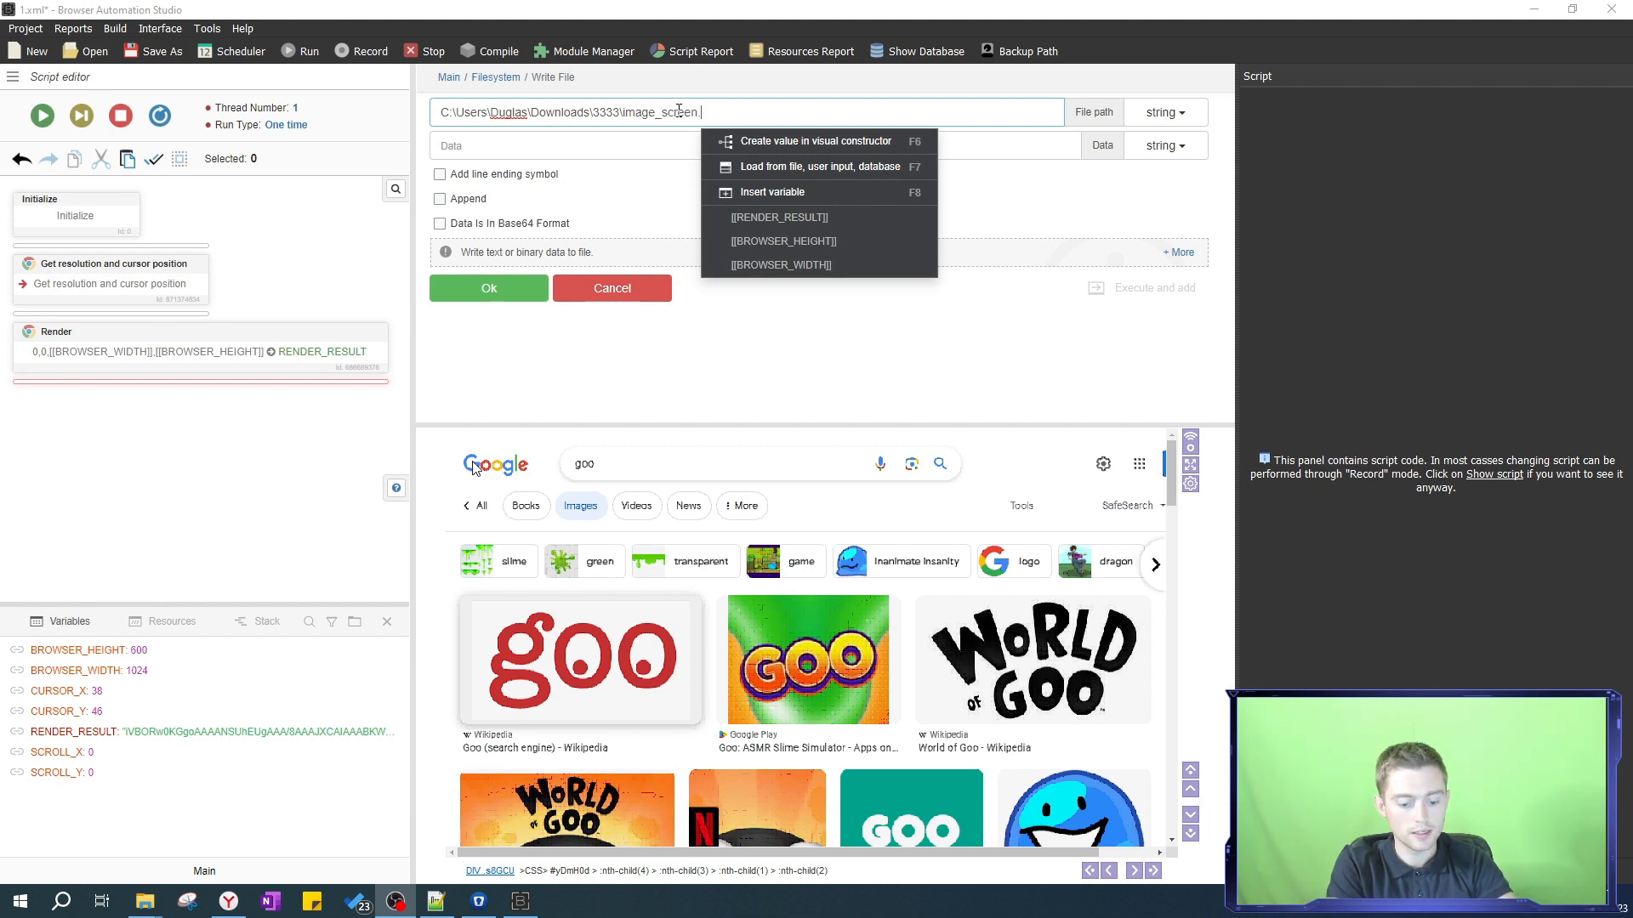
pyautogui.write('.png')
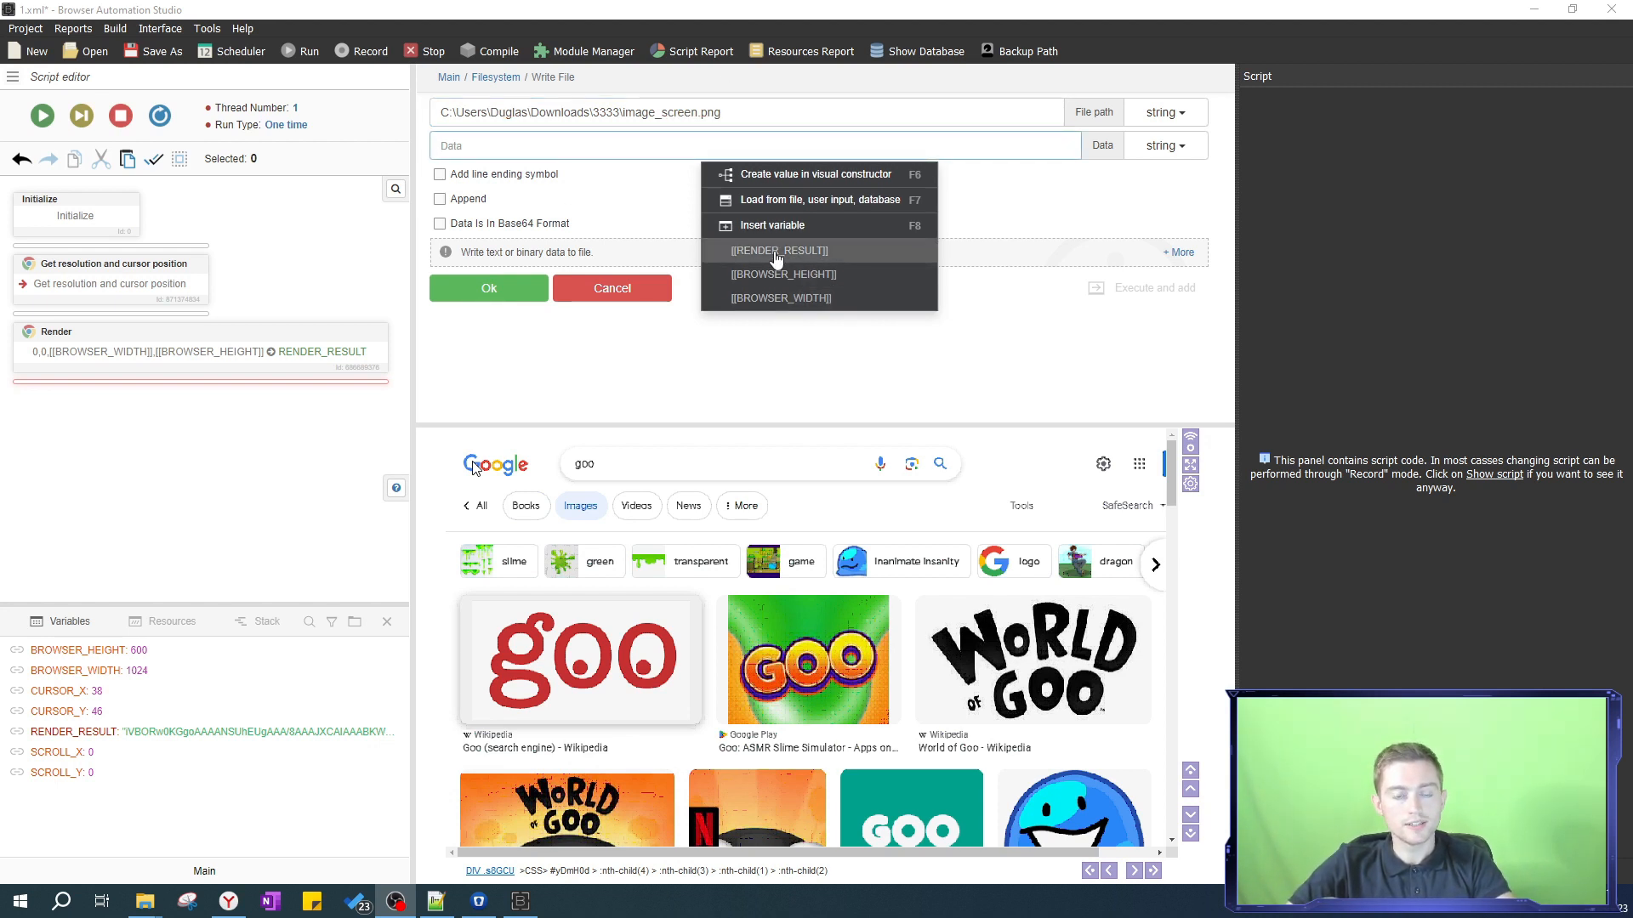
# - Use [[RENDER_RESULT]] as base64 data, add the step, and open the saved full-page screenshot
pyautogui.click(779, 250)
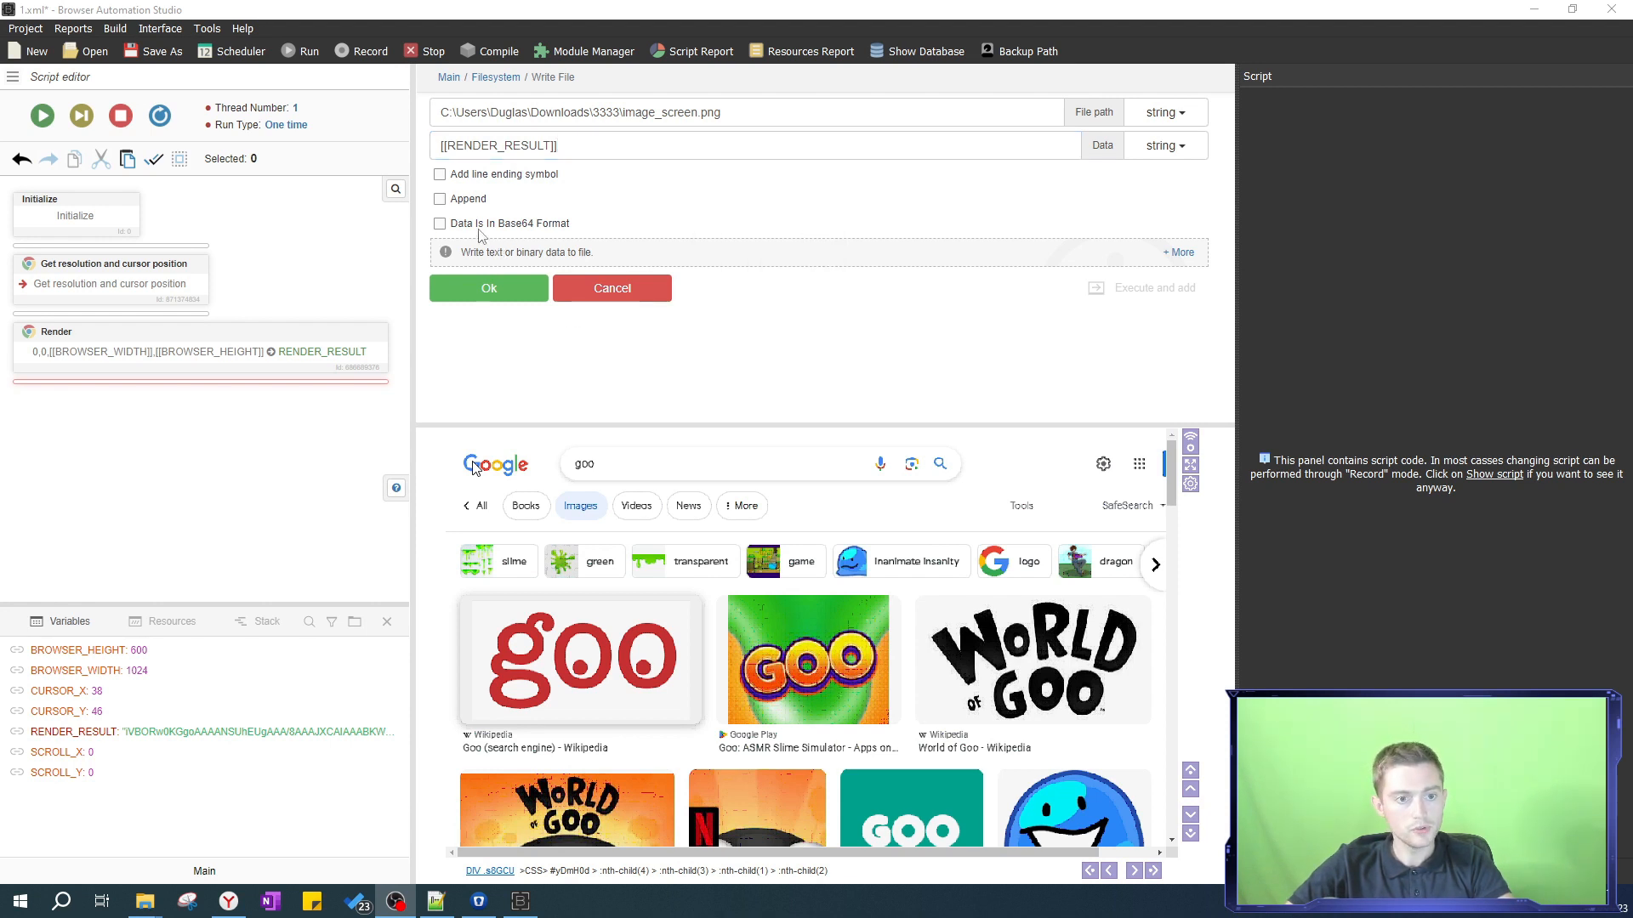
pyautogui.click(438, 223)
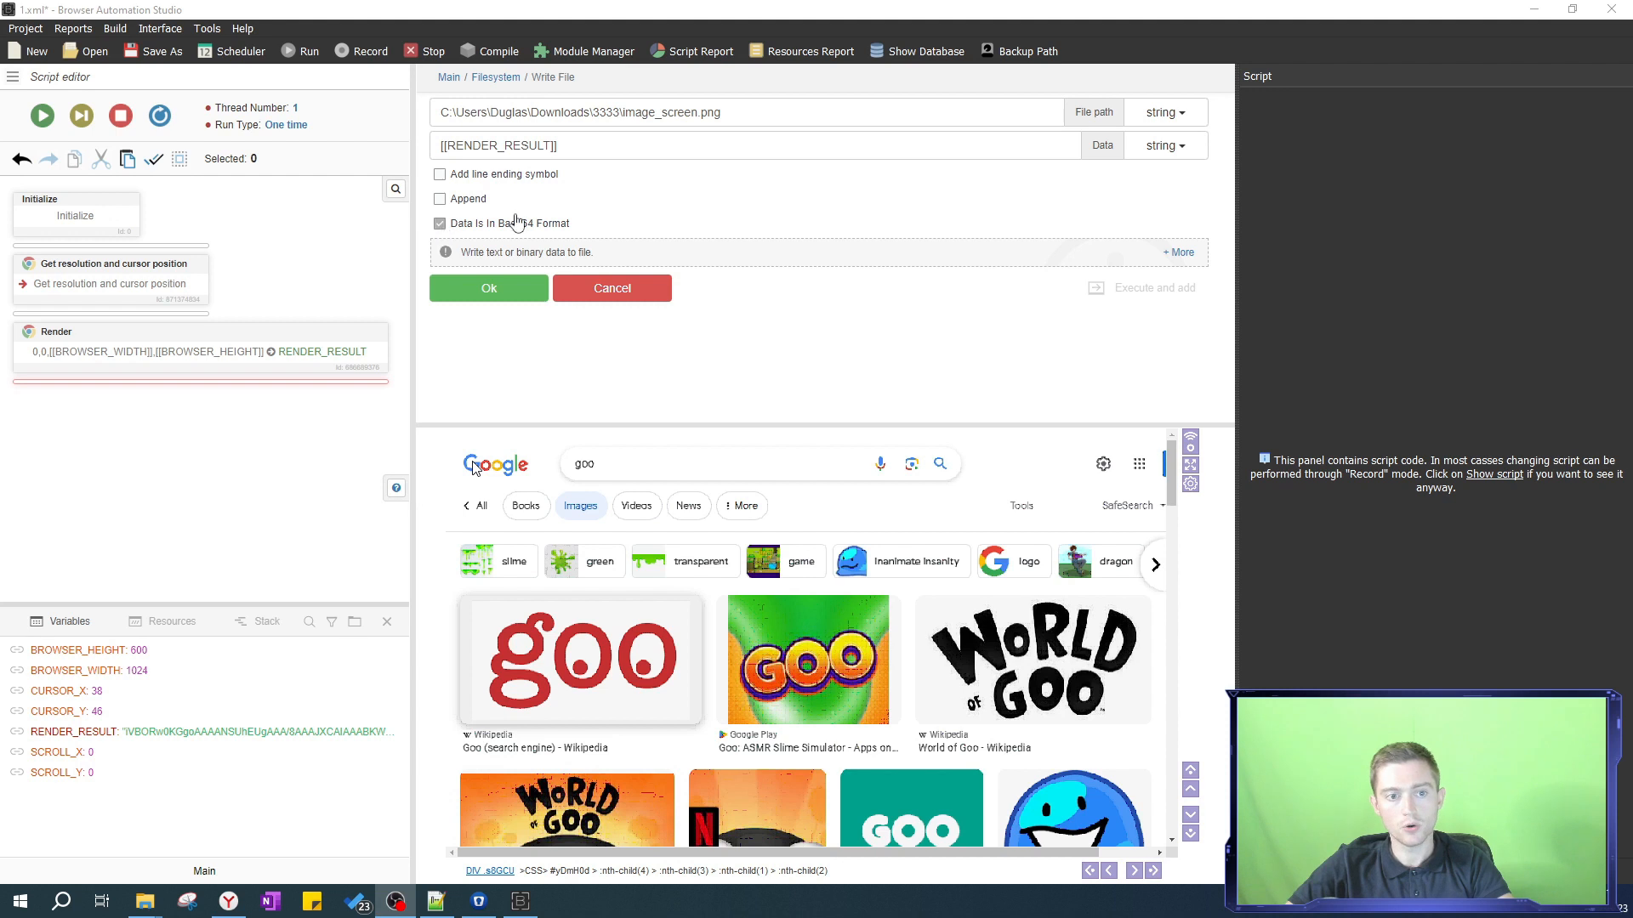
pyautogui.moveTo(721, 242)
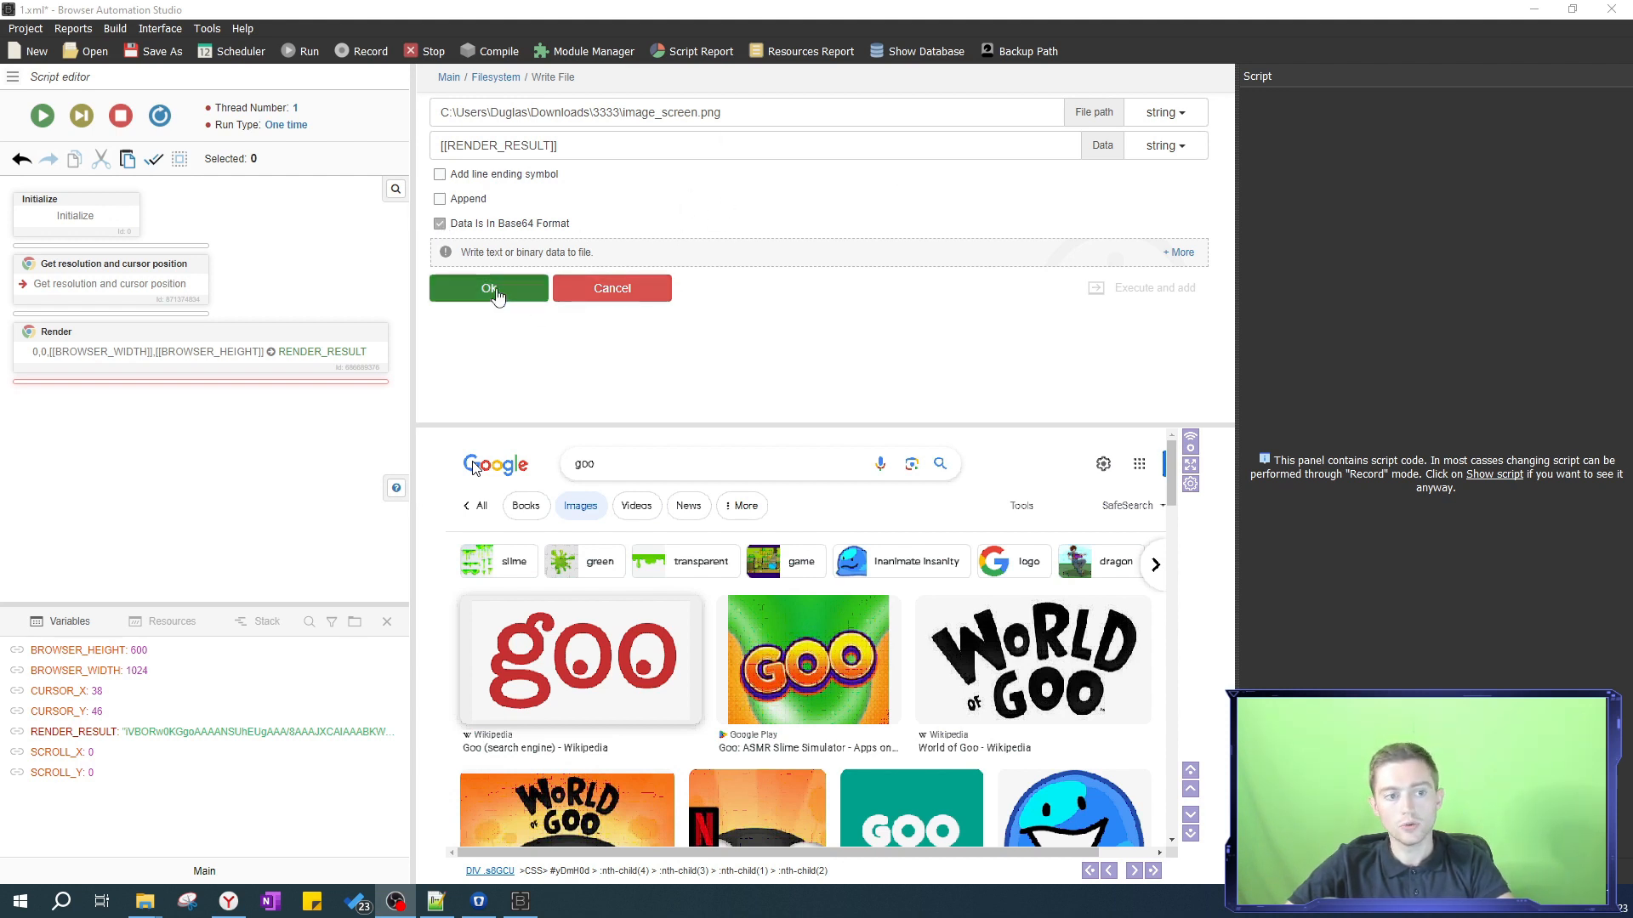
pyautogui.click(488, 287)
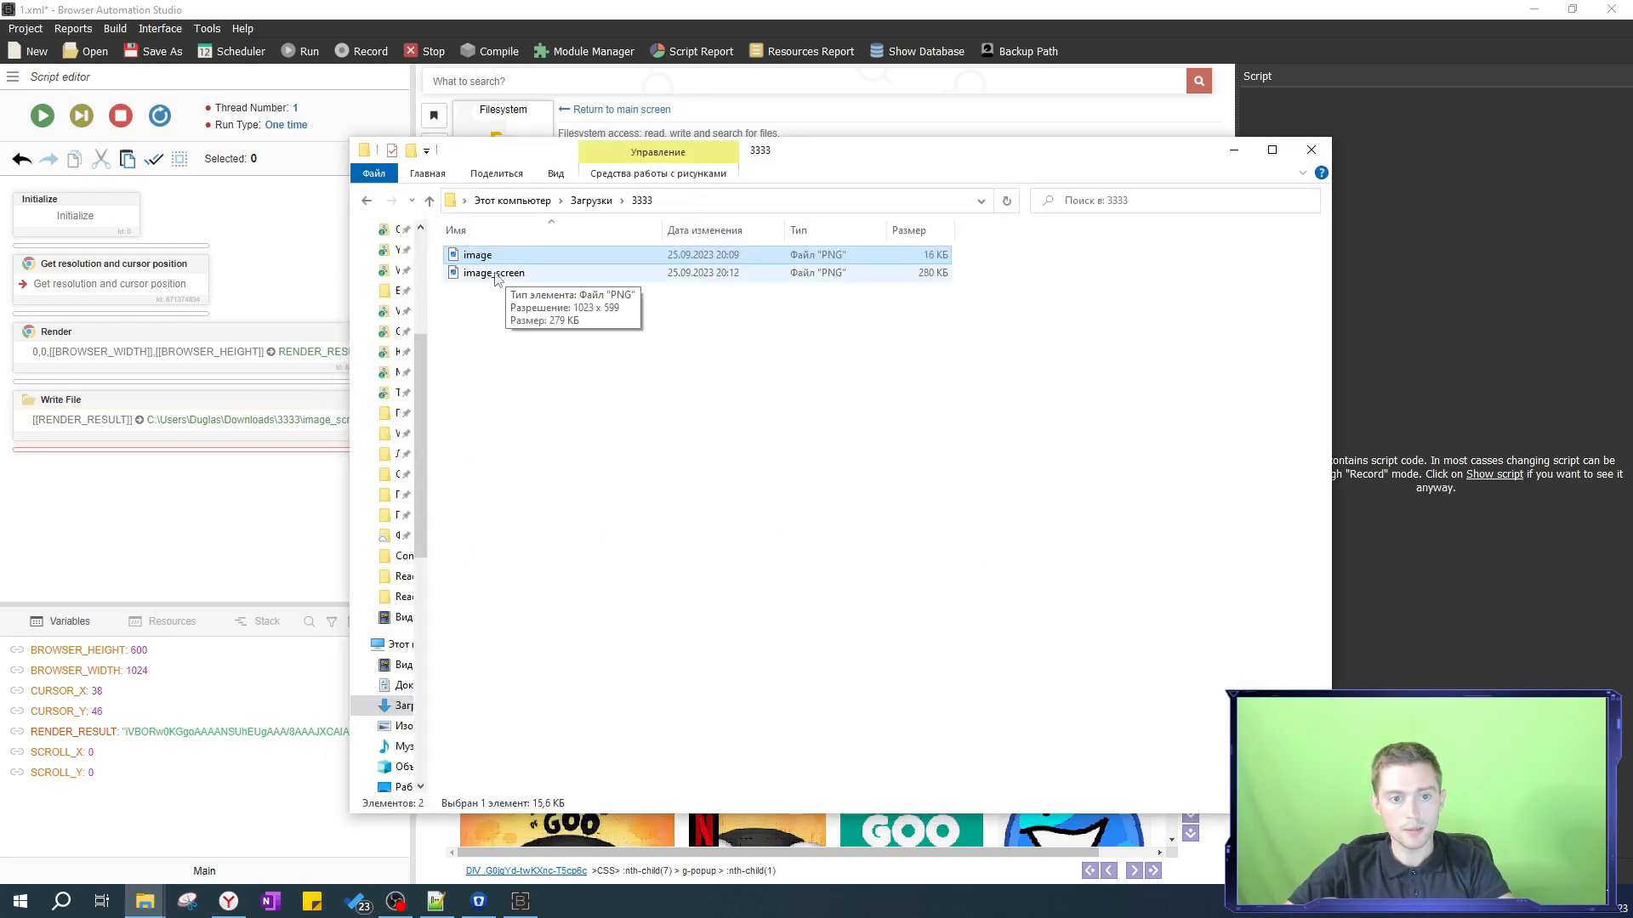
pyautogui.doubleClick(490, 272)
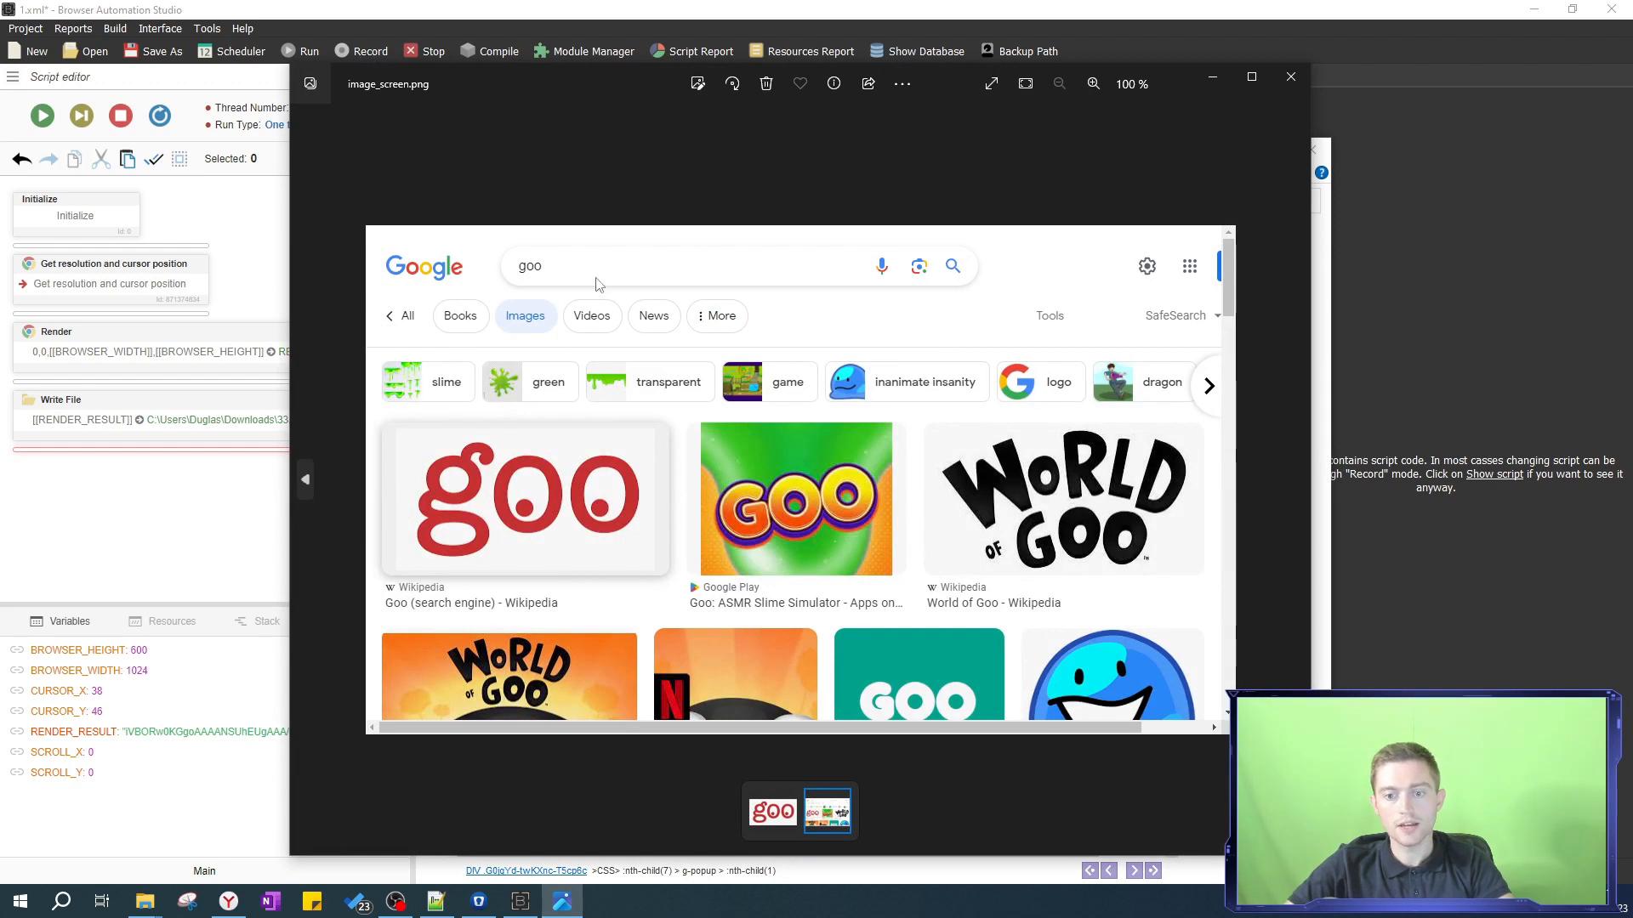